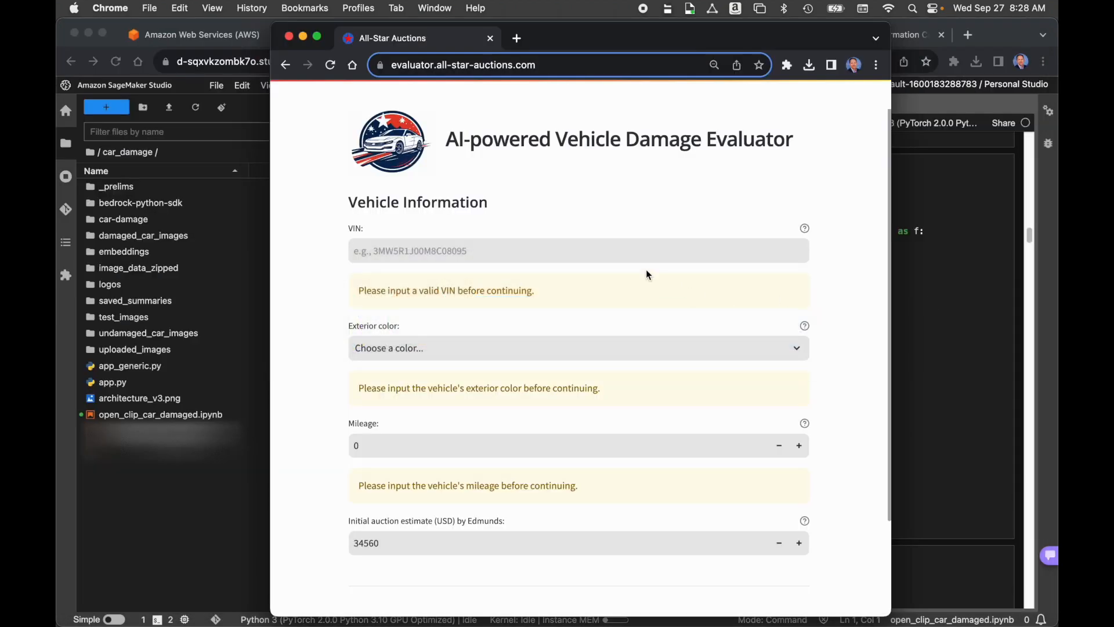
{"action": "type", "text": "3MW5R1J00M8C08095"}
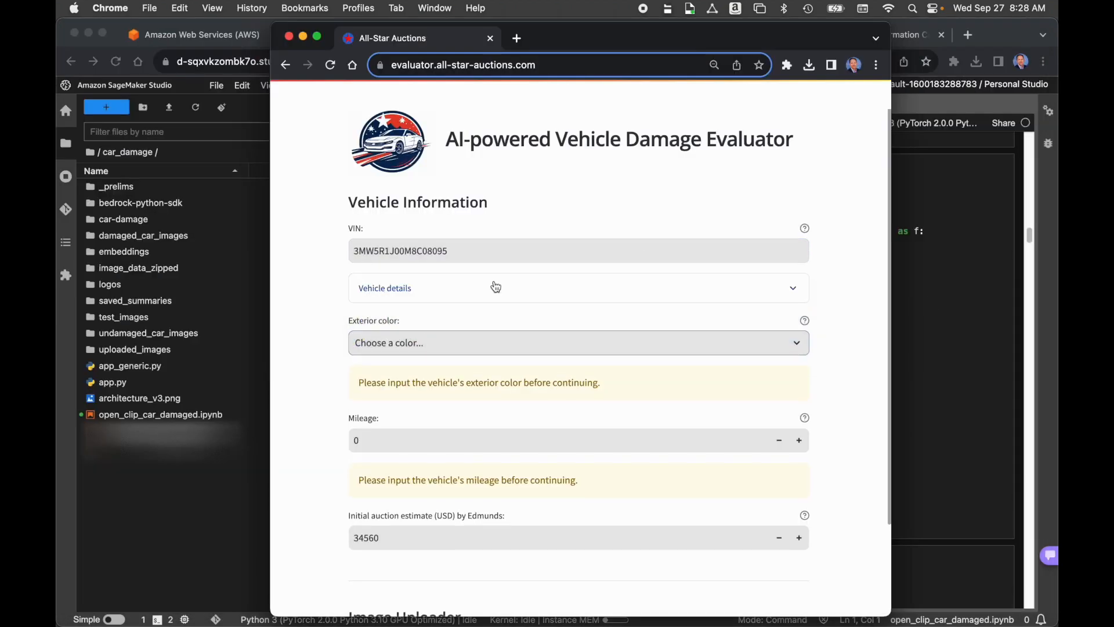
{"action": "left_click", "coordinate": [496, 287]}
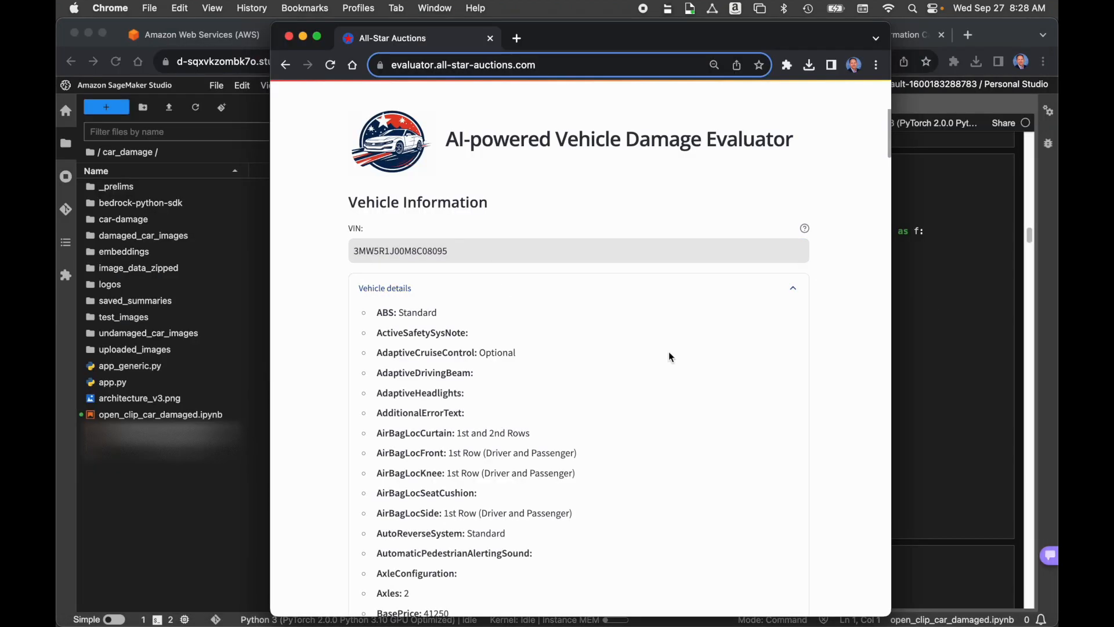
{"action": "scroll", "scroll_direction": "down", "scroll_amount": 3}
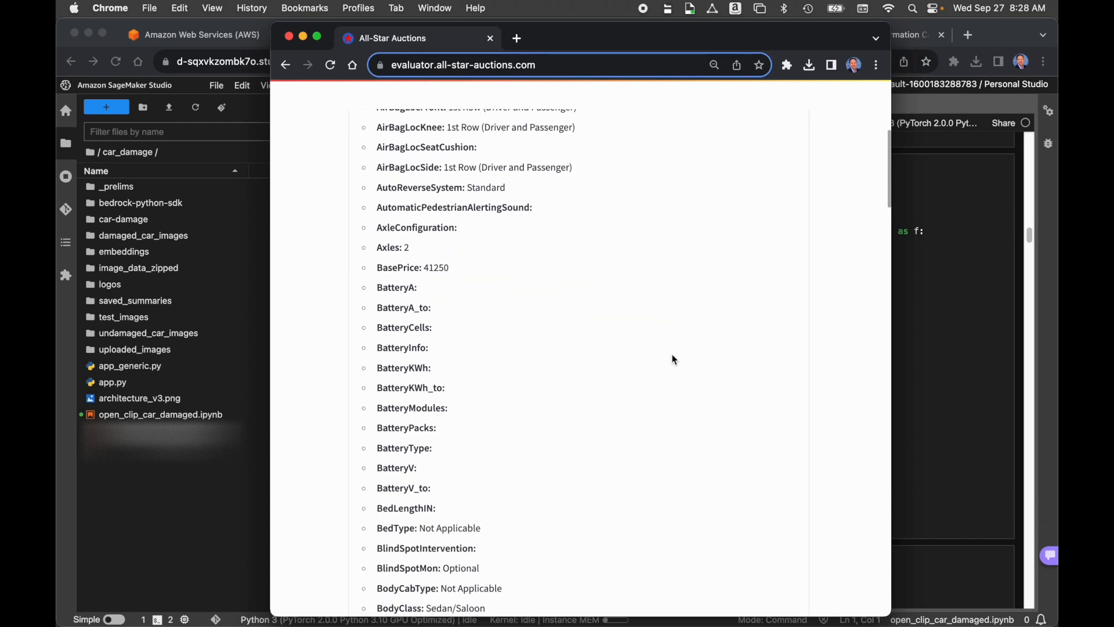
{"action": "scroll", "scroll_direction": "down", "scroll_amount": 3}
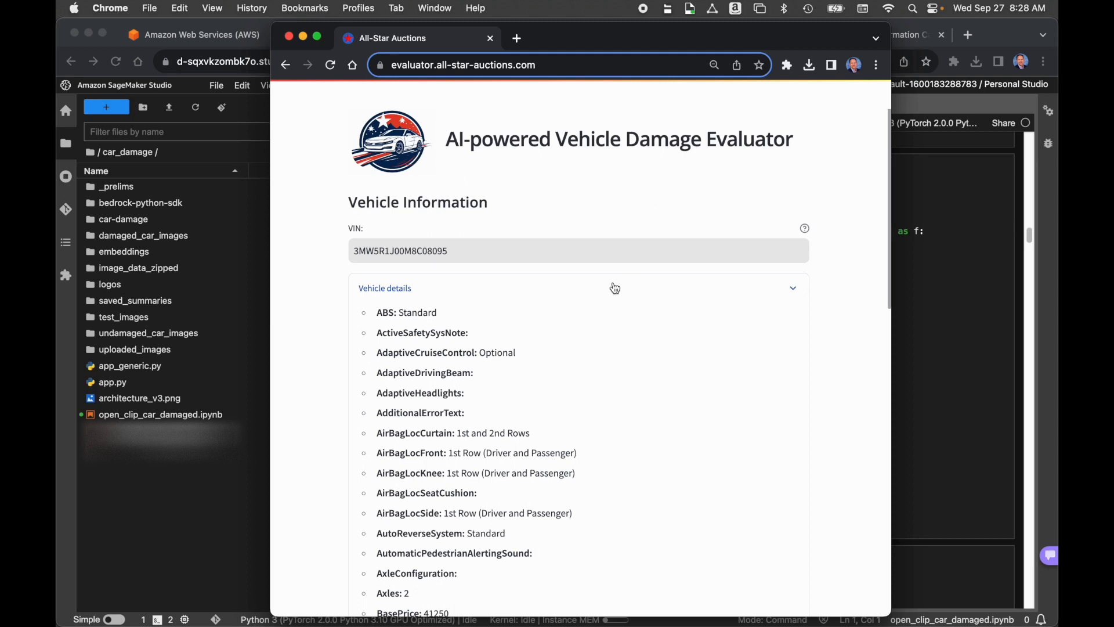
{"action": "left_click", "coordinate": [615, 288]}
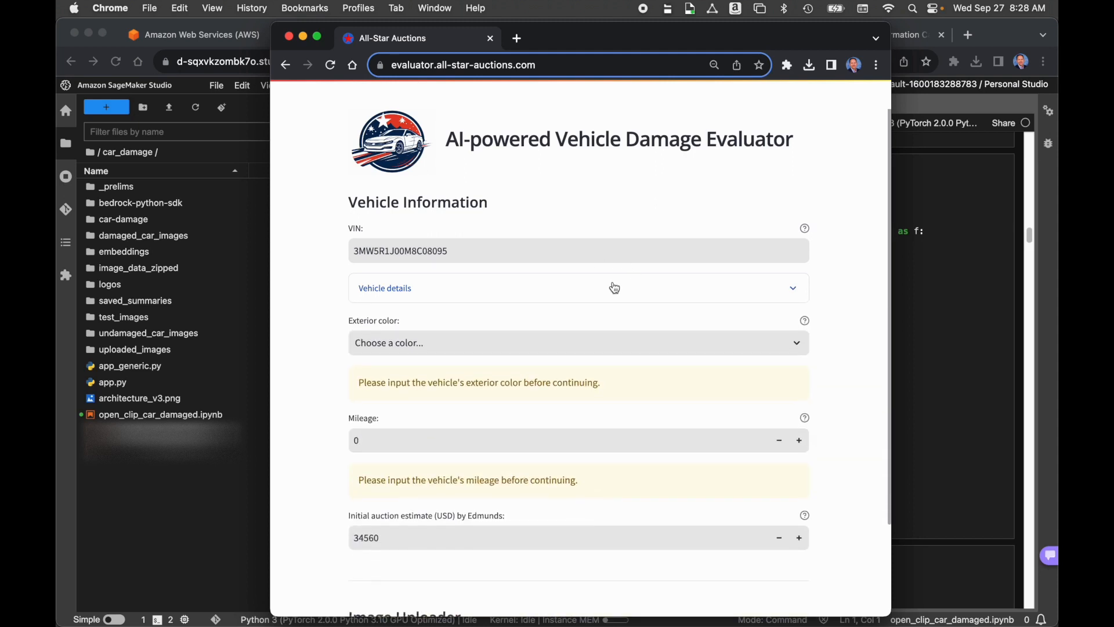
{"action": "mouse_move", "coordinate": [850, 290]}
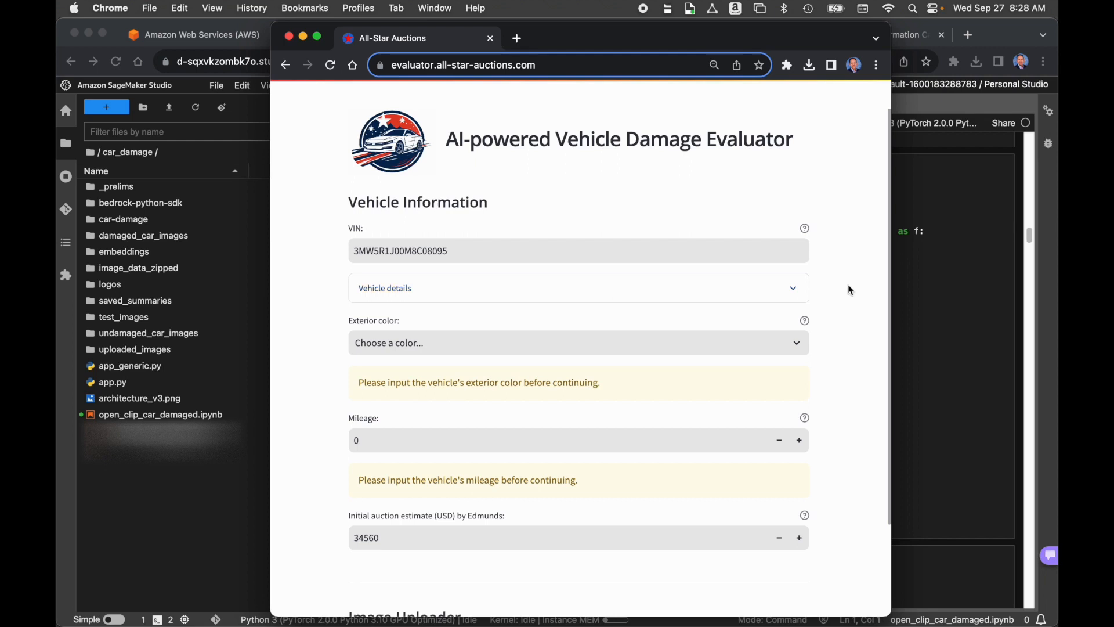
{"action": "mouse_move", "coordinate": [711, 341]}
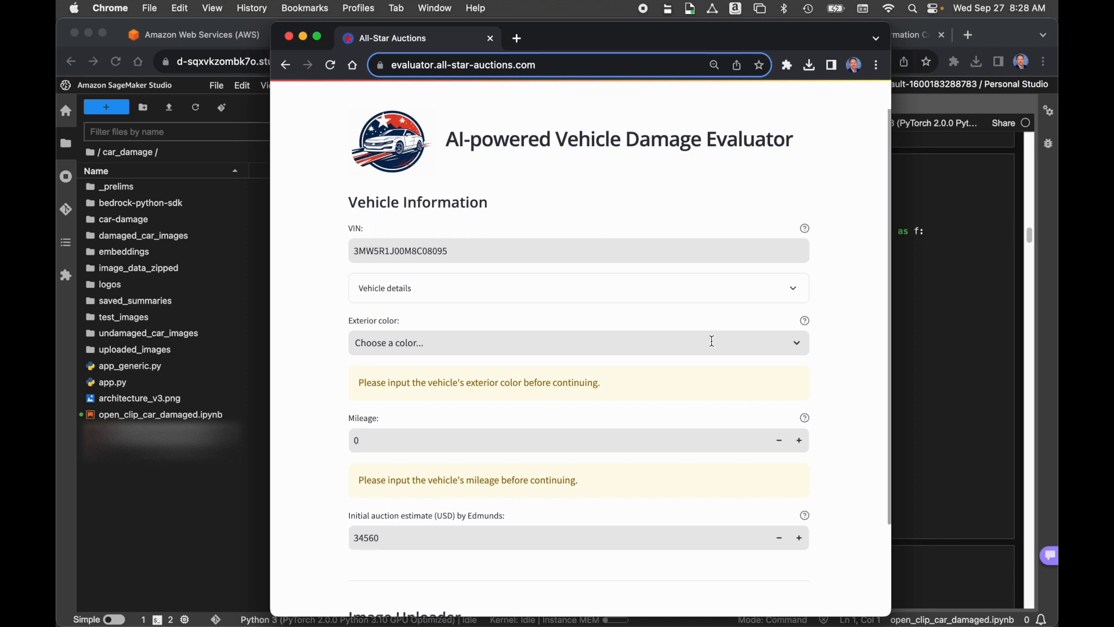
Choose Gray as exterior colour and enter 56750 as mileage.
{"action": "left_click", "coordinate": [578, 343]}
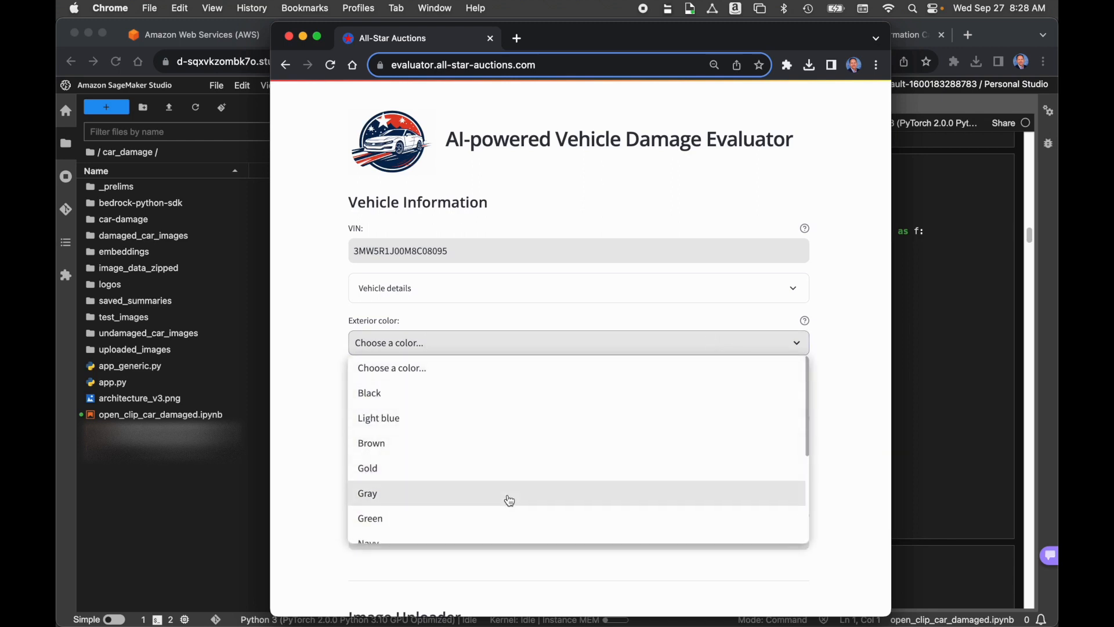
{"action": "left_click", "coordinate": [367, 493]}
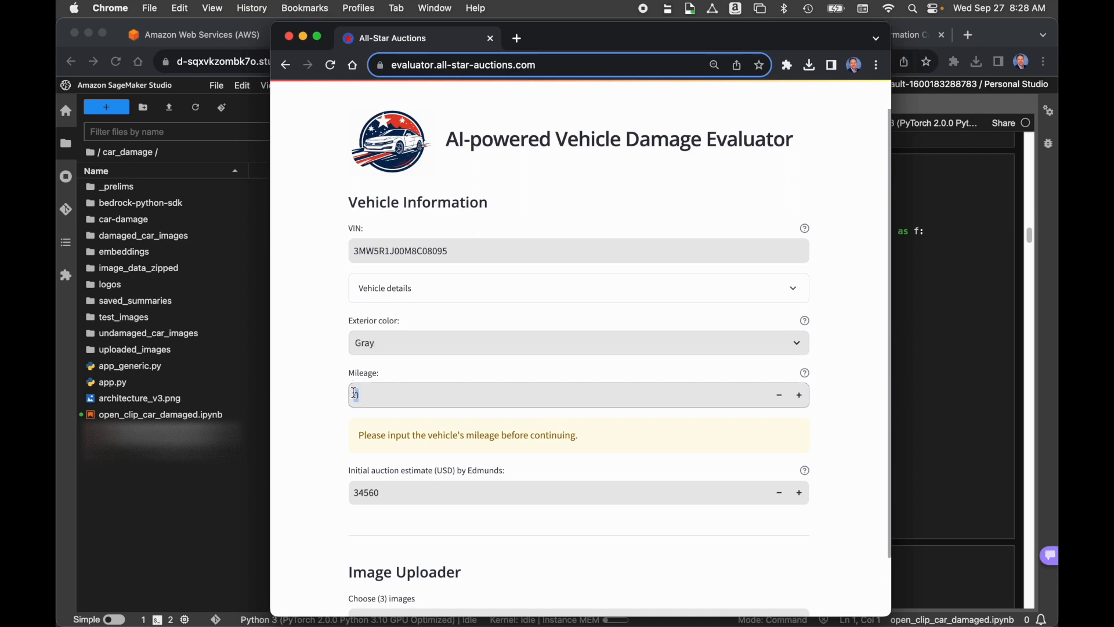
{"action": "type", "text": "56750"}
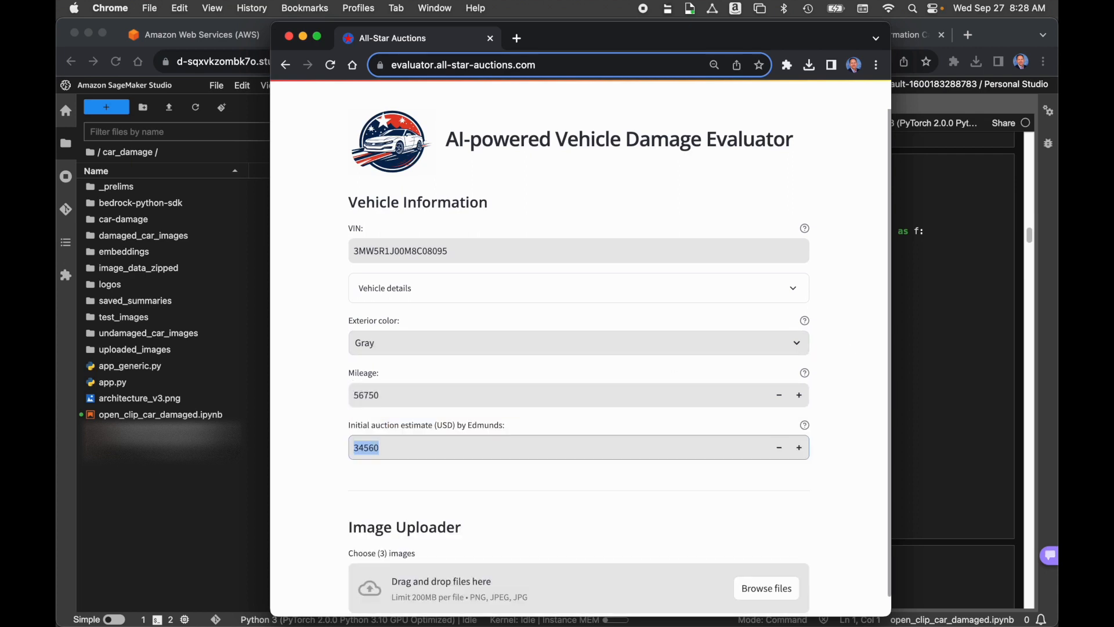
{"action": "mouse_move", "coordinate": [314, 409]}
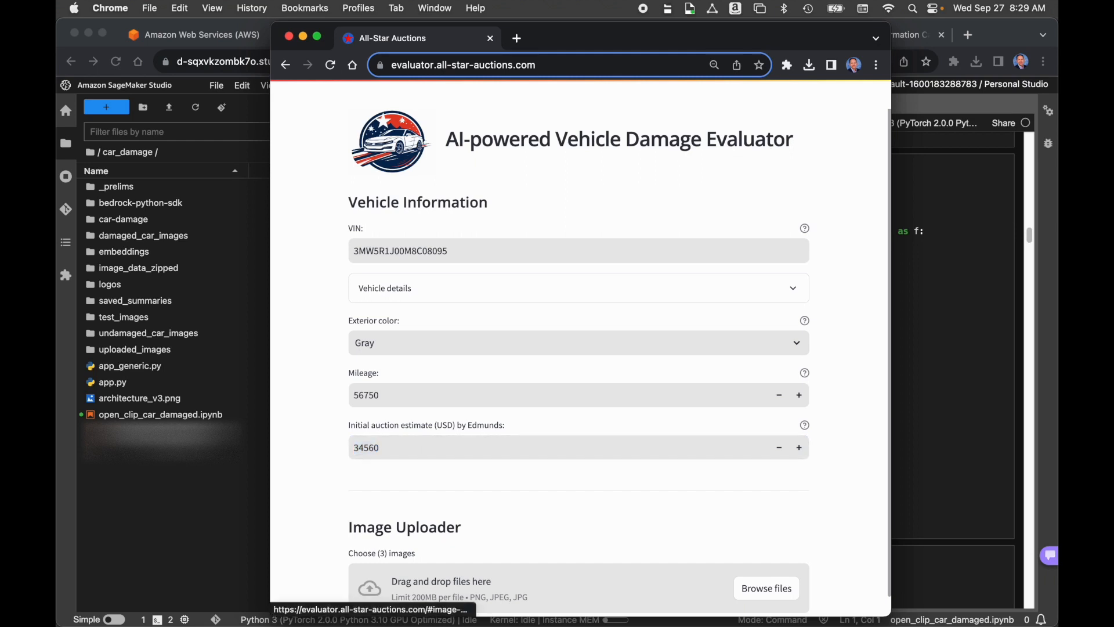
{"action": "scroll", "scroll_direction": "down", "scroll_amount": 3}
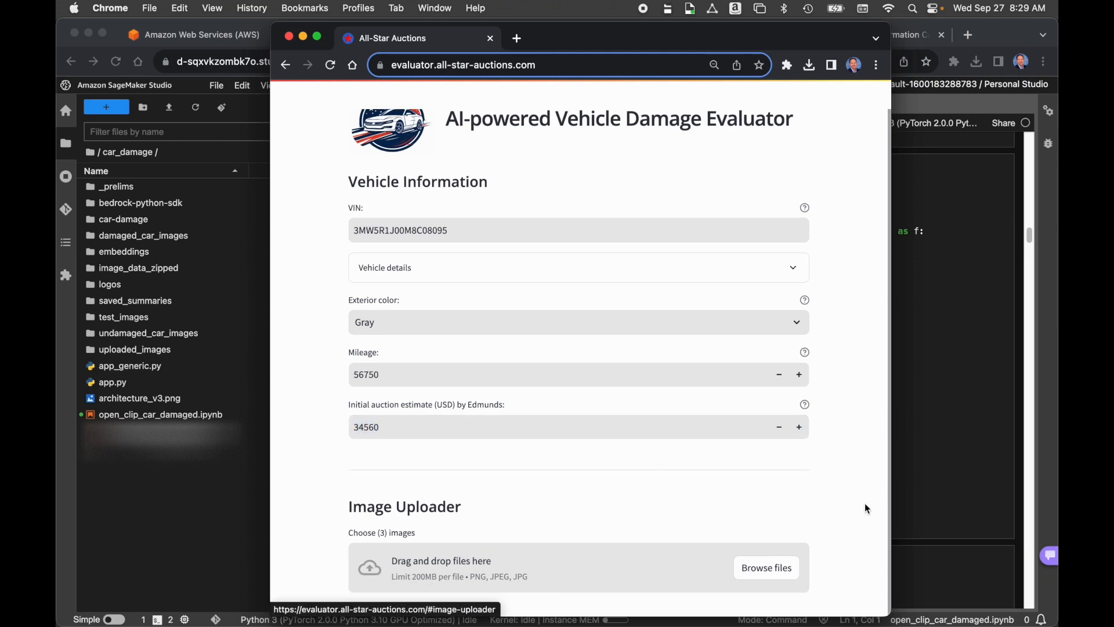
{"action": "mouse_move", "coordinate": [864, 511]}
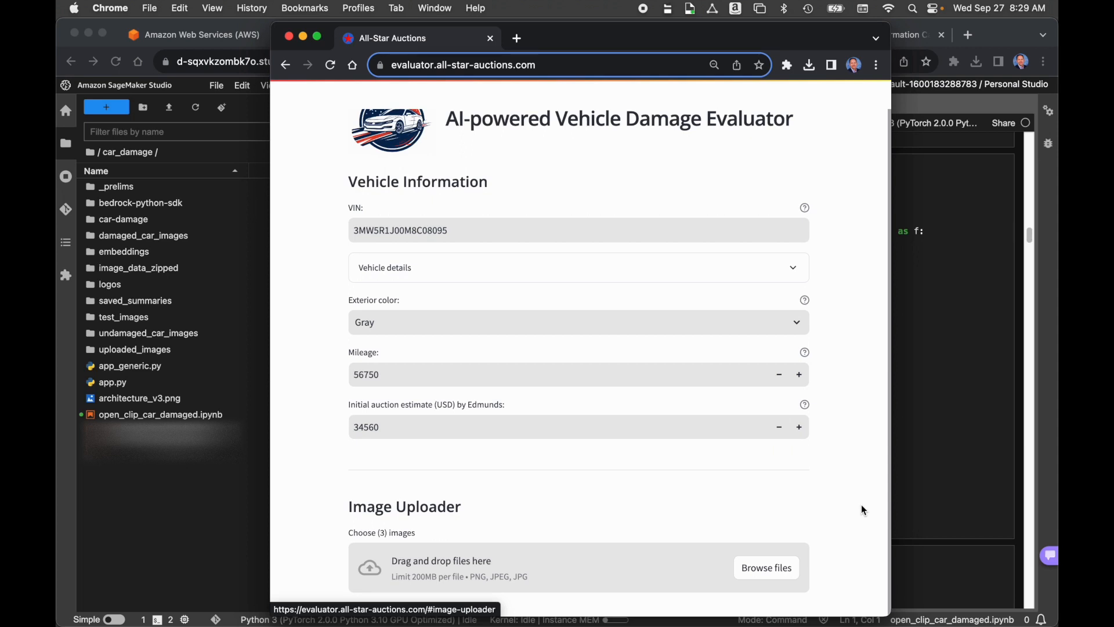
Select test_image_06, test_image_08 and test_image_09 from test_images and upload them.
{"action": "left_click", "coordinate": [766, 567]}
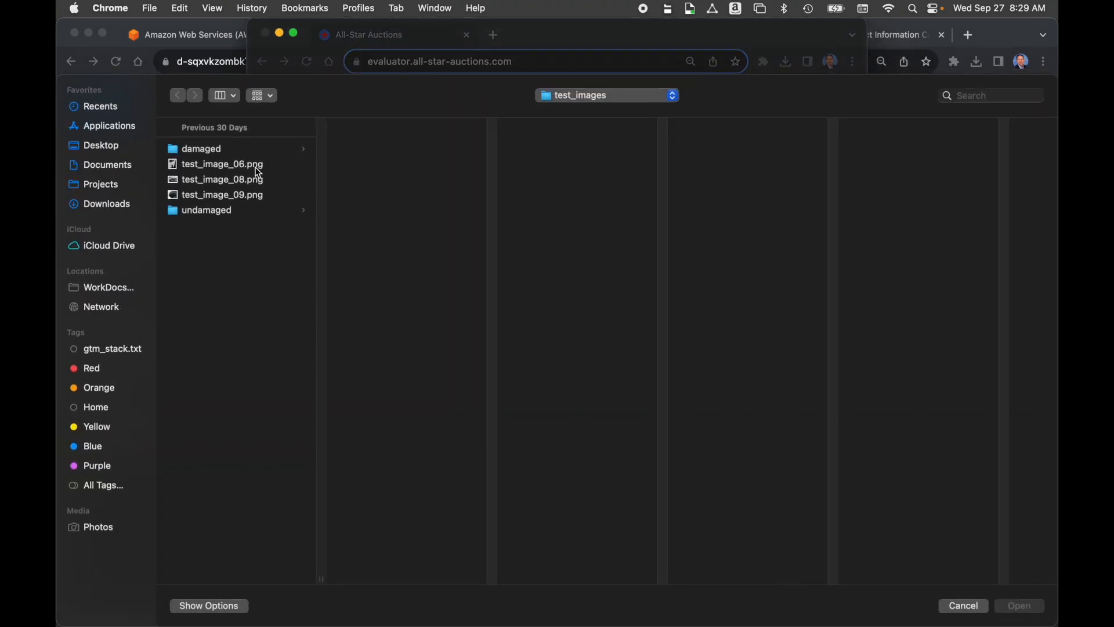
{"action": "left_click", "coordinate": [221, 165]}
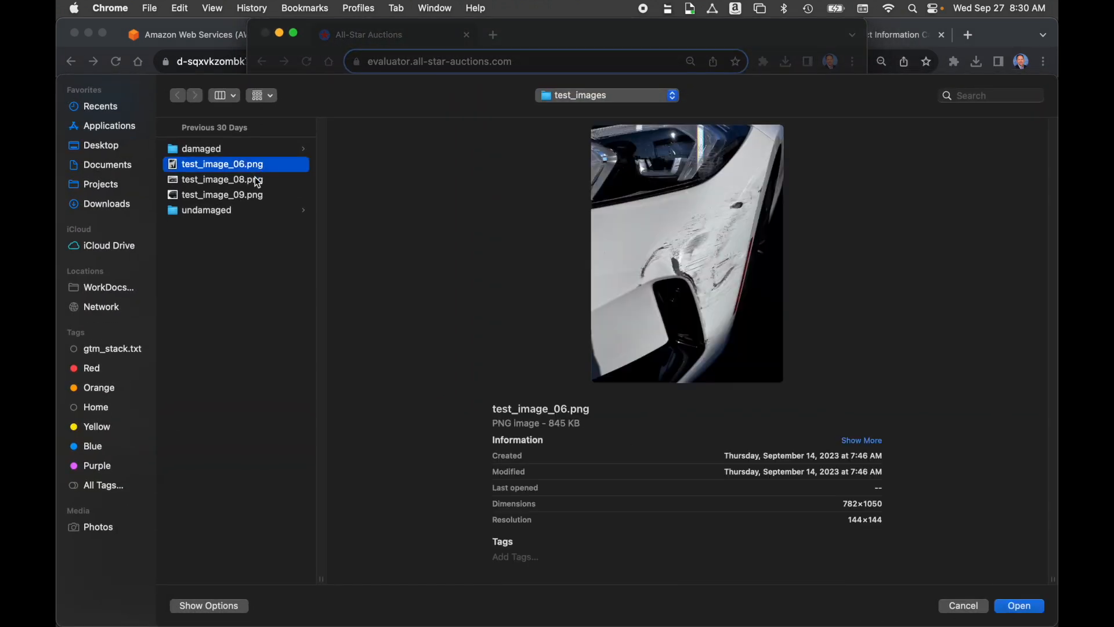
{"action": "left_click", "coordinate": [222, 195]}
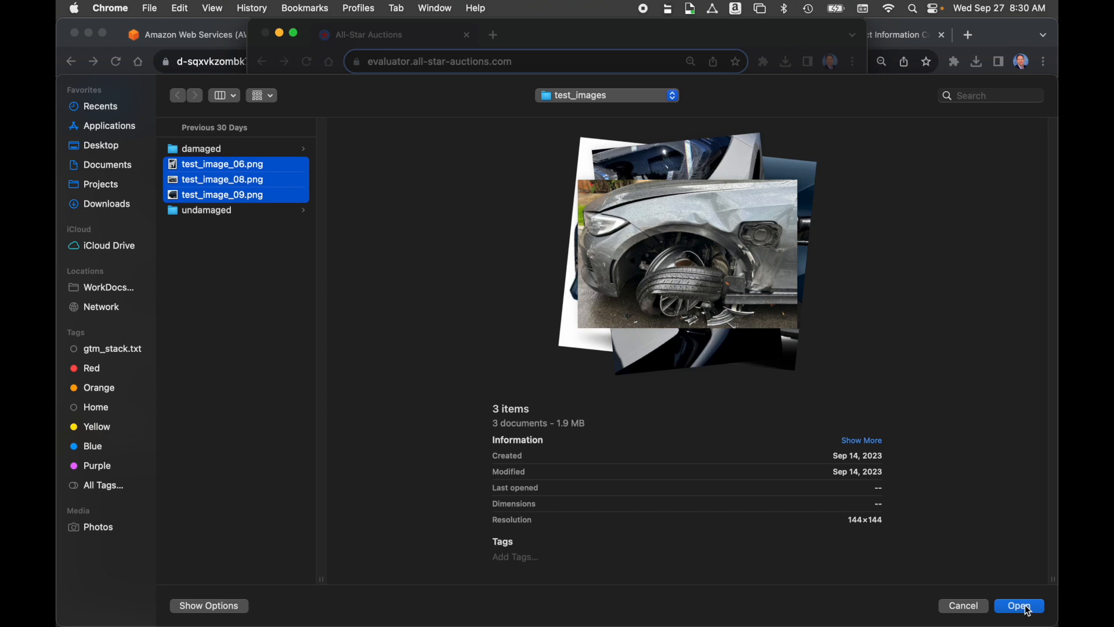
{"action": "left_click", "coordinate": [1019, 606]}
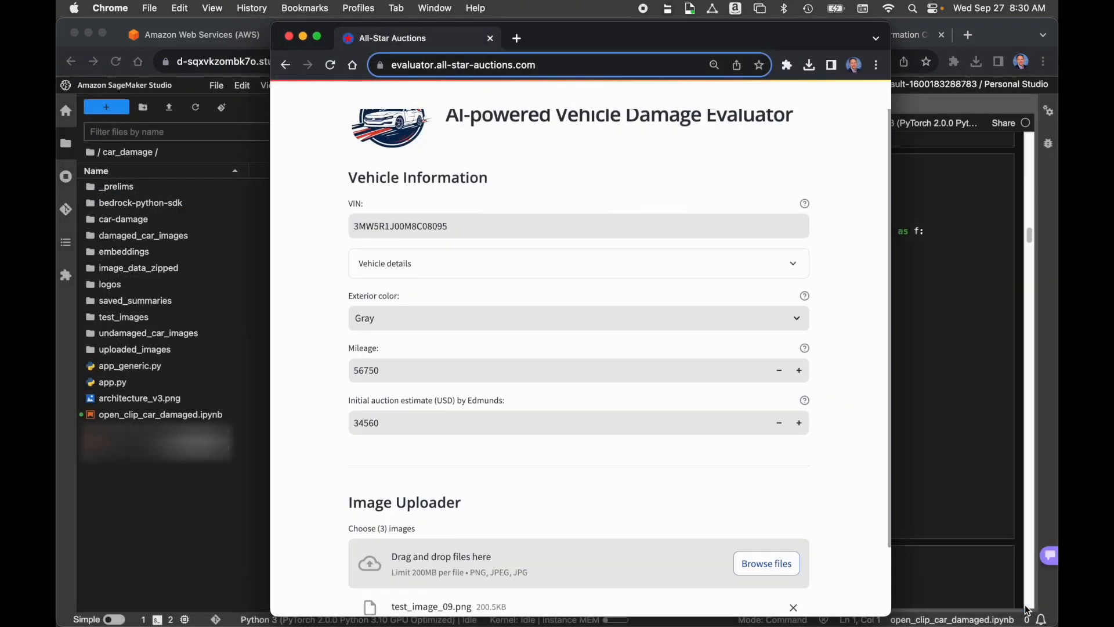
Scroll to the Uploaded image details showing original and enhanced versions of the three photos.
{"action": "scroll", "scroll_direction": "down", "scroll_amount": 3}
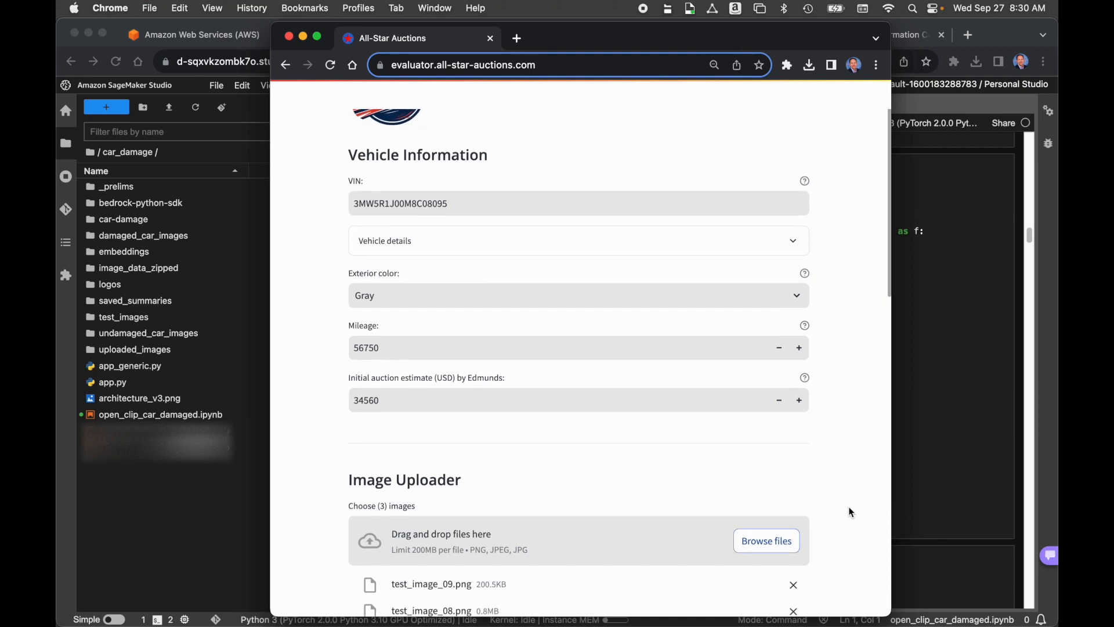
{"action": "scroll", "scroll_direction": "down", "scroll_amount": 3}
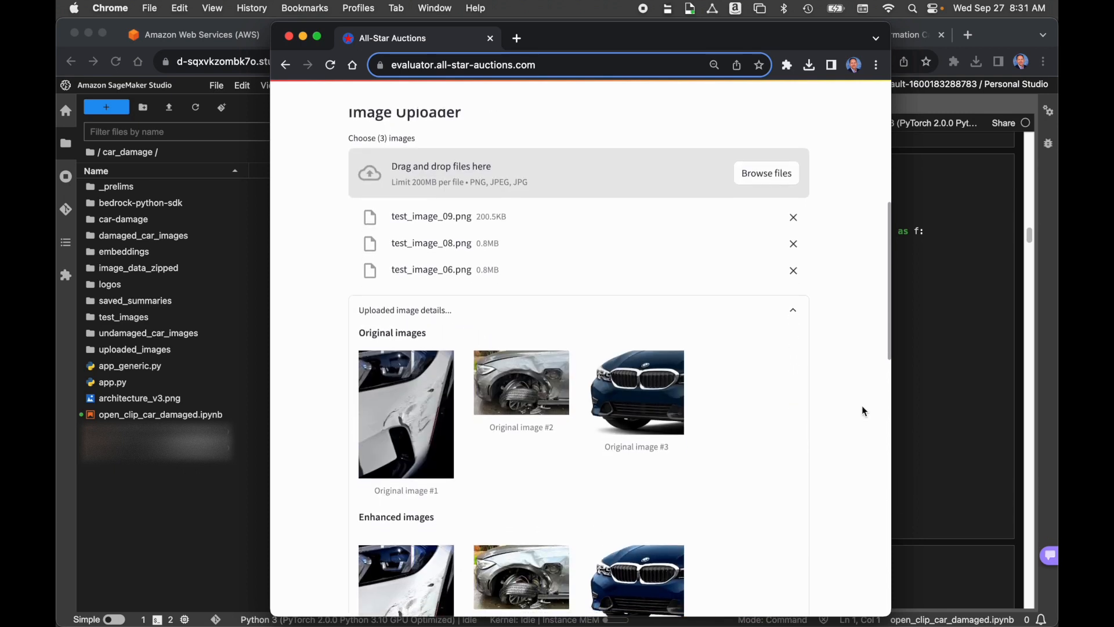
{"action": "scroll", "scroll_direction": "down", "scroll_amount": 3}
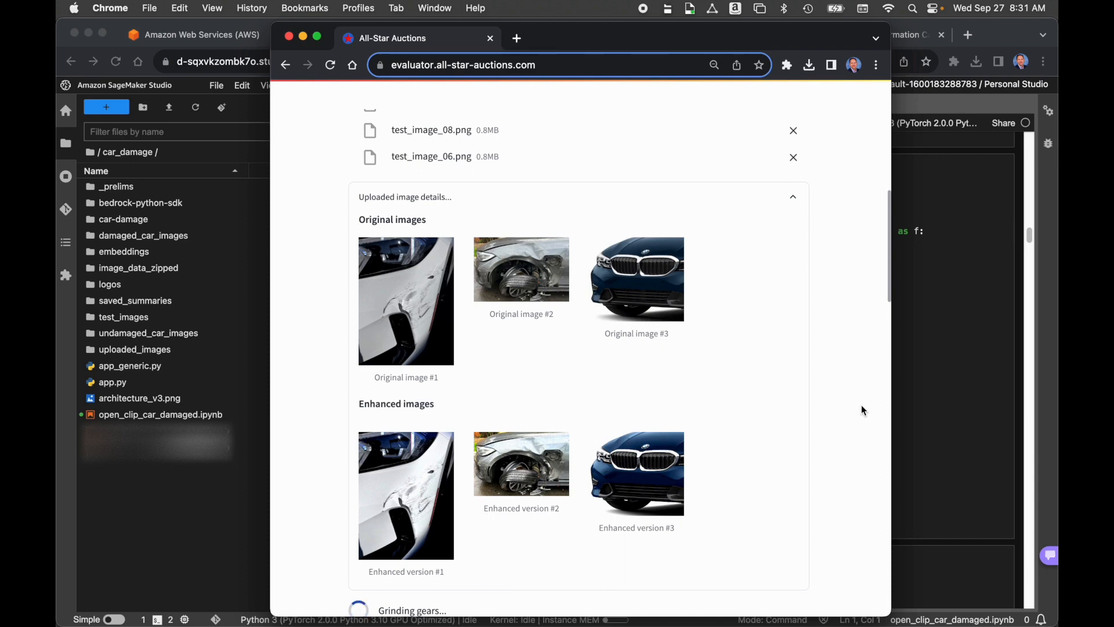
Scroll down to the Damage Analysis: Image 1 results after processing finishes.
{"action": "scroll", "scroll_direction": "down", "scroll_amount": 3}
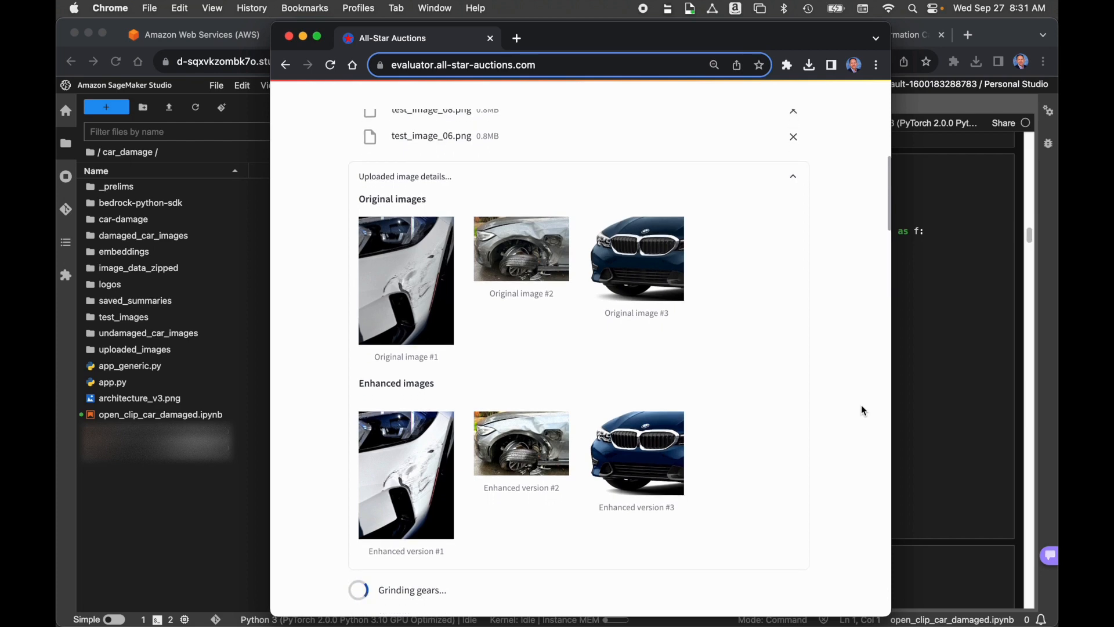
{"action": "scroll", "scroll_direction": "down", "scroll_amount": 3}
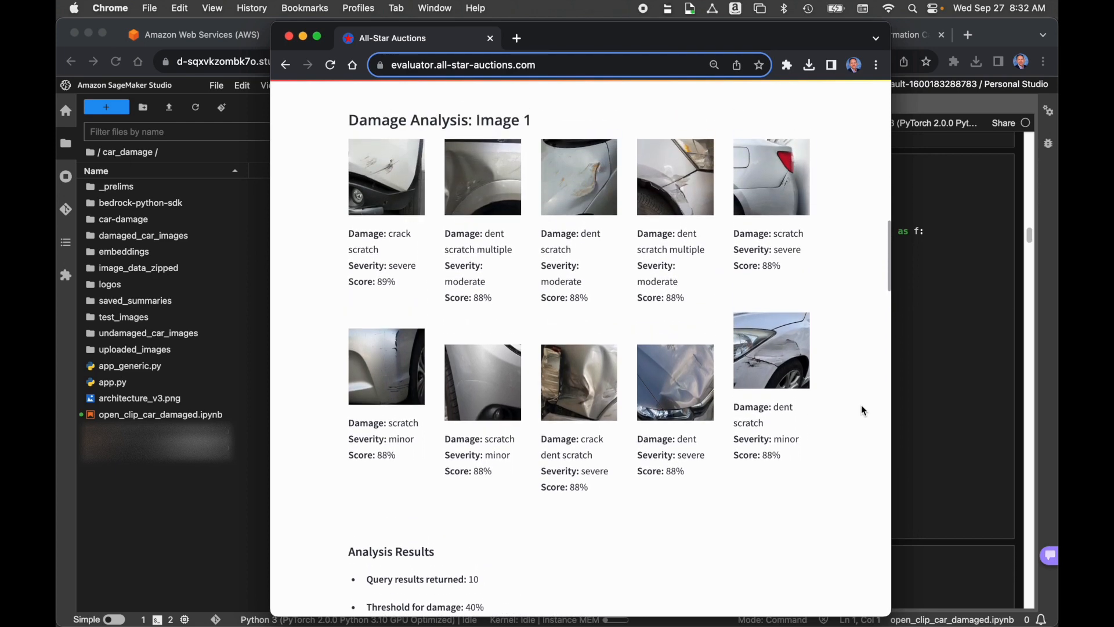
{"action": "mouse_move", "coordinate": [873, 365]}
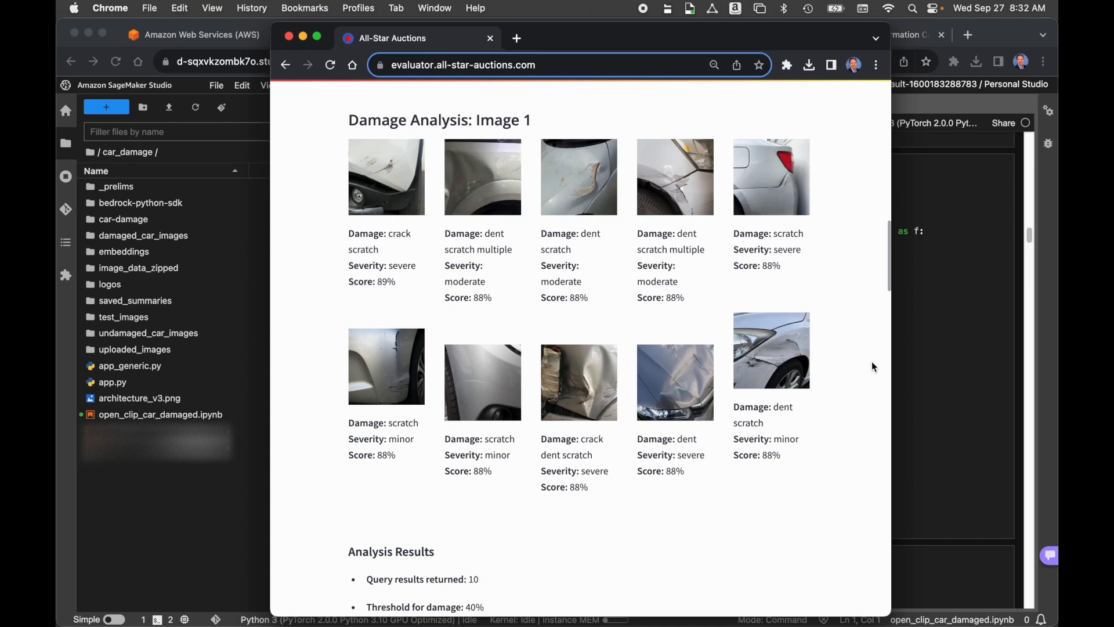
{"action": "mouse_move", "coordinate": [836, 254]}
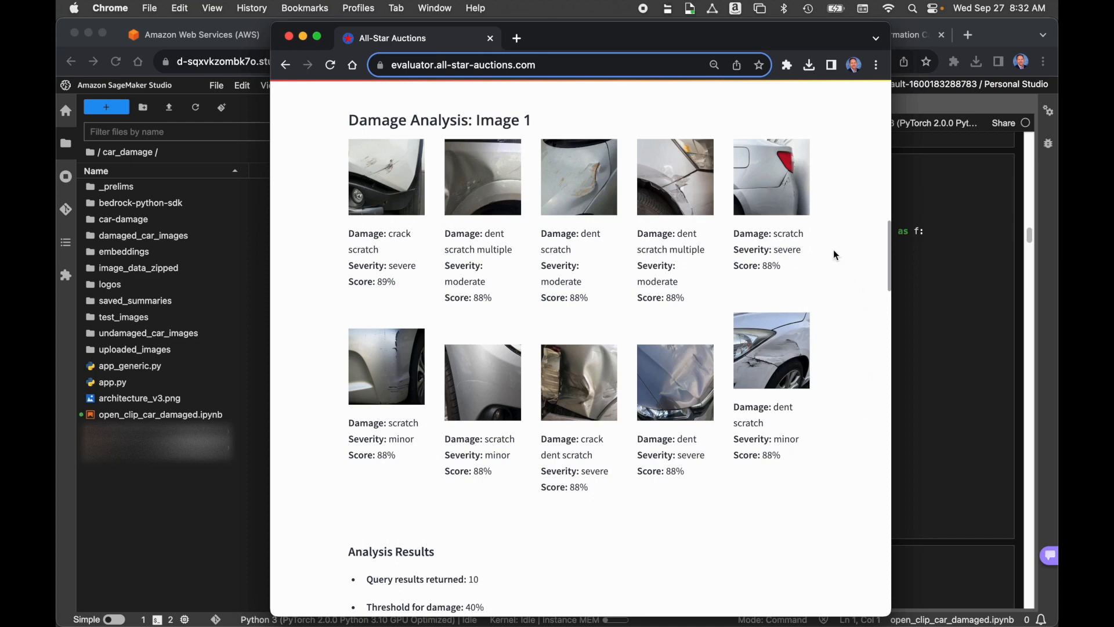
{"action": "mouse_move", "coordinate": [826, 246]}
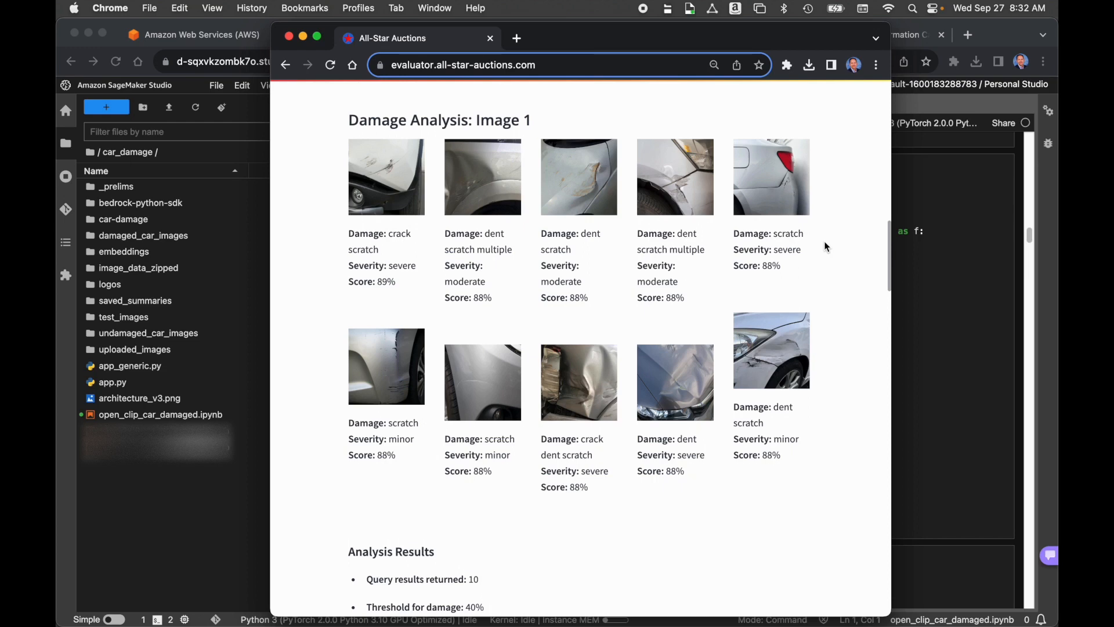
{"action": "mouse_move", "coordinate": [817, 258]}
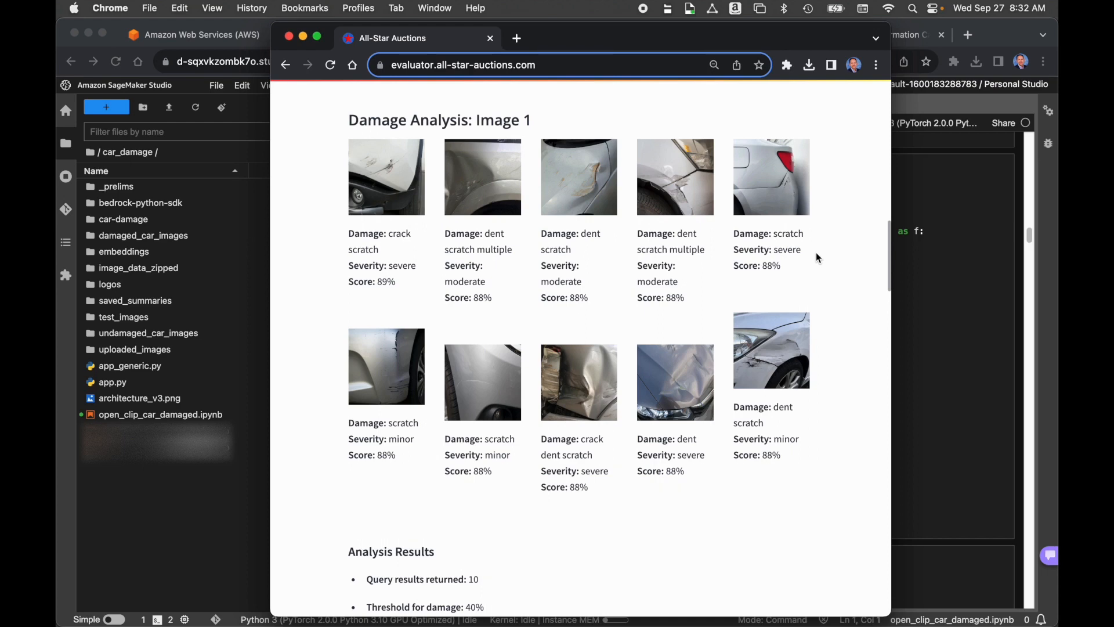
{"action": "mouse_move", "coordinate": [840, 263]}
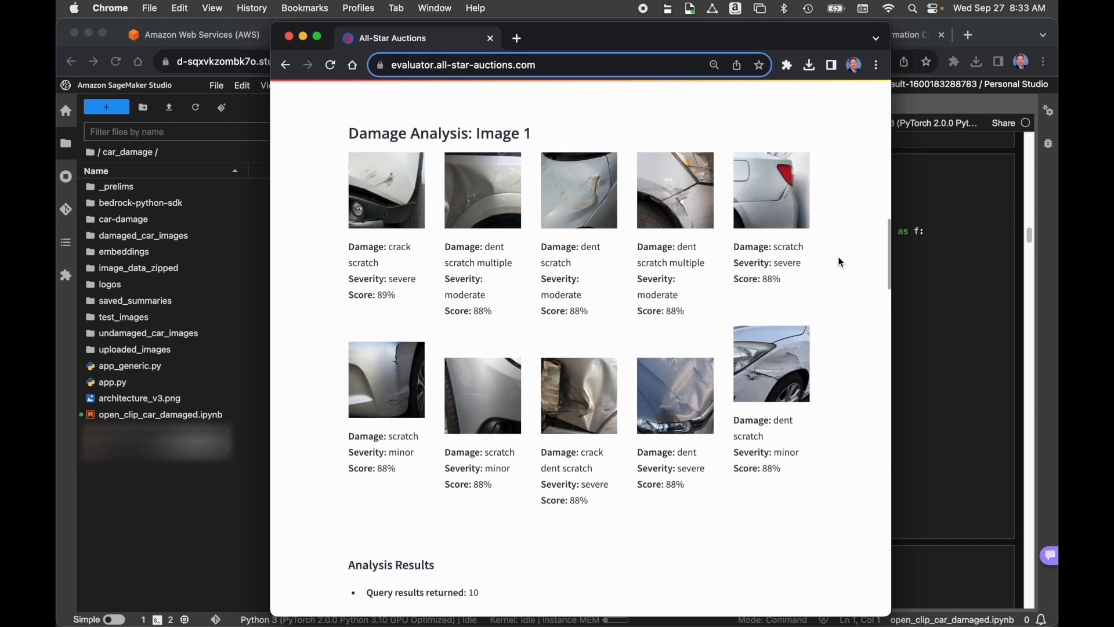
Scroll past the Image 2 and Image 3 analyses down to the Final Analysis section.
{"action": "scroll", "scroll_direction": "down", "scroll_amount": 3}
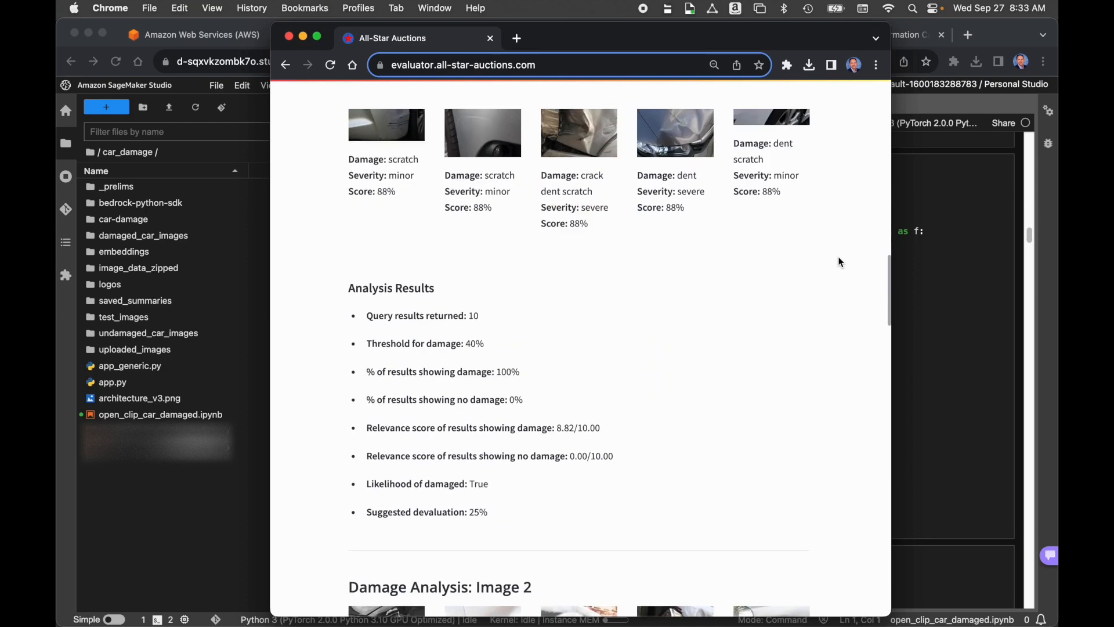
{"action": "scroll", "scroll_direction": "down", "scroll_amount": 3}
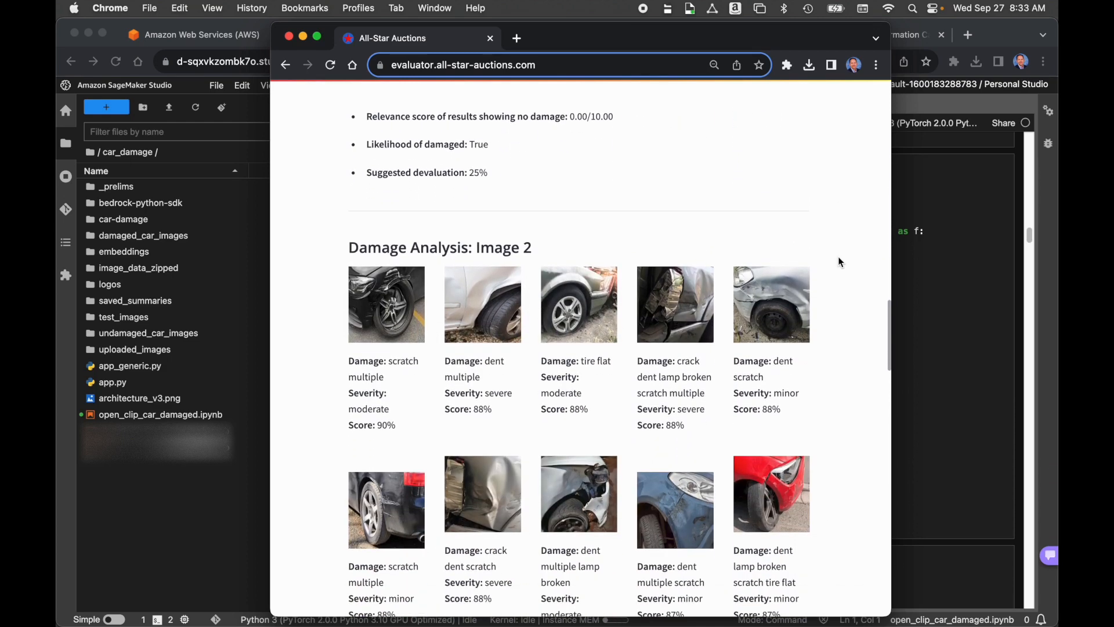
{"action": "scroll", "scroll_direction": "down", "scroll_amount": 3}
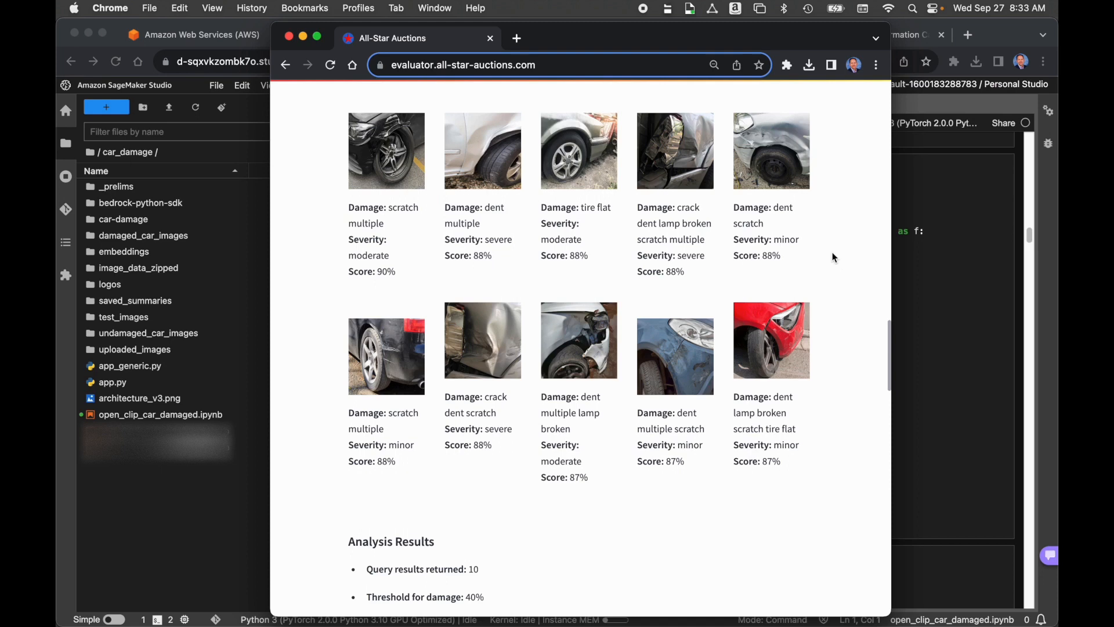
{"action": "mouse_move", "coordinate": [828, 333]}
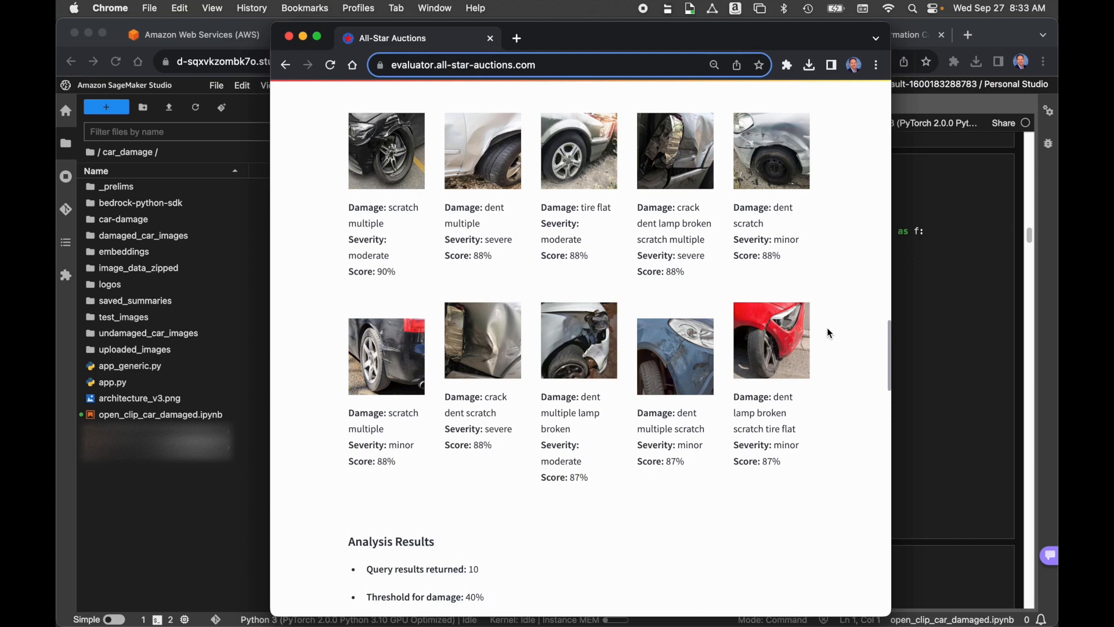
{"action": "scroll", "scroll_direction": "down", "scroll_amount": 3}
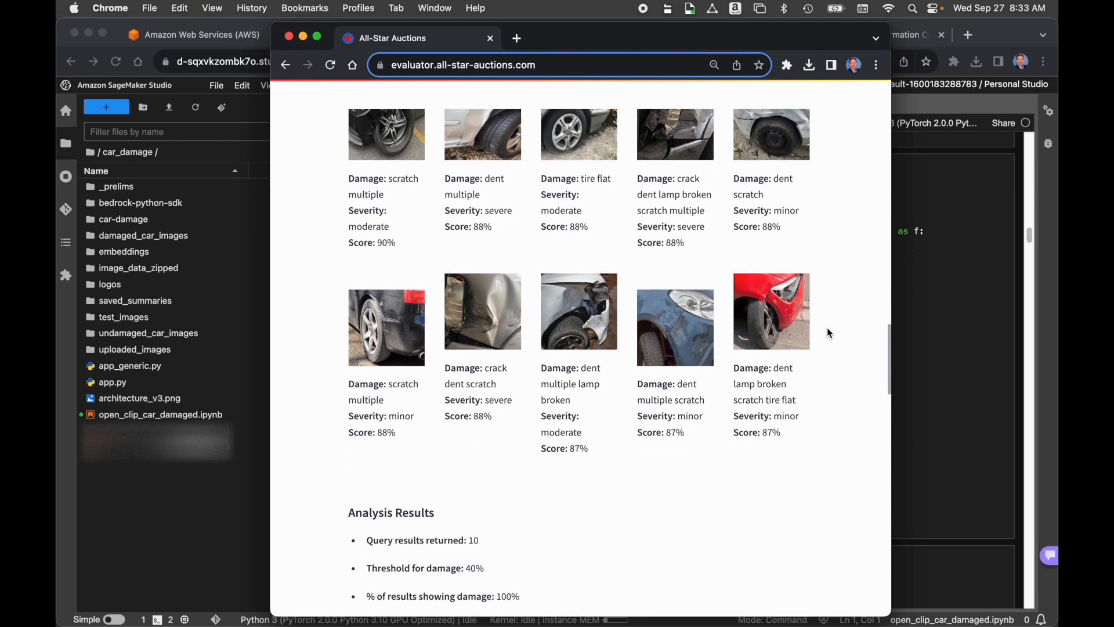
{"action": "scroll", "scroll_direction": "down", "scroll_amount": 3}
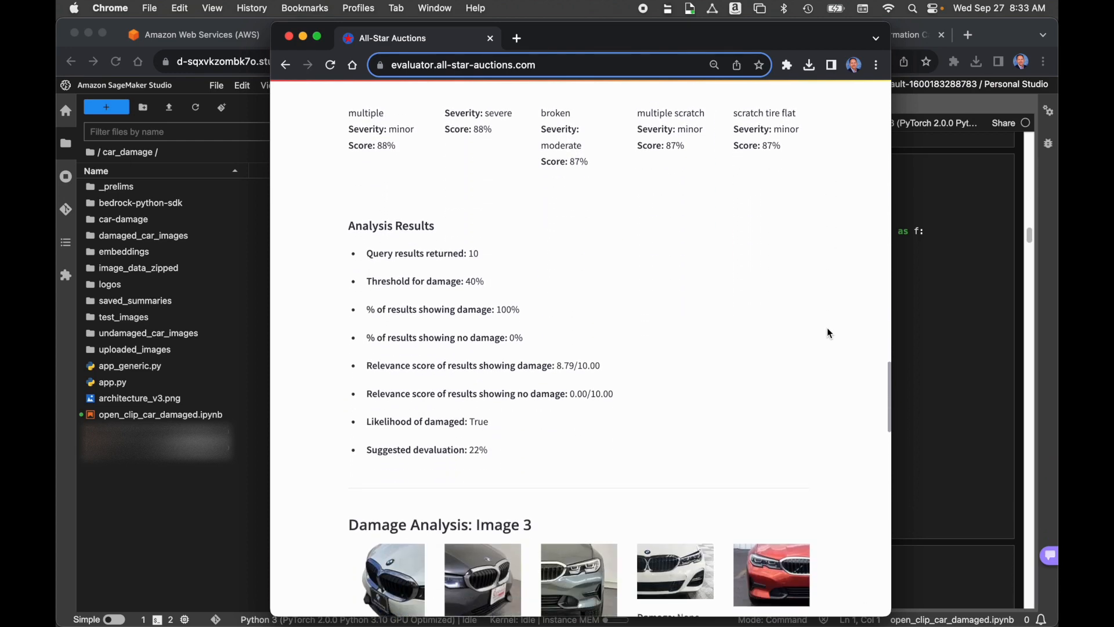
{"action": "scroll", "scroll_direction": "down", "scroll_amount": 3}
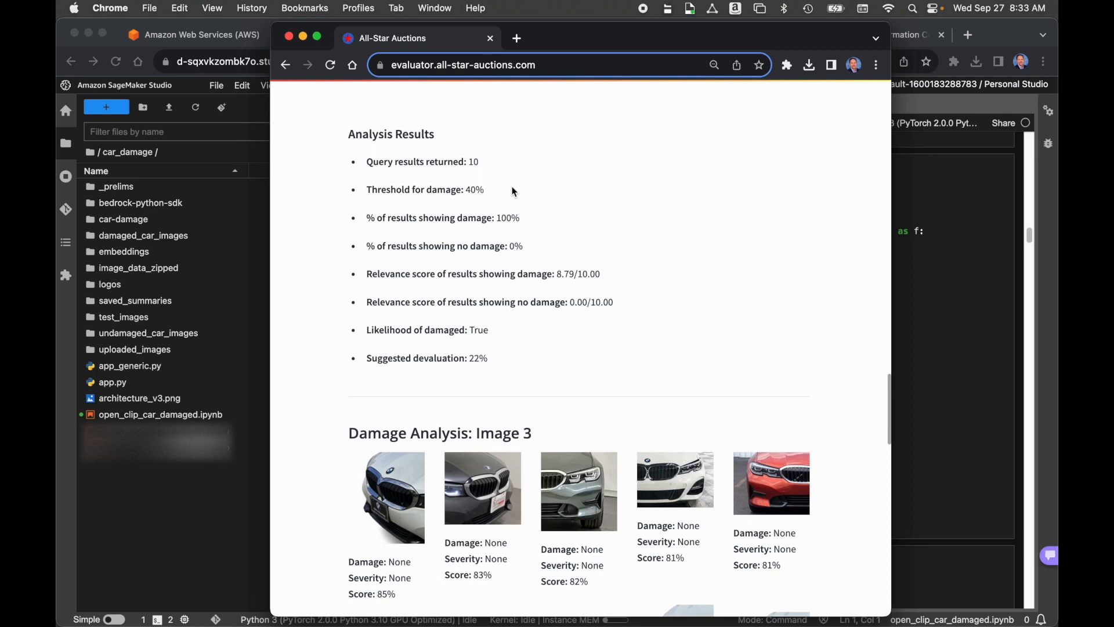
{"action": "mouse_move", "coordinate": [587, 227]}
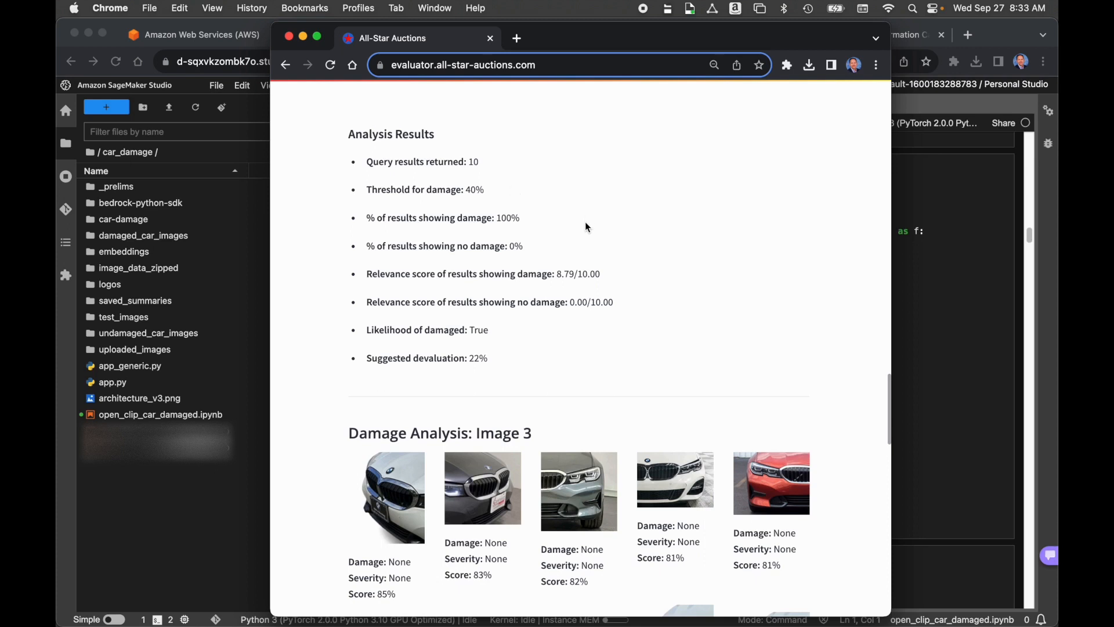
{"action": "mouse_move", "coordinate": [711, 363]}
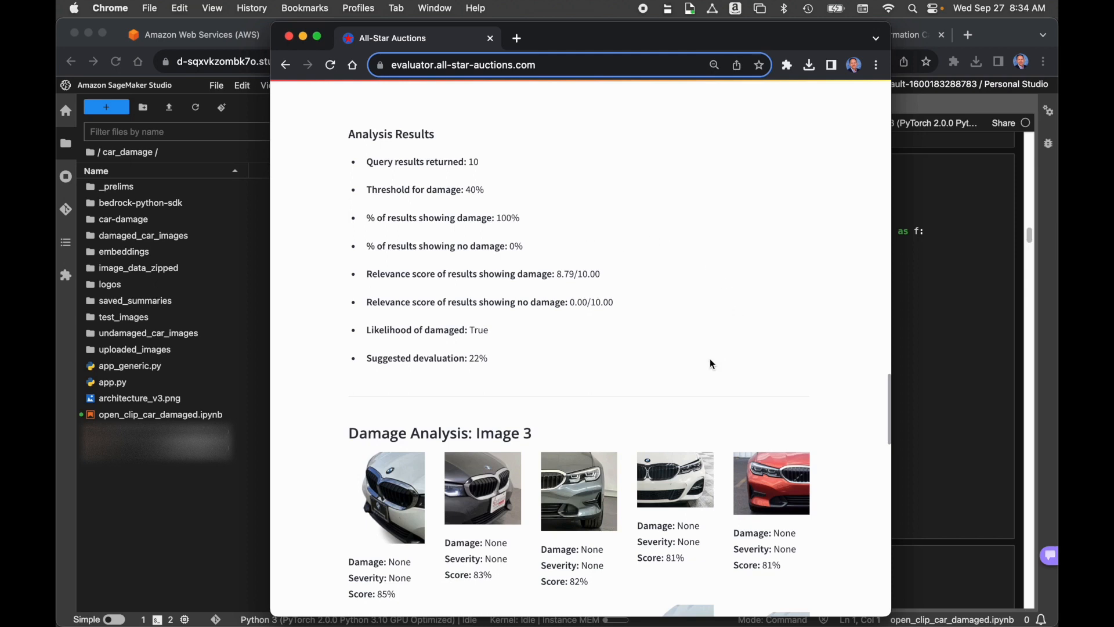
{"action": "mouse_move", "coordinate": [699, 351]}
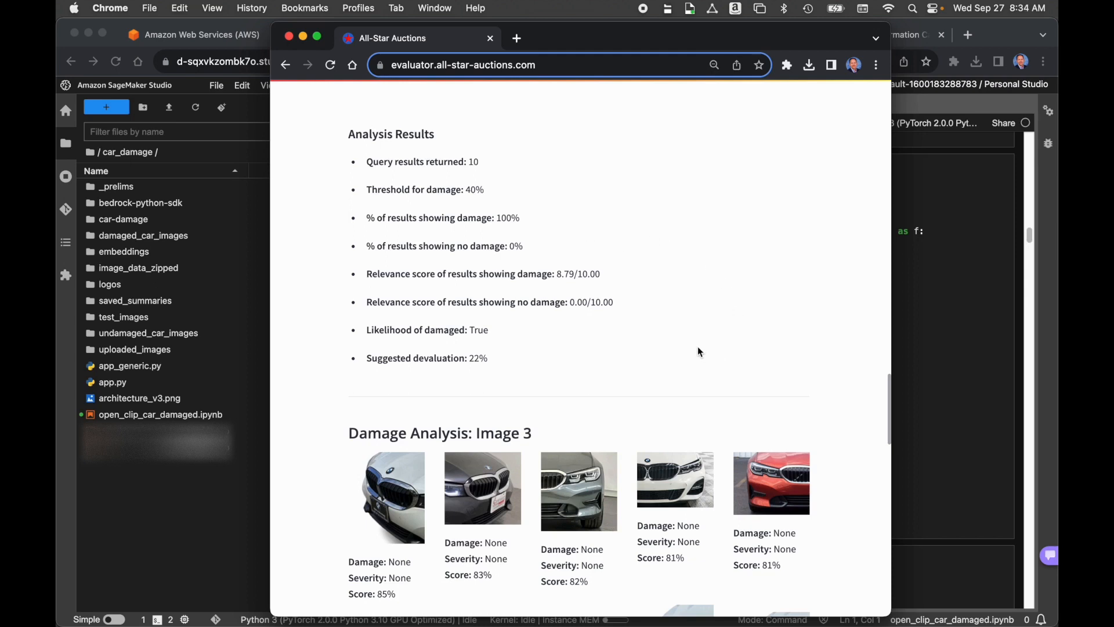
{"action": "mouse_move", "coordinate": [697, 341]}
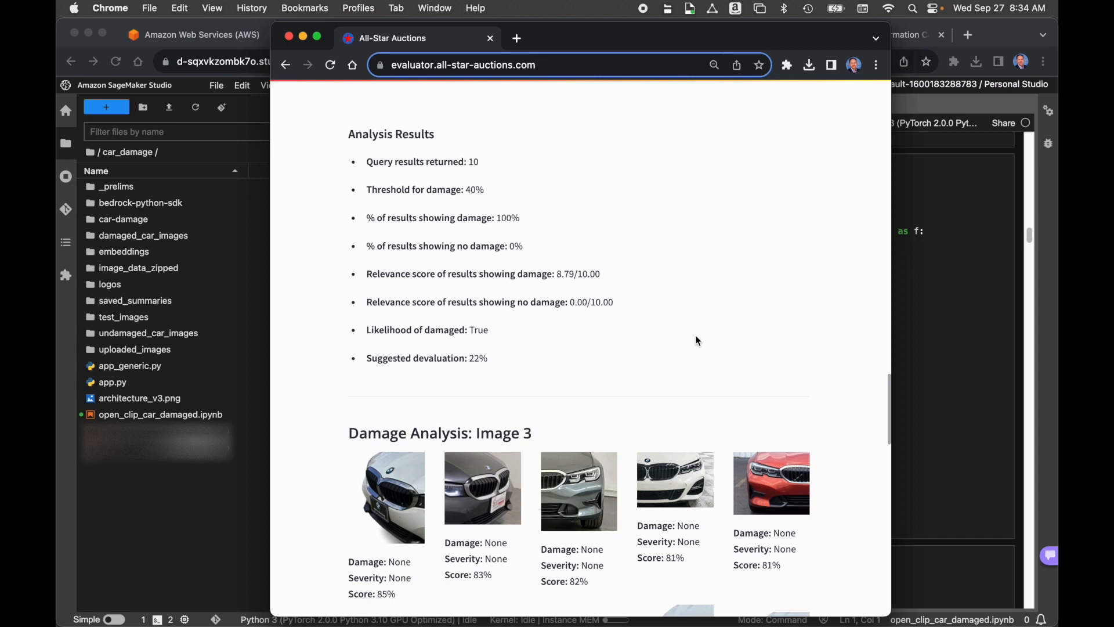
{"action": "mouse_move", "coordinate": [468, 376]}
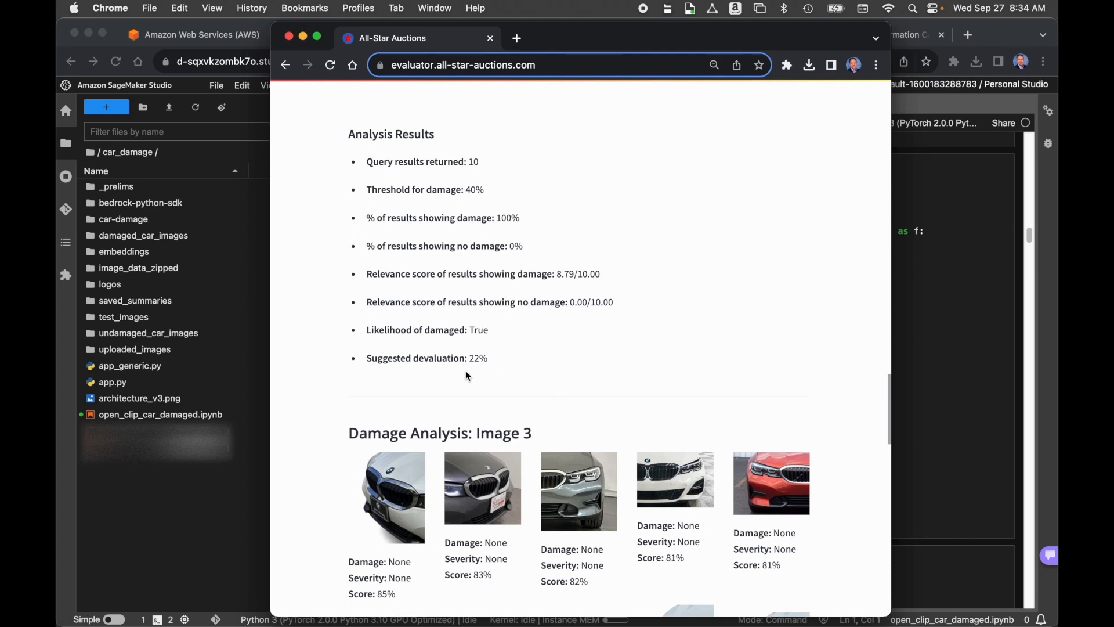
{"action": "mouse_move", "coordinate": [478, 376]}
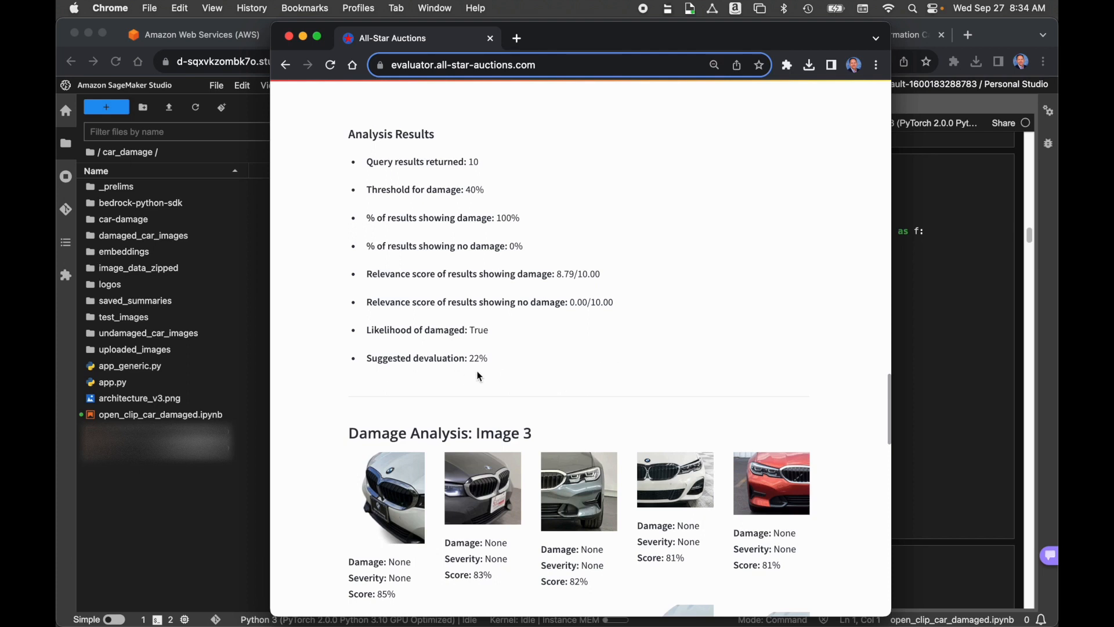
{"action": "scroll", "scroll_direction": "down", "scroll_amount": 3}
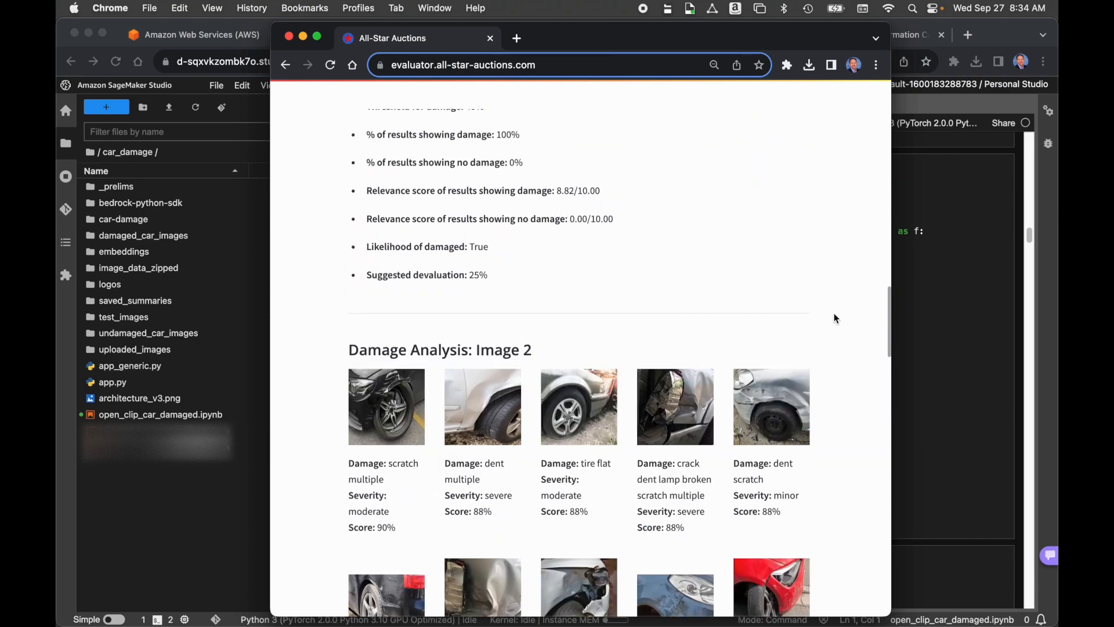
{"action": "scroll", "scroll_direction": "down", "scroll_amount": 3}
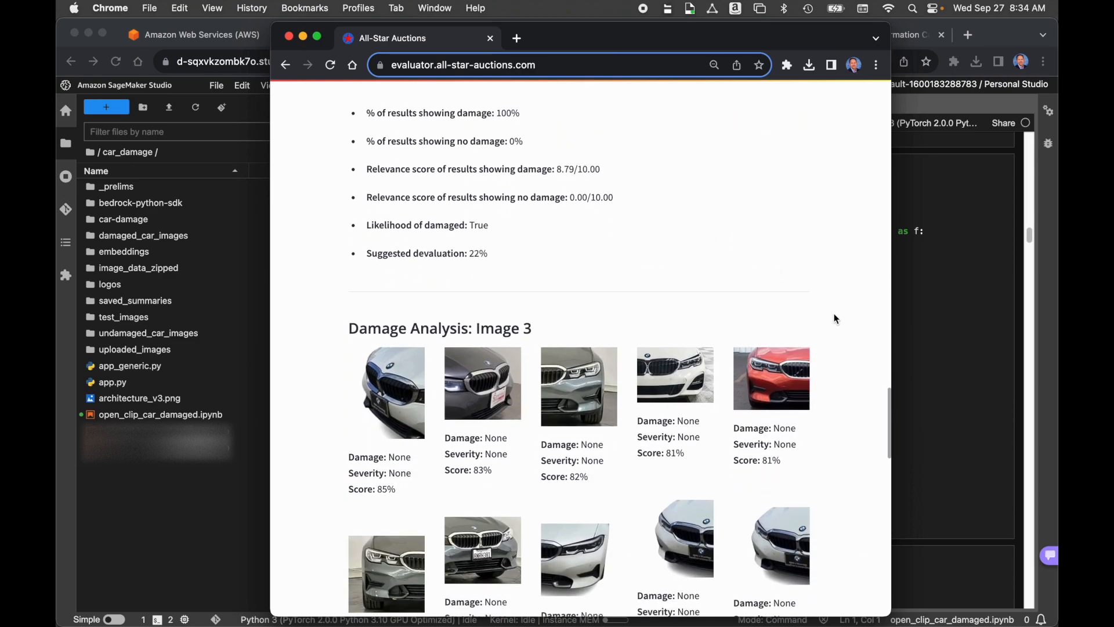
{"action": "scroll", "scroll_direction": "down", "scroll_amount": 3}
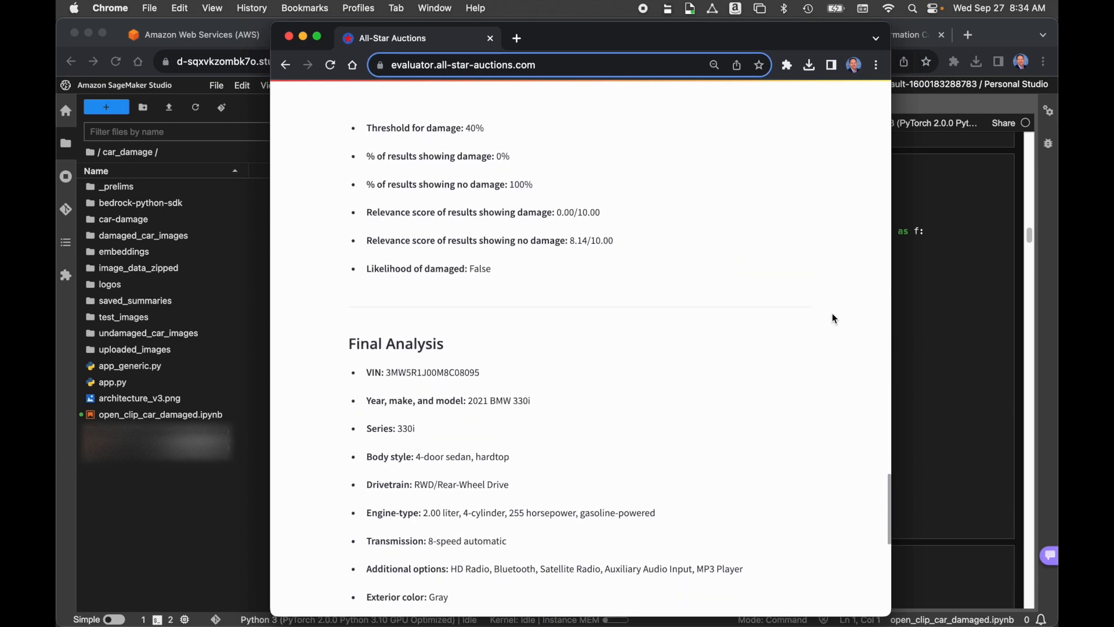
{"action": "scroll", "scroll_direction": "down", "scroll_amount": 3}
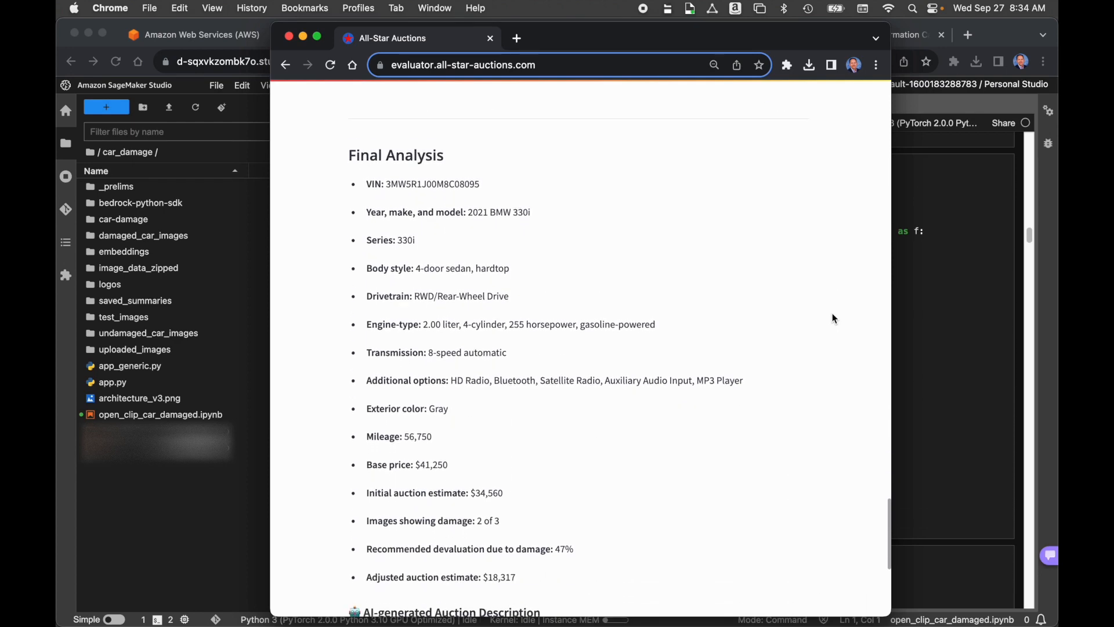
{"action": "scroll", "scroll_direction": "down", "scroll_amount": 3}
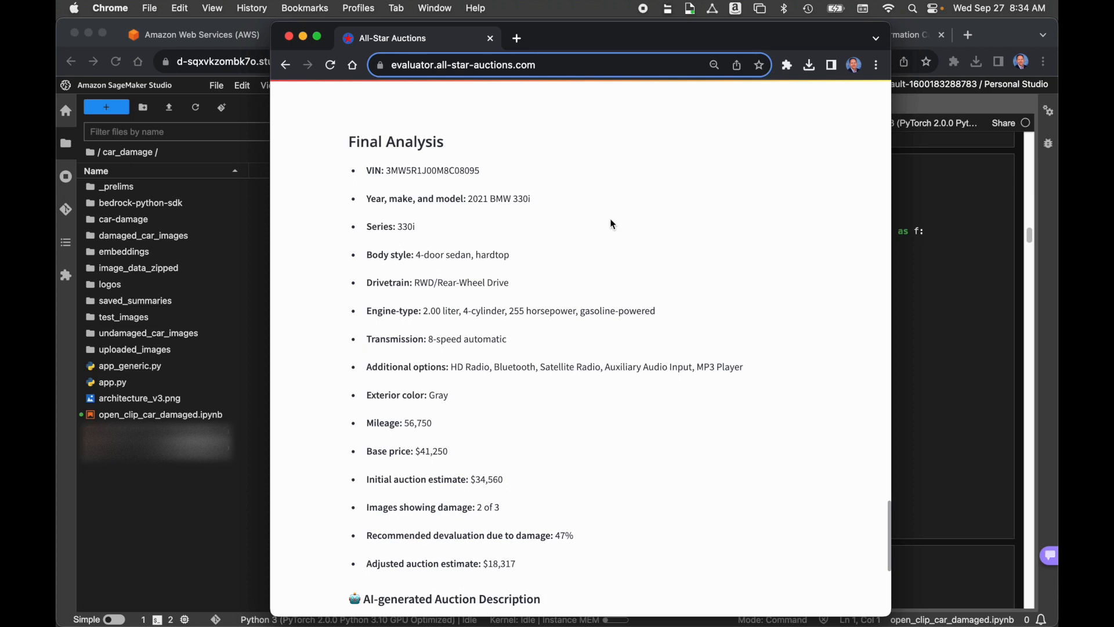
{"action": "mouse_move", "coordinate": [582, 213]}
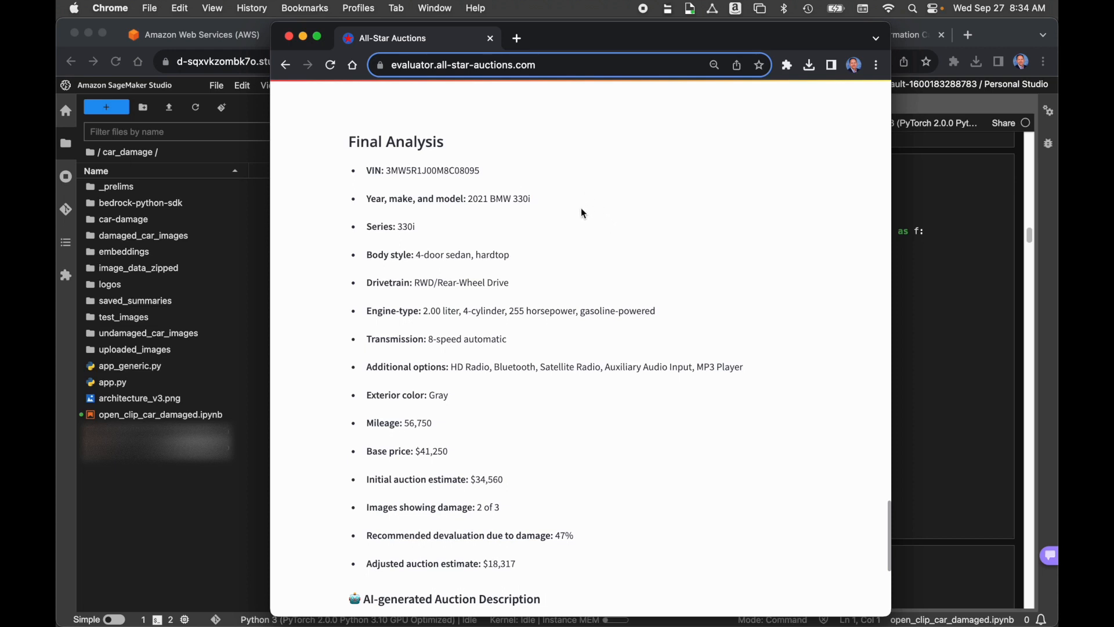
{"action": "mouse_move", "coordinate": [586, 280]}
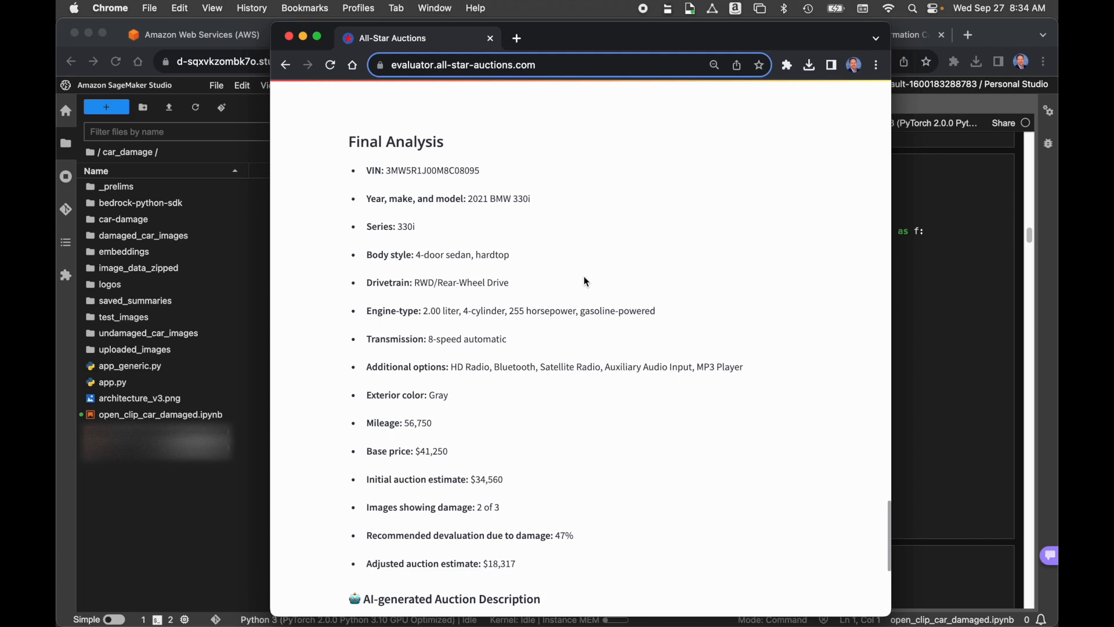
{"action": "mouse_move", "coordinate": [580, 413]}
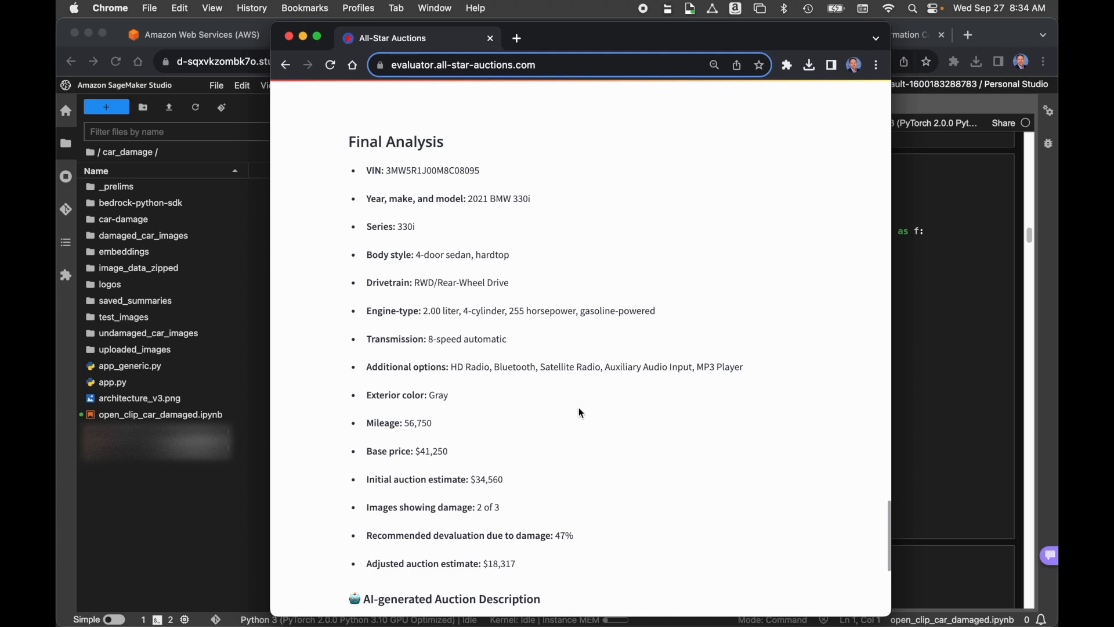
{"action": "mouse_move", "coordinate": [580, 459]}
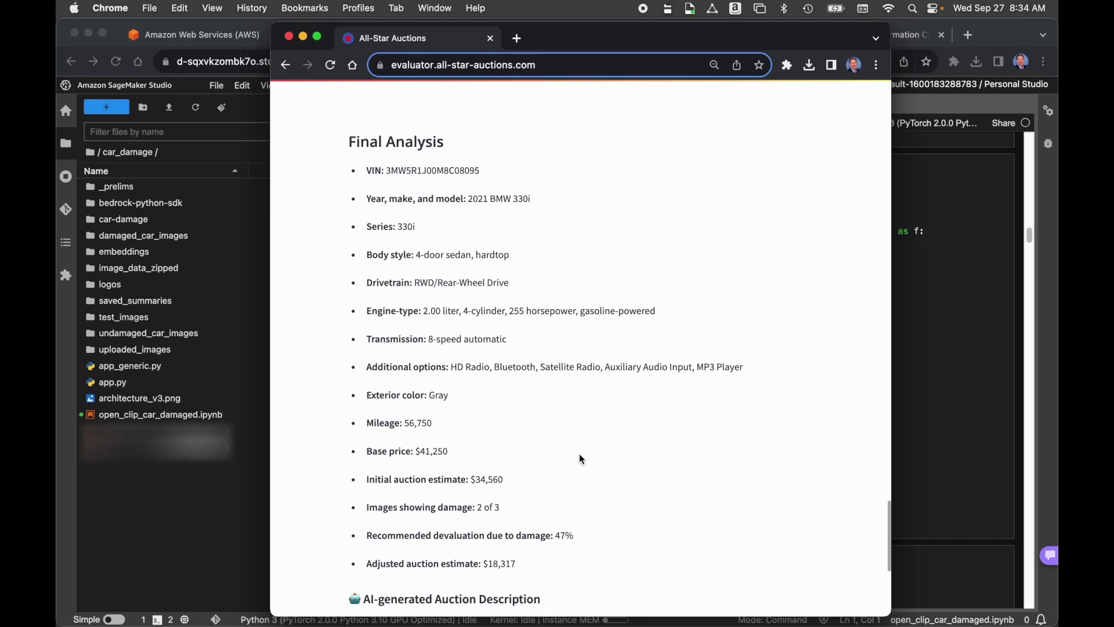
{"action": "mouse_move", "coordinate": [566, 485]}
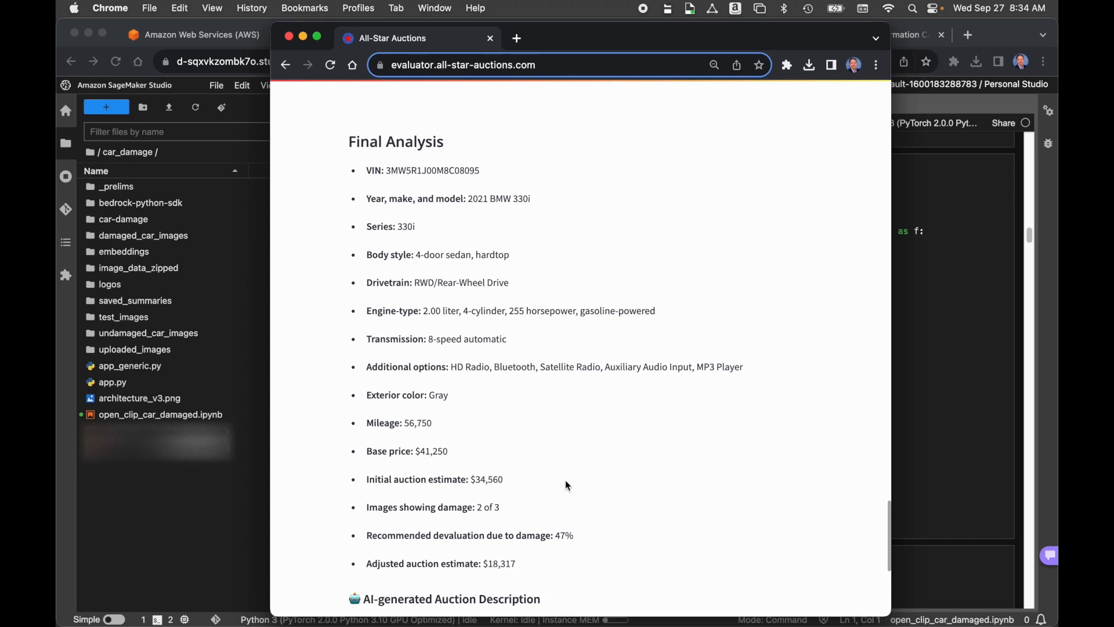
{"action": "mouse_move", "coordinate": [682, 471]}
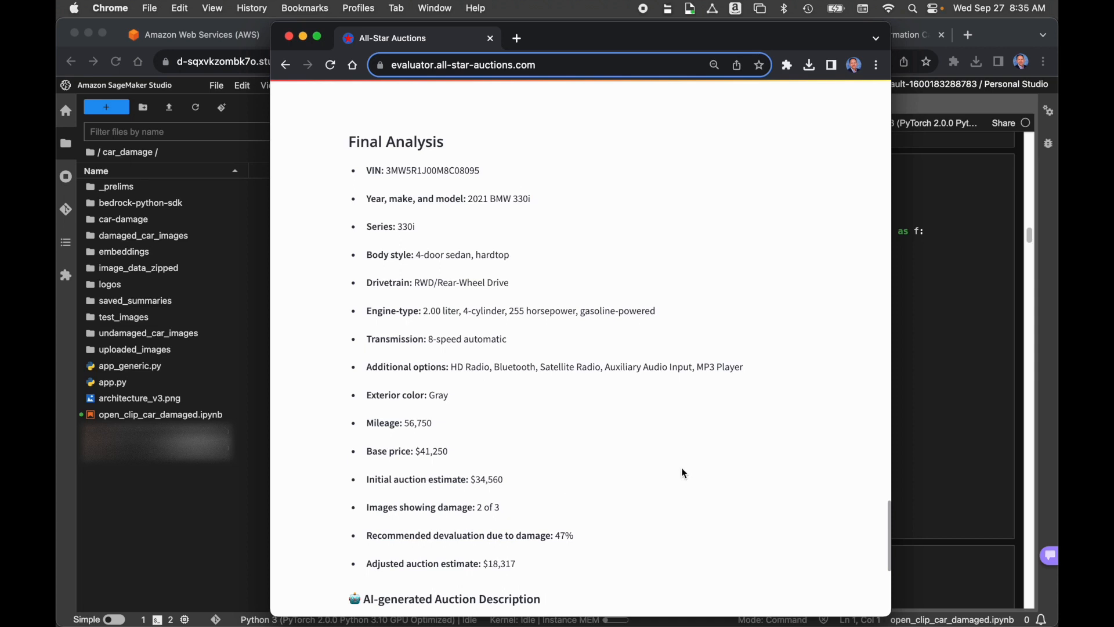
{"action": "mouse_move", "coordinate": [671, 504]}
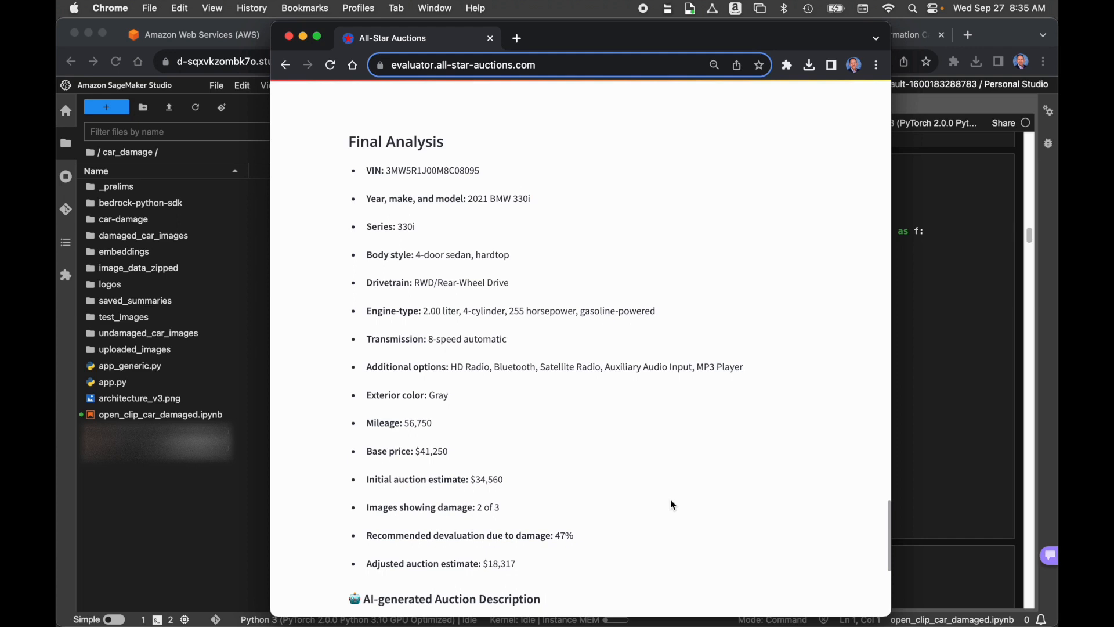
{"action": "mouse_move", "coordinate": [660, 540]}
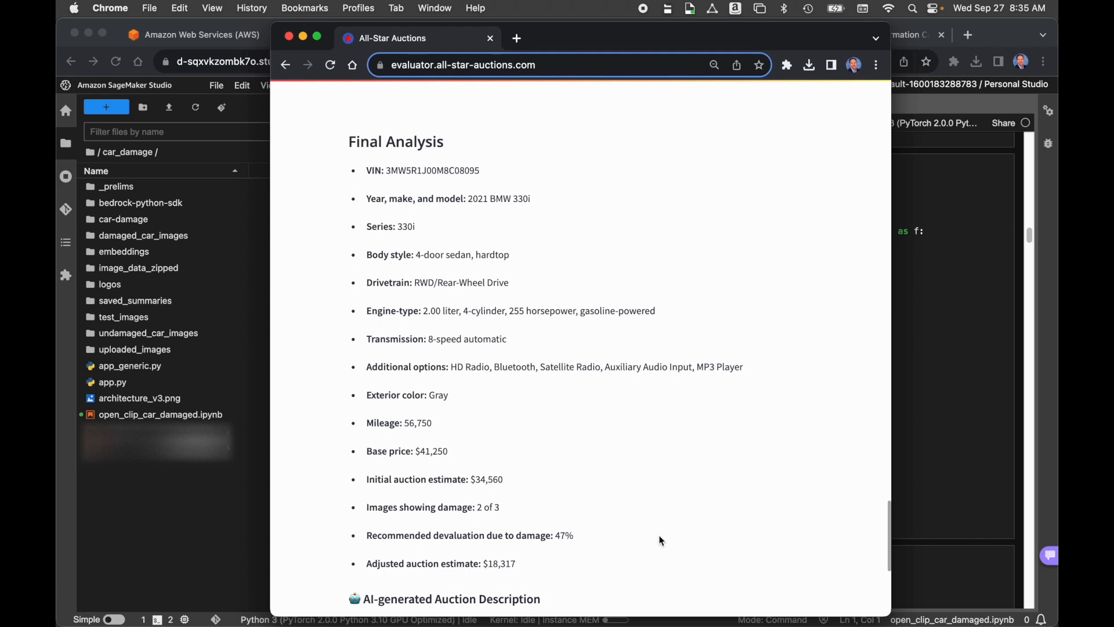
{"action": "mouse_move", "coordinate": [634, 543]}
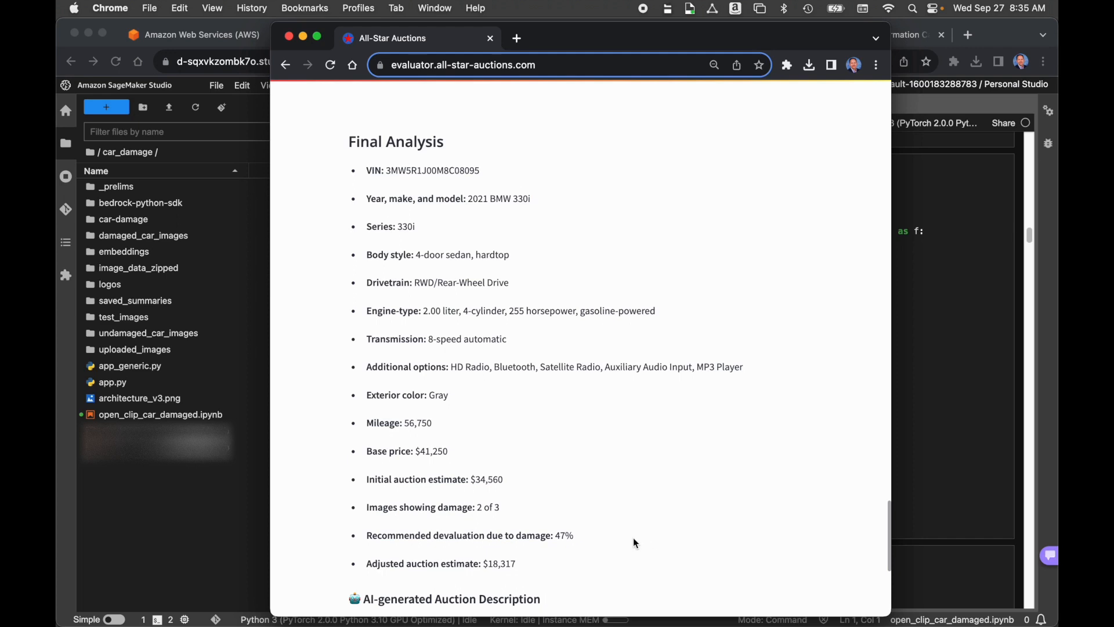
{"action": "mouse_move", "coordinate": [603, 539]}
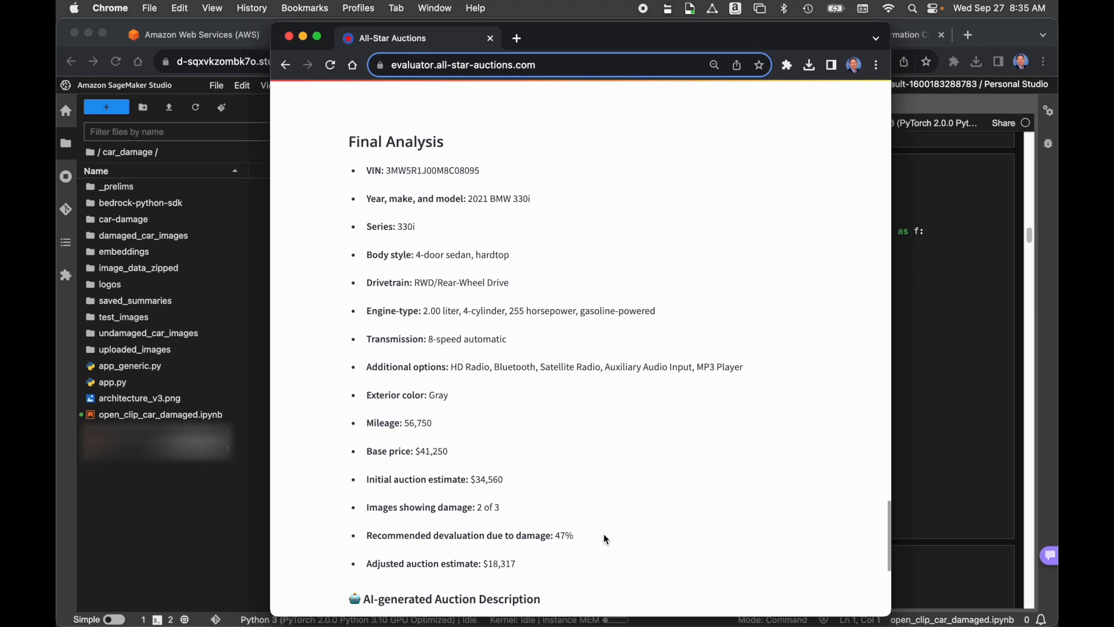
{"action": "mouse_move", "coordinate": [615, 536]}
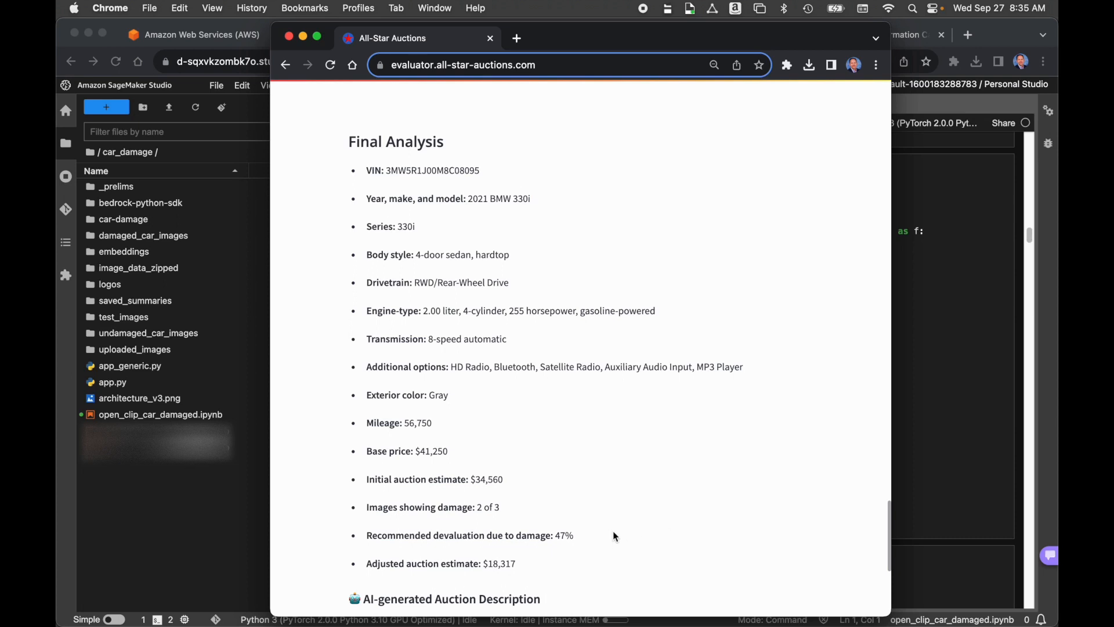
{"action": "mouse_move", "coordinate": [595, 559]}
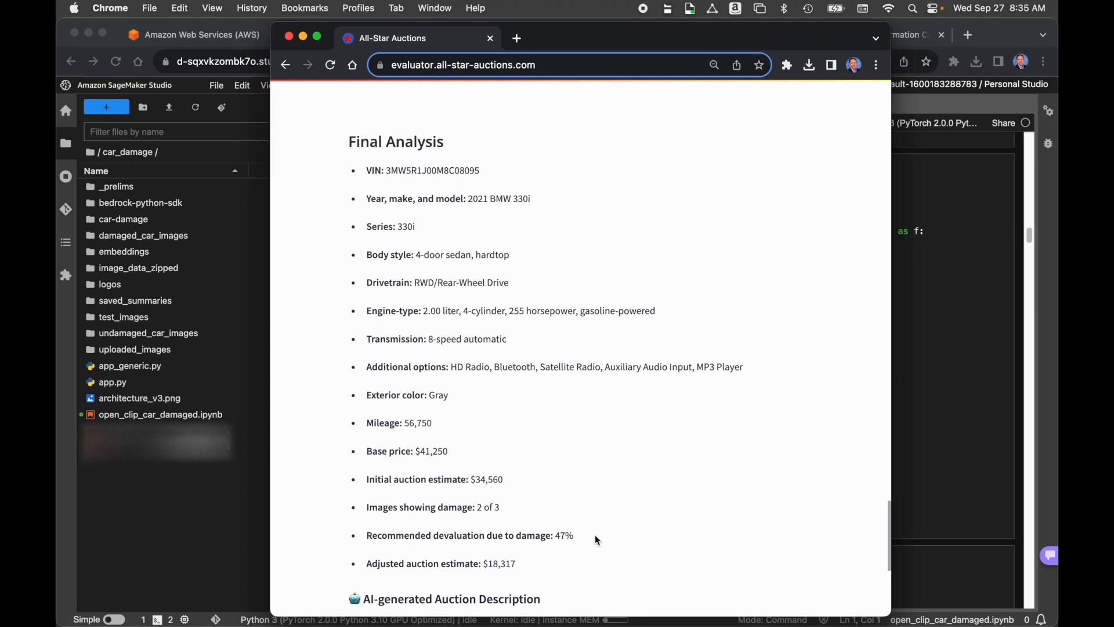
{"action": "mouse_move", "coordinate": [580, 583]}
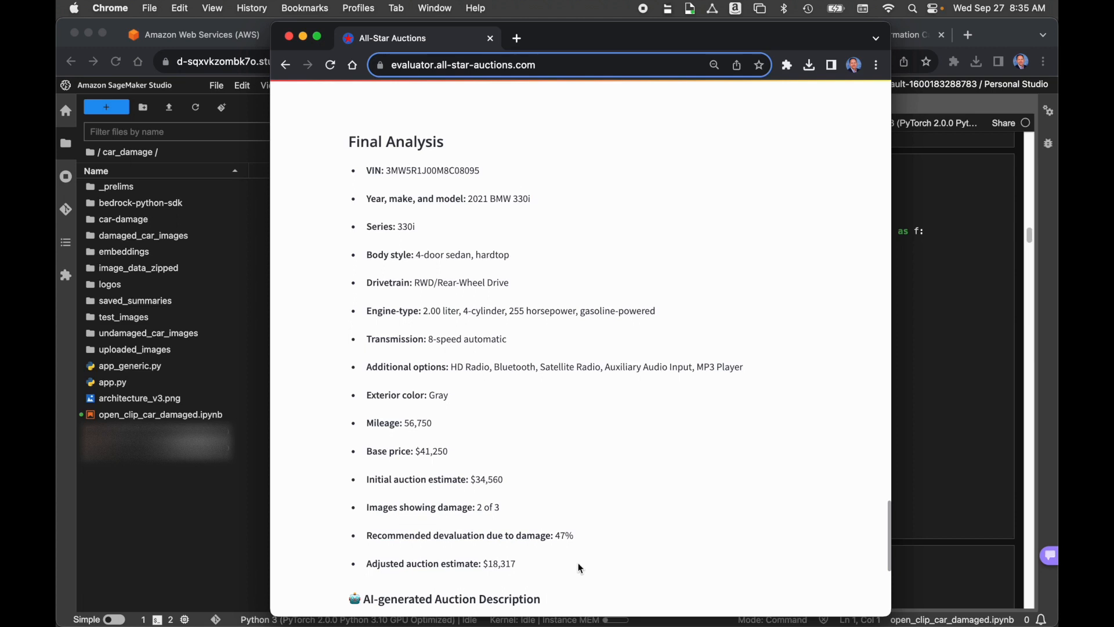
{"action": "mouse_move", "coordinate": [731, 525]}
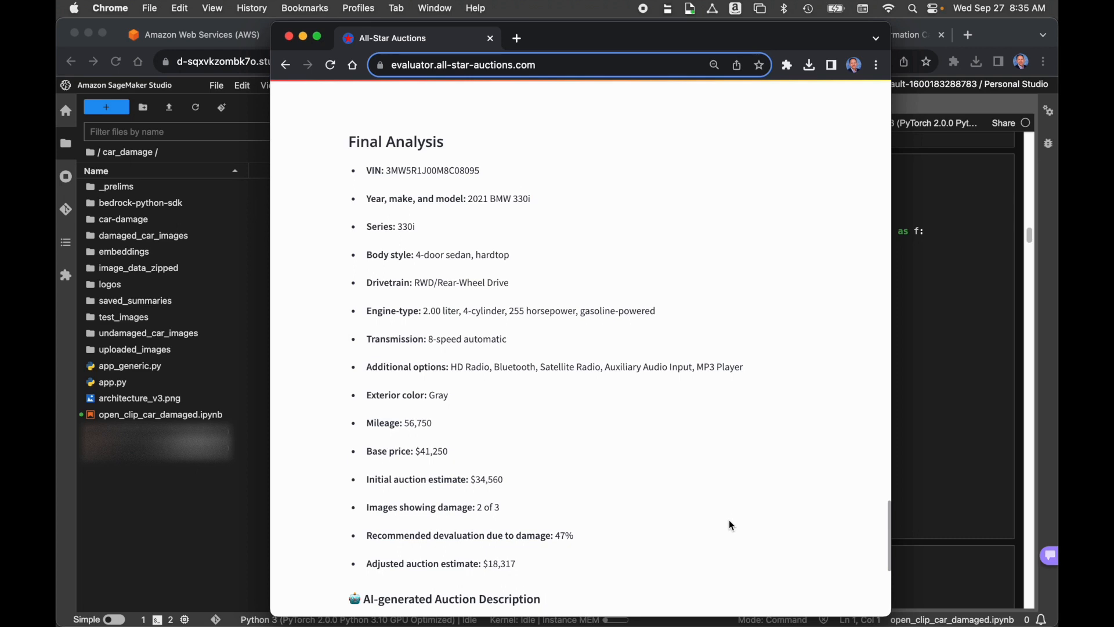
{"action": "mouse_move", "coordinate": [815, 469]}
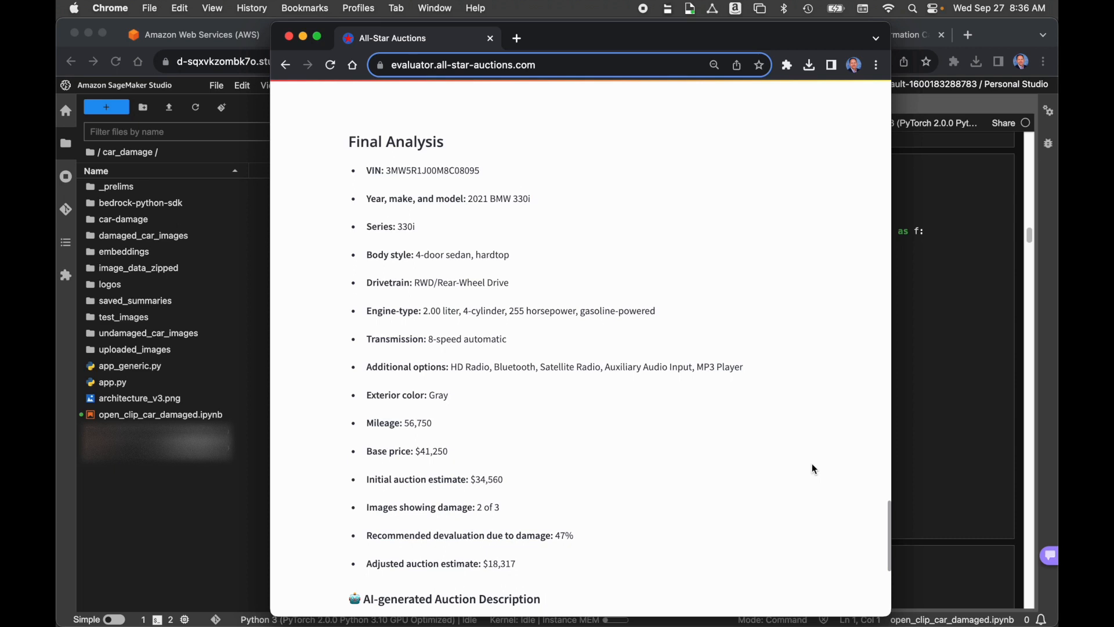
Scroll down to the AI-generated Auction Description with its style toggles, creativity slider and audio player.
{"action": "scroll", "scroll_direction": "down", "scroll_amount": 3}
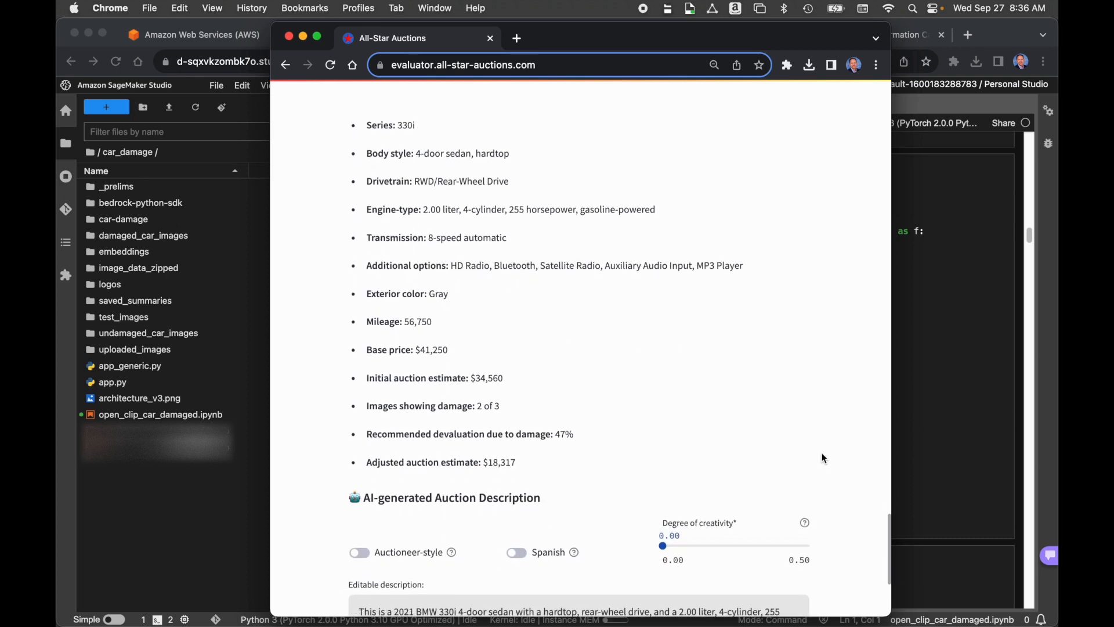
{"action": "scroll", "scroll_direction": "down", "scroll_amount": 3}
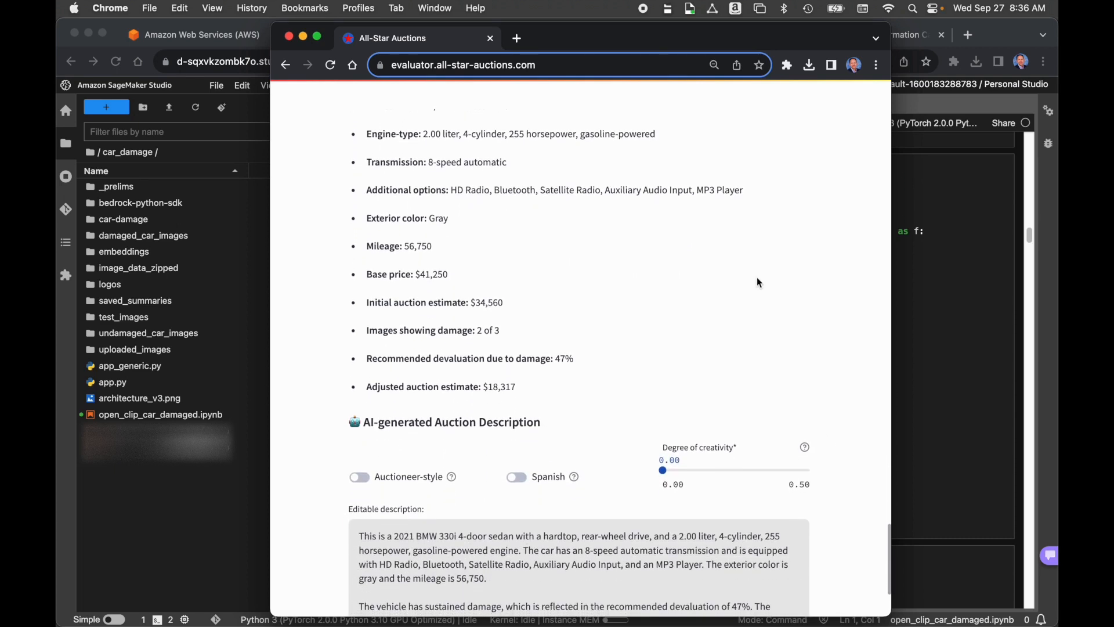
{"action": "mouse_move", "coordinate": [678, 262]}
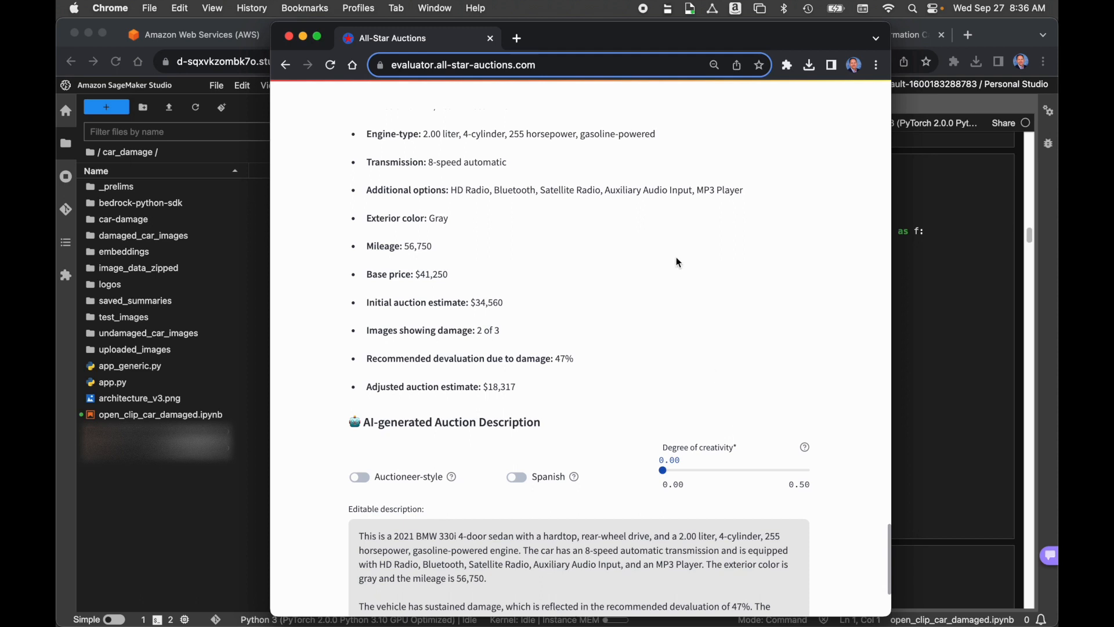
{"action": "mouse_move", "coordinate": [817, 291]}
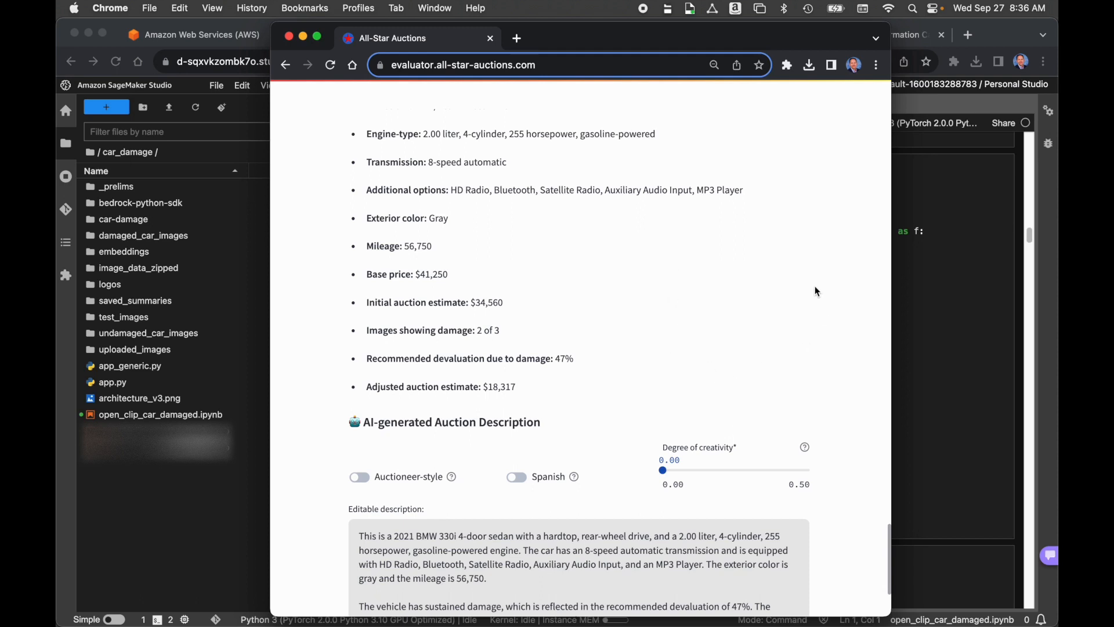
{"action": "scroll", "scroll_direction": "down", "scroll_amount": 3}
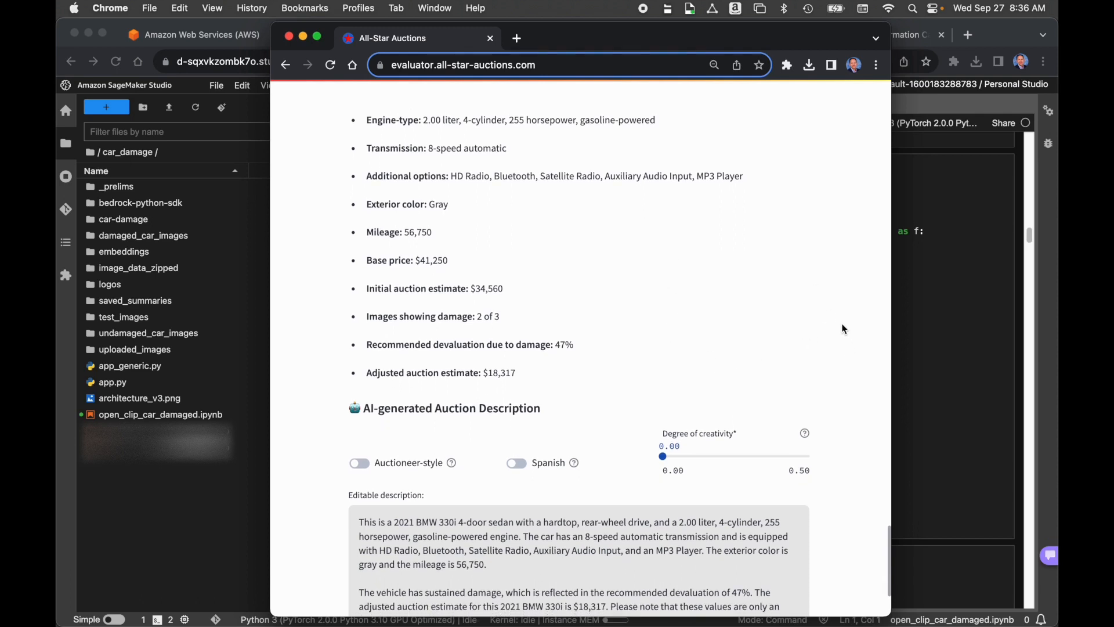
{"action": "scroll", "scroll_direction": "down", "scroll_amount": 3}
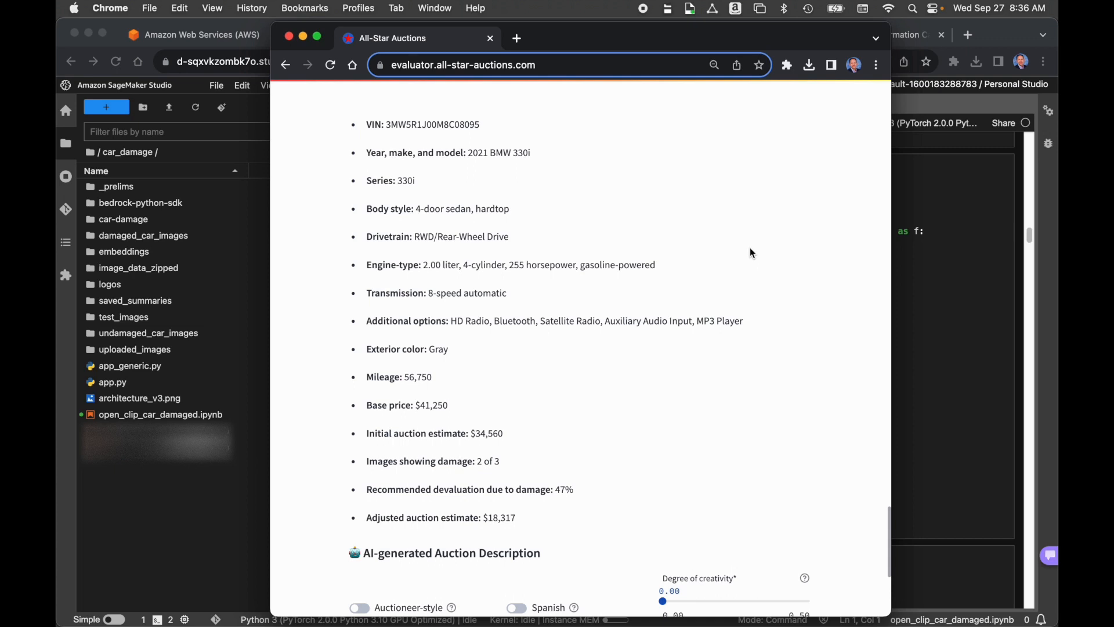
{"action": "mouse_move", "coordinate": [786, 402]}
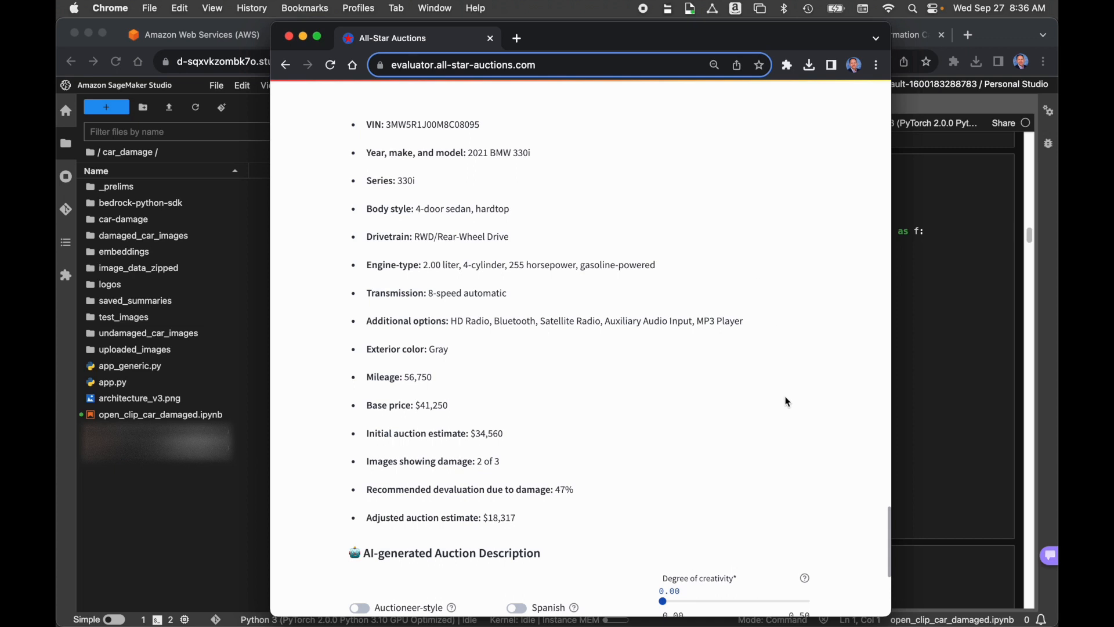
{"action": "mouse_move", "coordinate": [779, 435]}
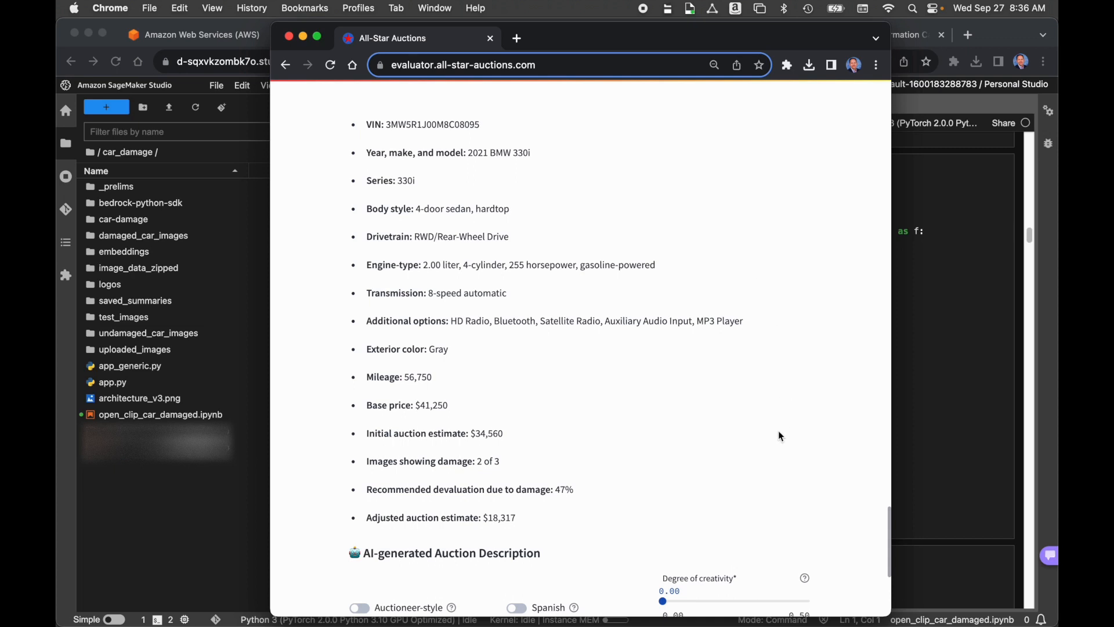
{"action": "mouse_move", "coordinate": [690, 508]}
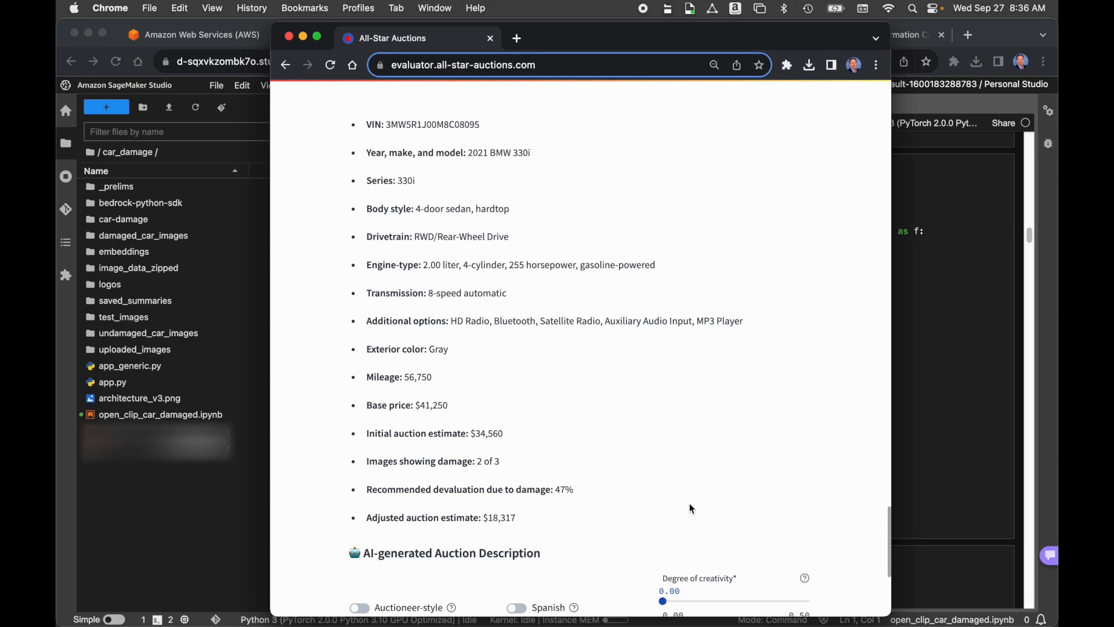
{"action": "scroll", "scroll_direction": "down", "scroll_amount": 3}
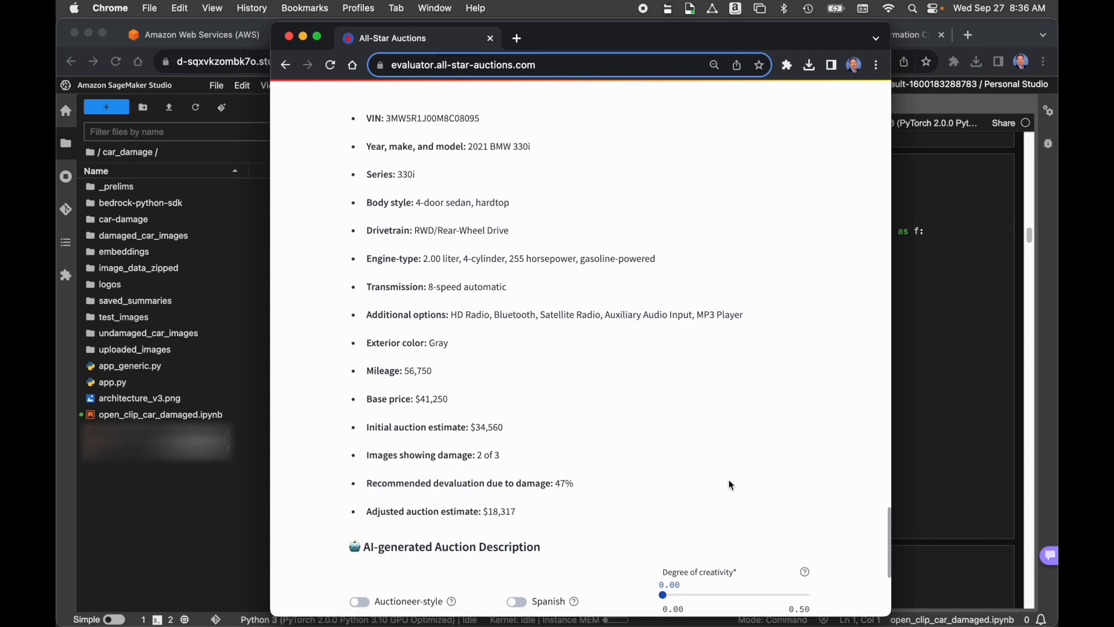
{"action": "scroll", "scroll_direction": "down", "scroll_amount": 3}
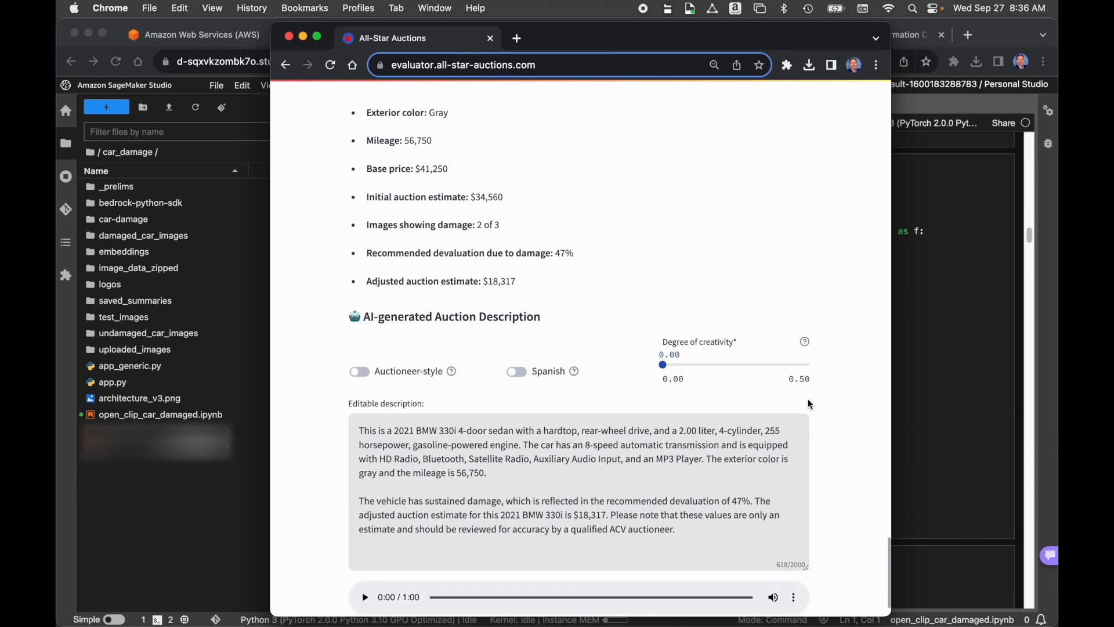
{"action": "scroll", "scroll_direction": "down", "scroll_amount": 3}
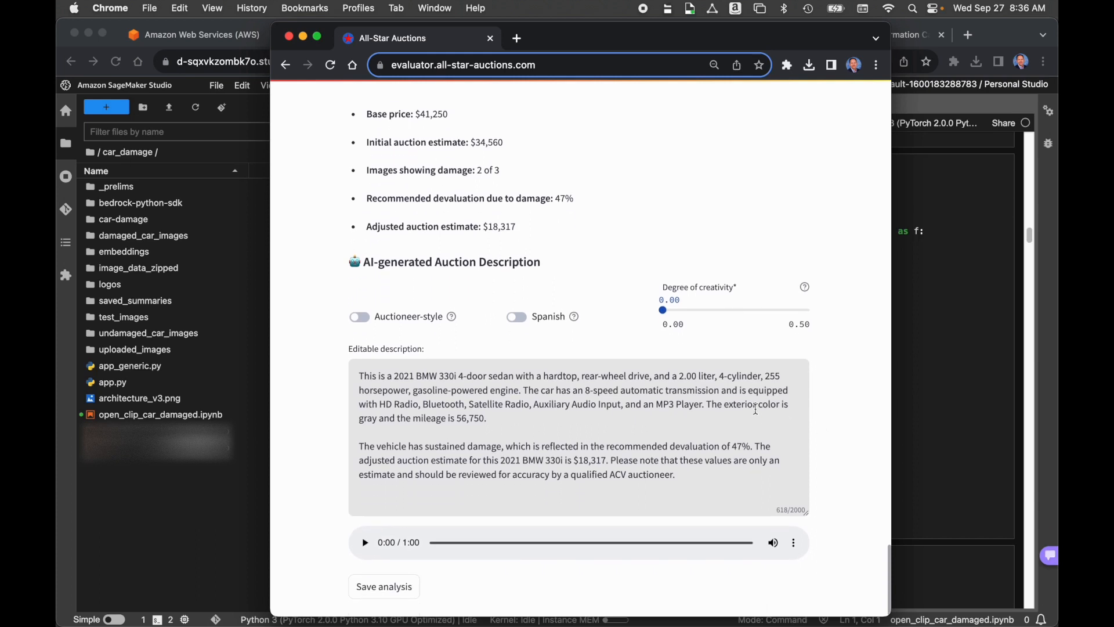
{"action": "mouse_move", "coordinate": [731, 485]}
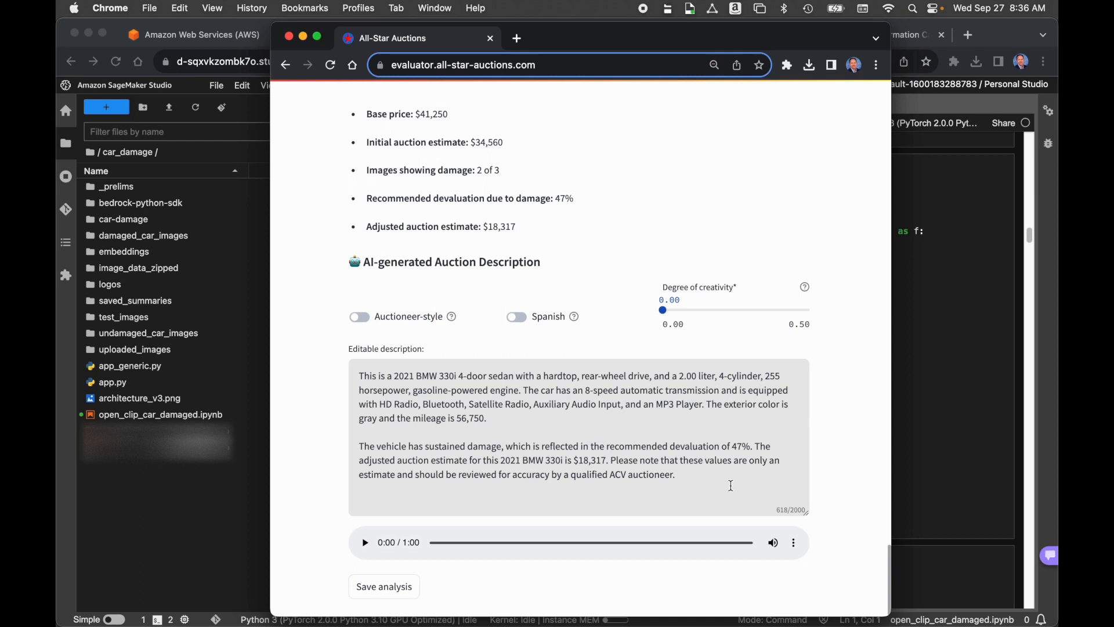
{"action": "mouse_move", "coordinate": [731, 233]}
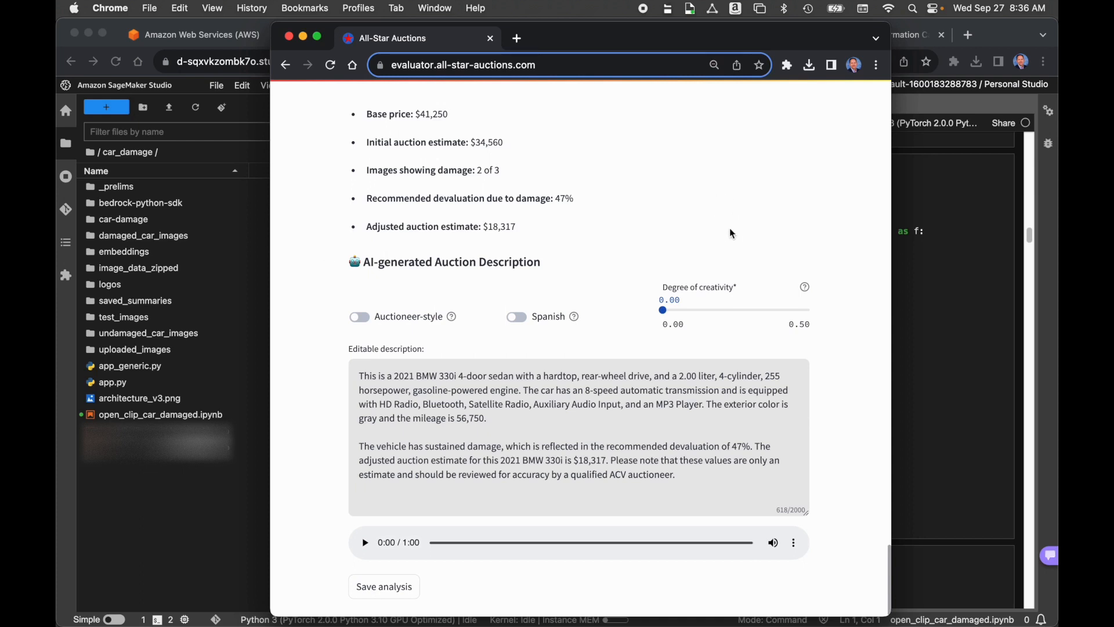
{"action": "mouse_move", "coordinate": [851, 267]}
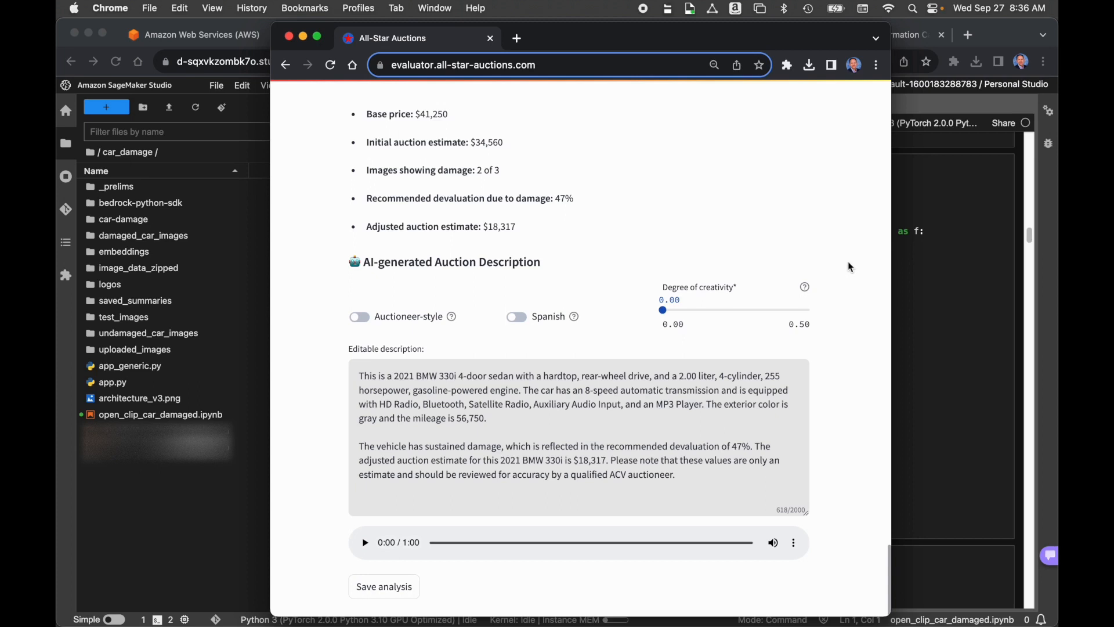
{"action": "mouse_move", "coordinate": [642, 445]}
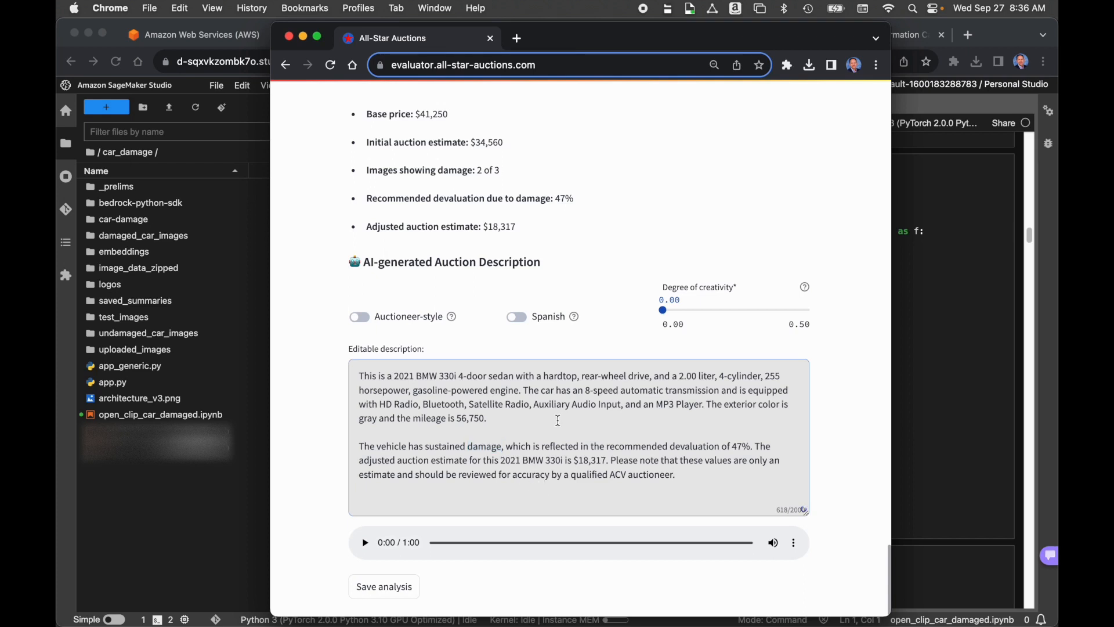
{"action": "mouse_move", "coordinate": [835, 430]}
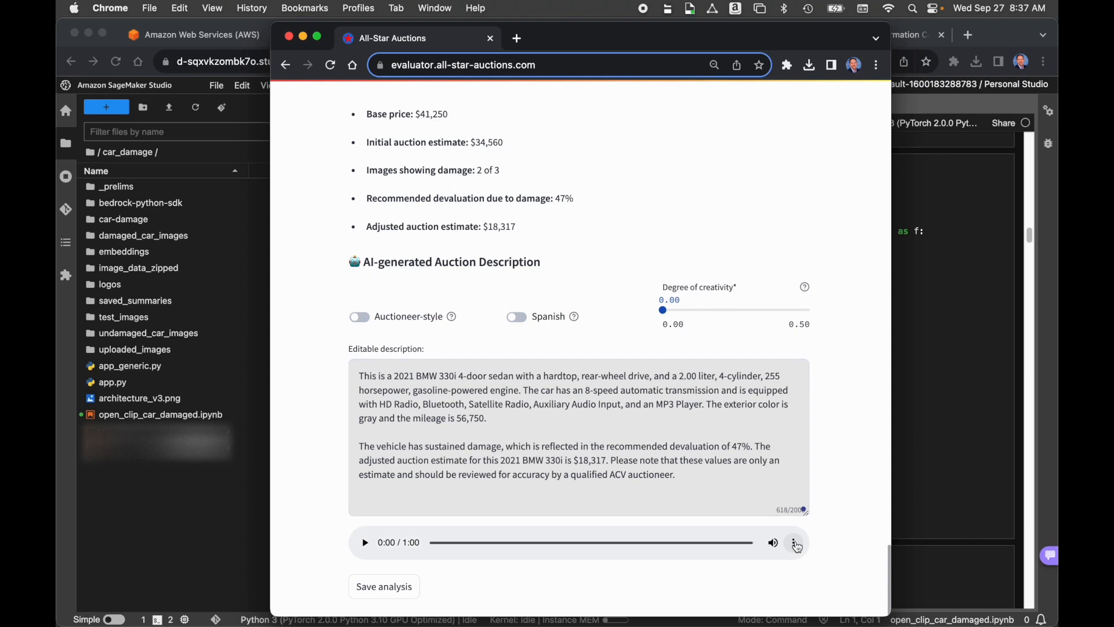
Play the audio narration of the English BMW 330i auction description.
{"action": "left_click", "coordinate": [795, 543]}
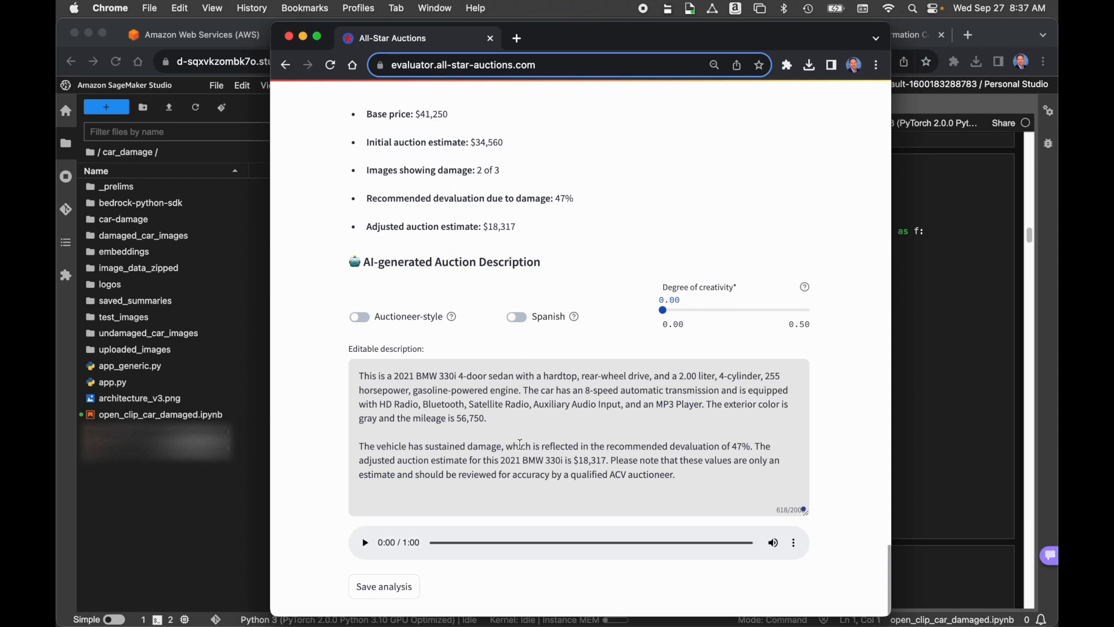
{"action": "mouse_move", "coordinate": [327, 464]}
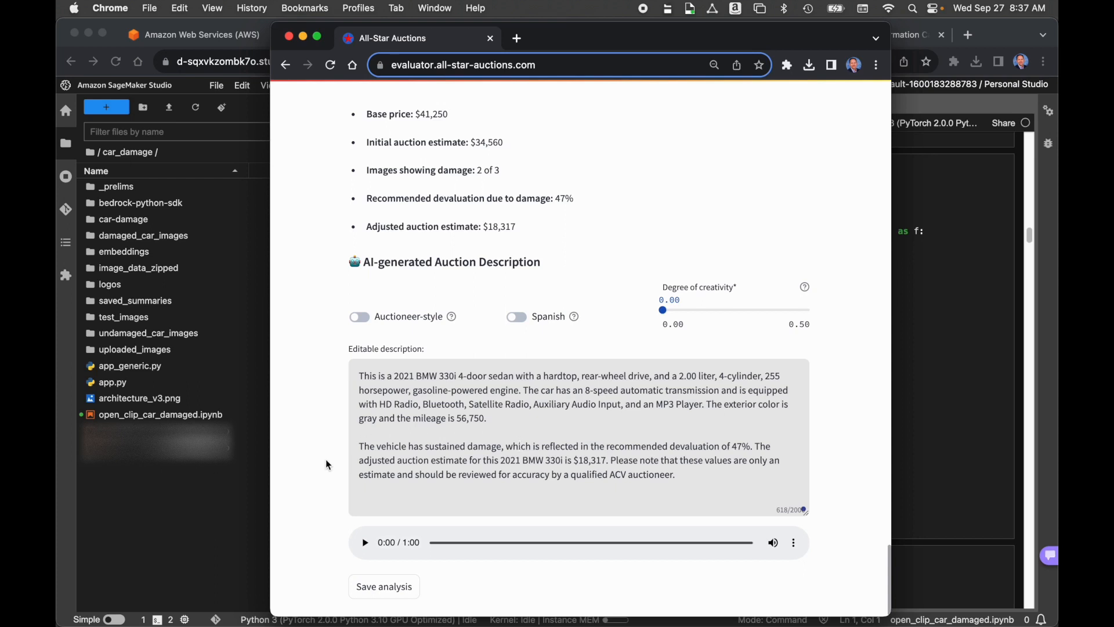
{"action": "mouse_move", "coordinate": [434, 578]}
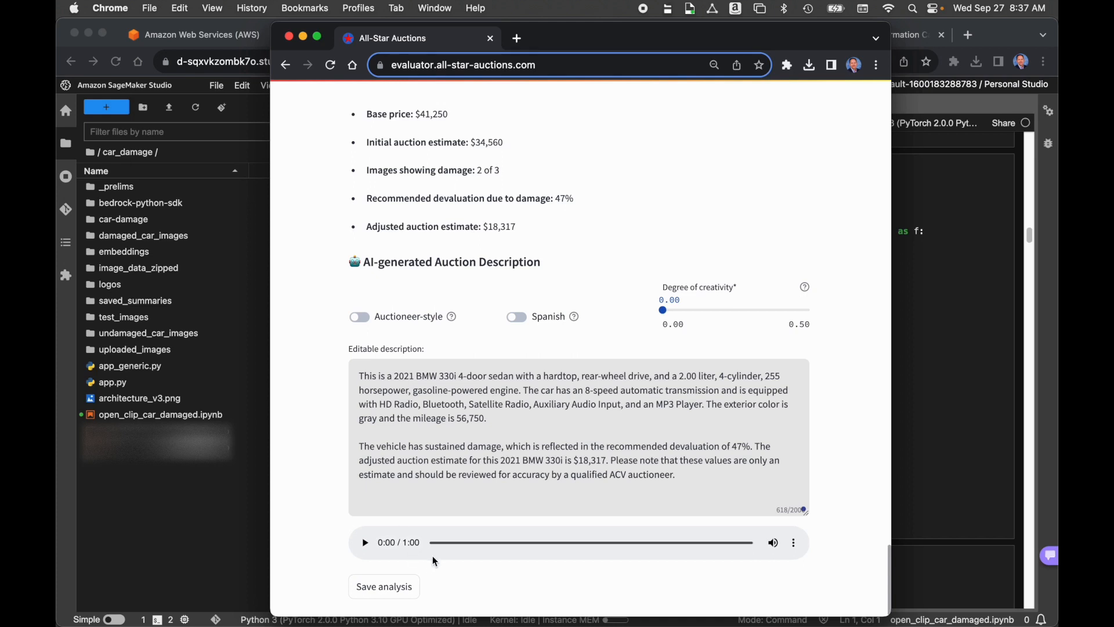
{"action": "mouse_move", "coordinate": [441, 589]}
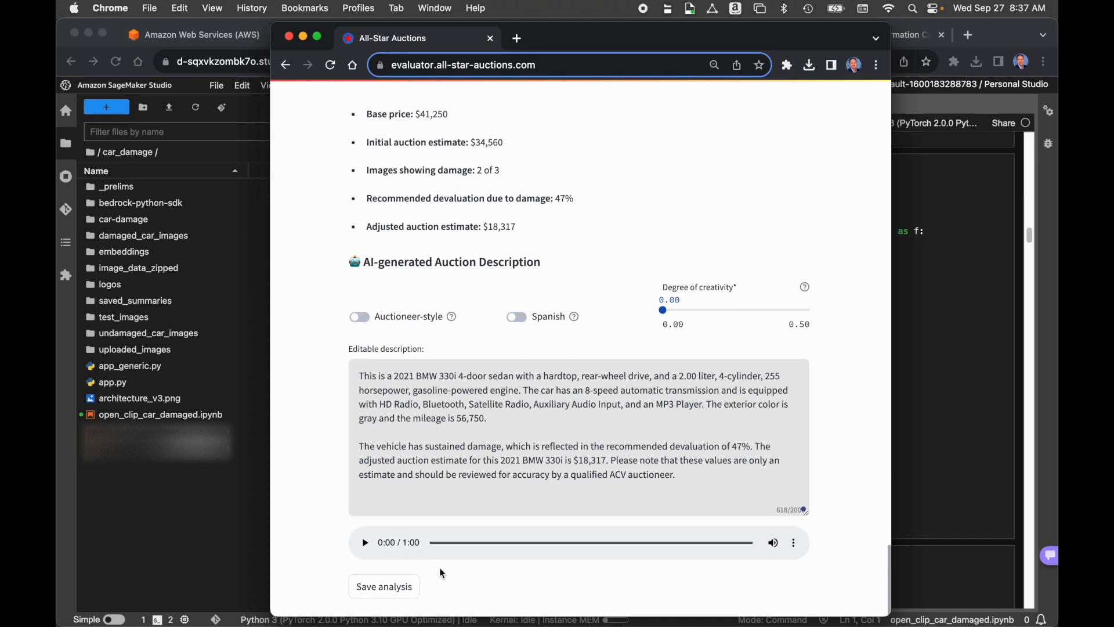
{"action": "left_click", "coordinate": [365, 558]}
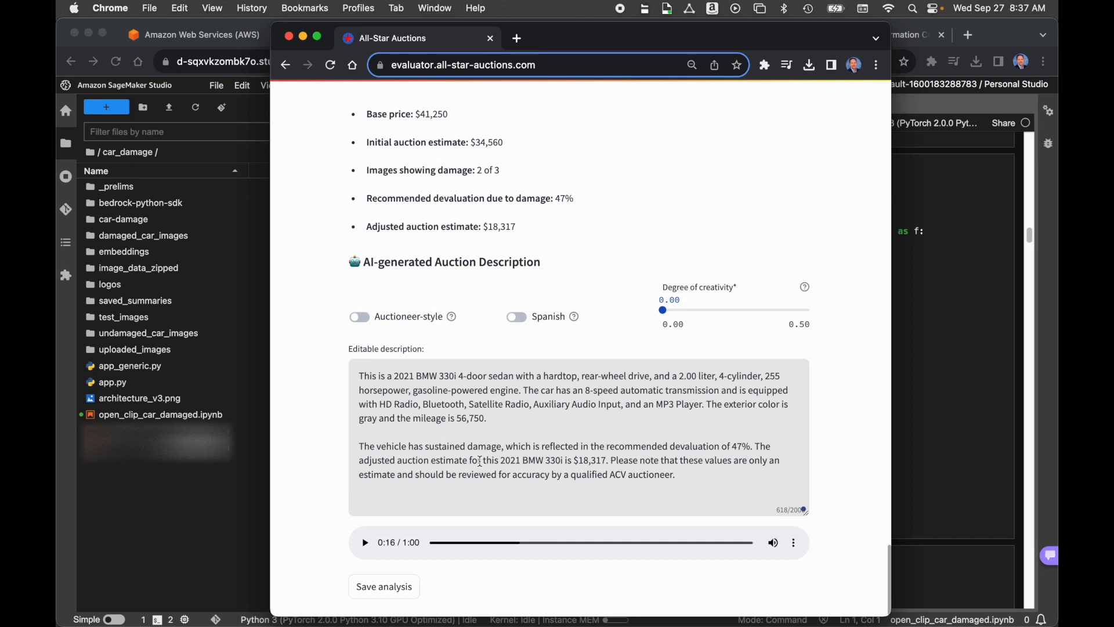
{"action": "mouse_move", "coordinate": [536, 297]}
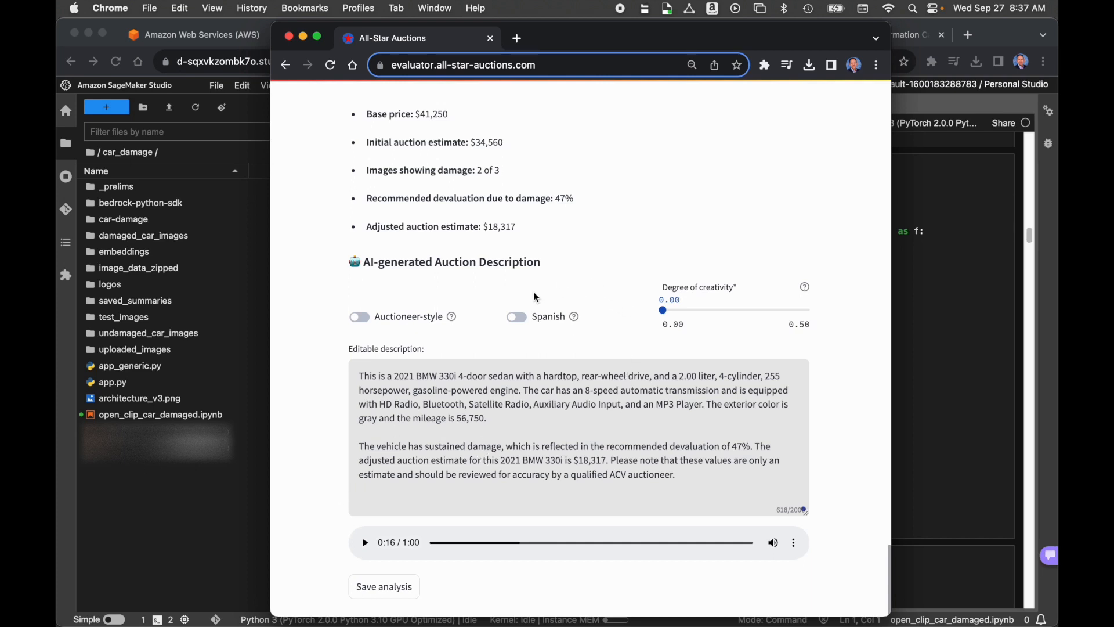
{"action": "left_click", "coordinate": [515, 315]}
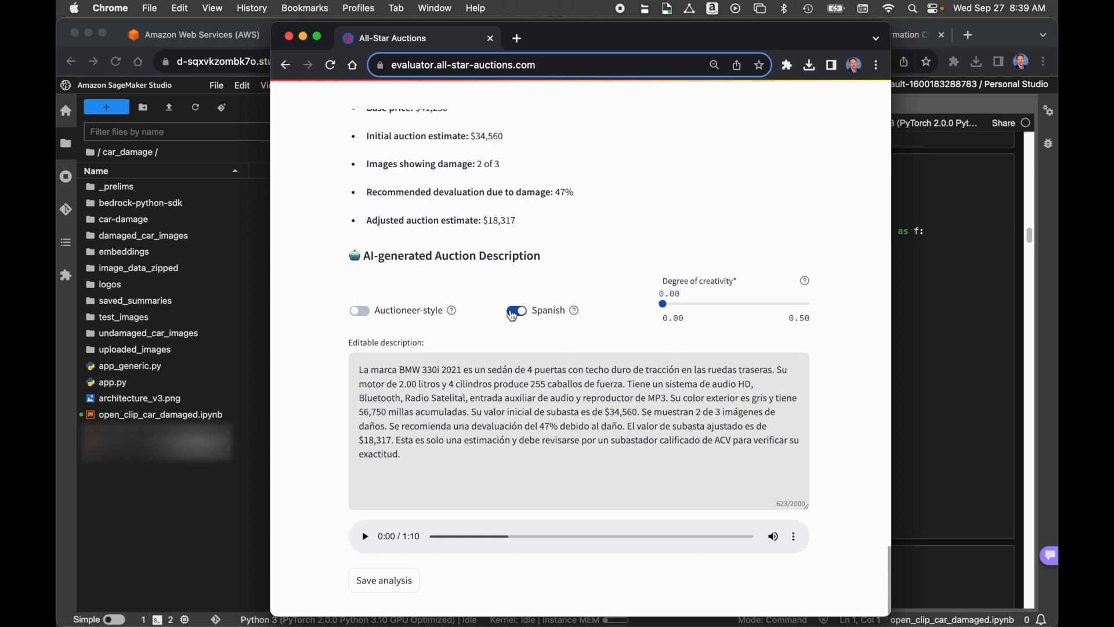
{"action": "left_click", "coordinate": [516, 310]}
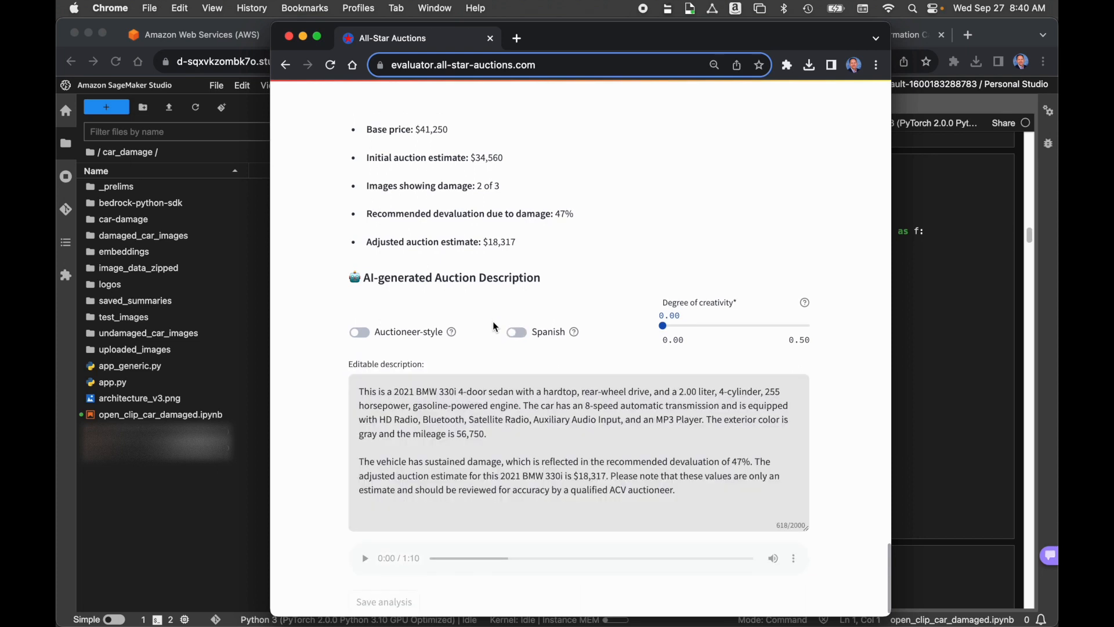
{"action": "mouse_move", "coordinate": [456, 310]}
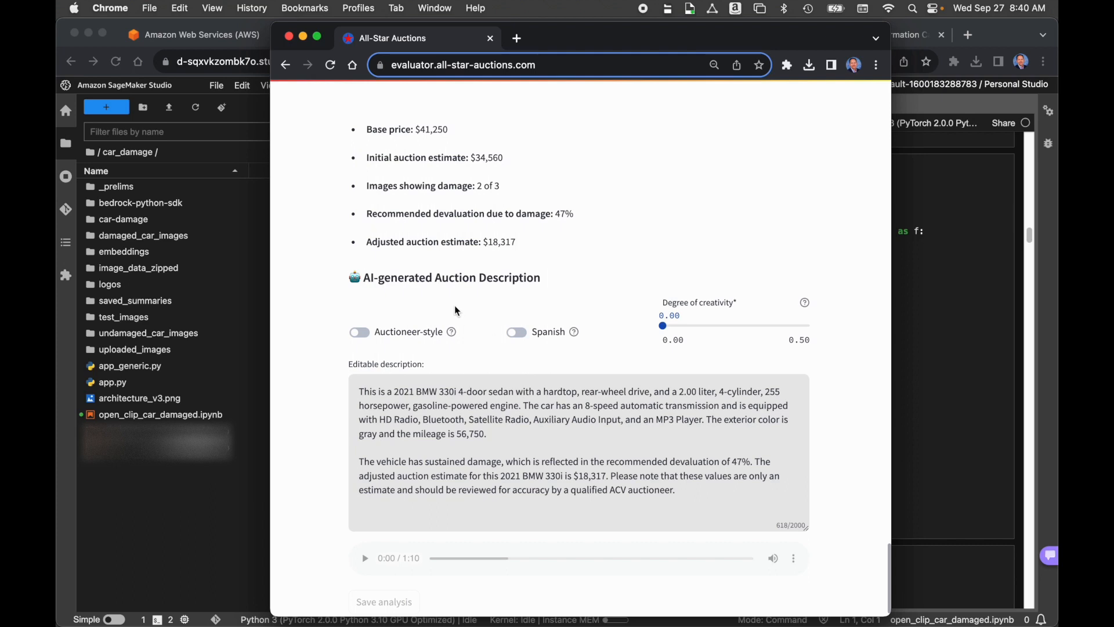
Switch the Auctioneer-style toggle on to rewrite the description as an auctioneer pitch.
{"action": "scroll", "scroll_direction": "down", "scroll_amount": 3}
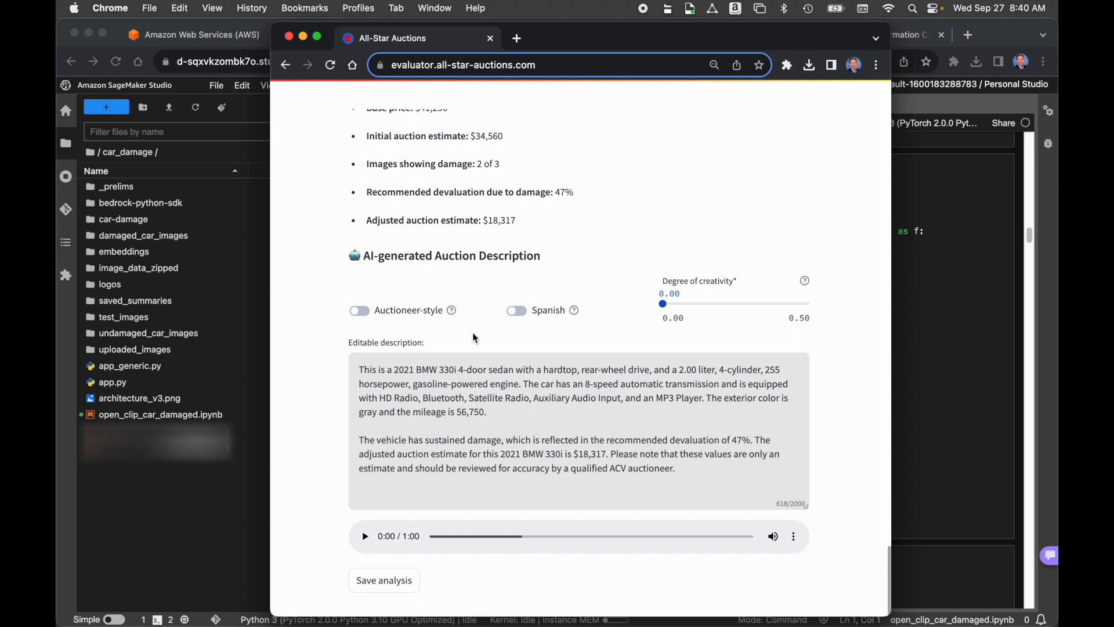
{"action": "mouse_move", "coordinate": [451, 311]}
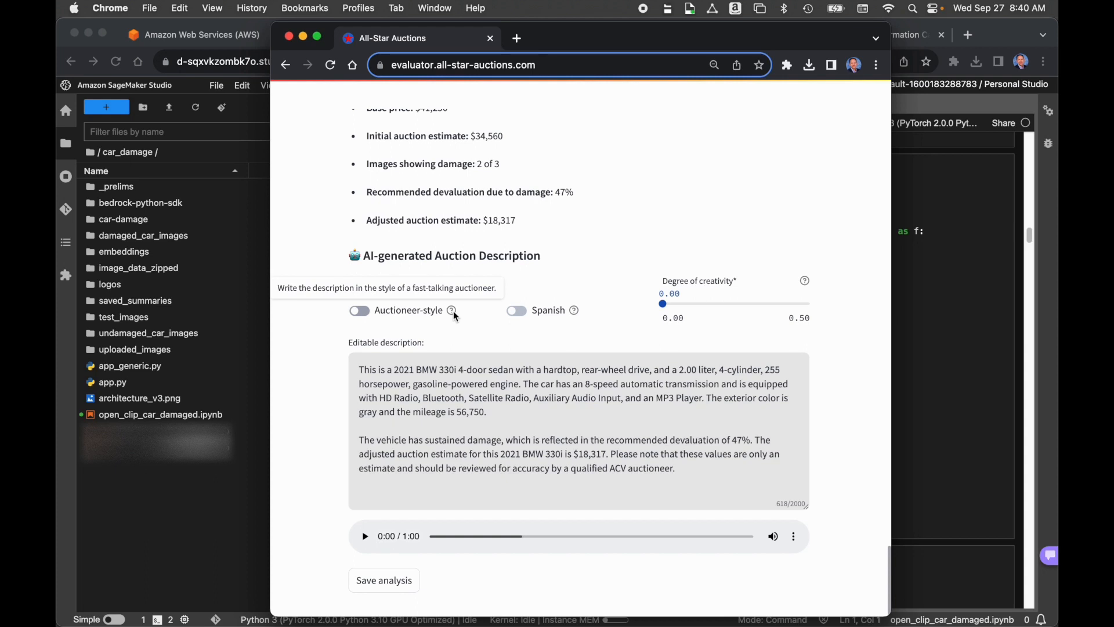
{"action": "mouse_move", "coordinate": [451, 311]}
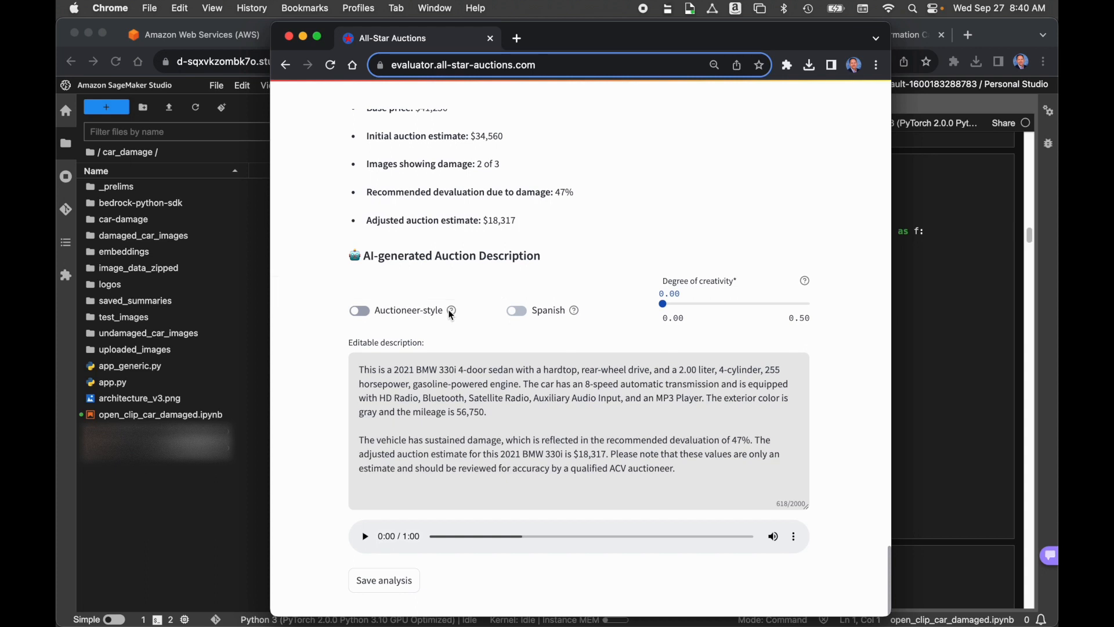
{"action": "mouse_move", "coordinate": [451, 311]}
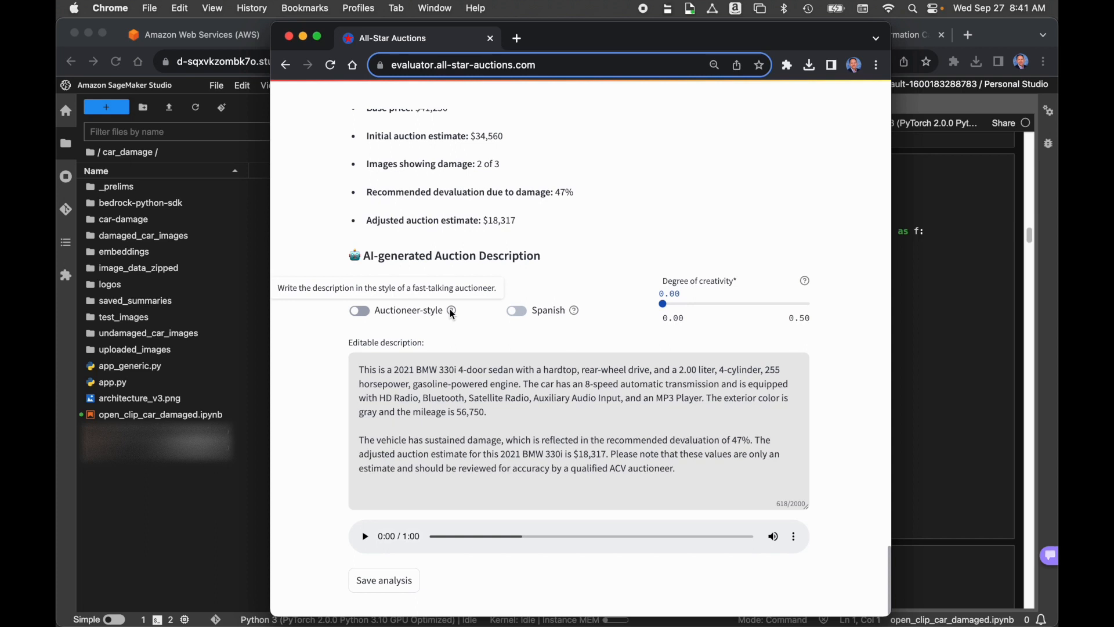
{"action": "mouse_move", "coordinate": [455, 323]}
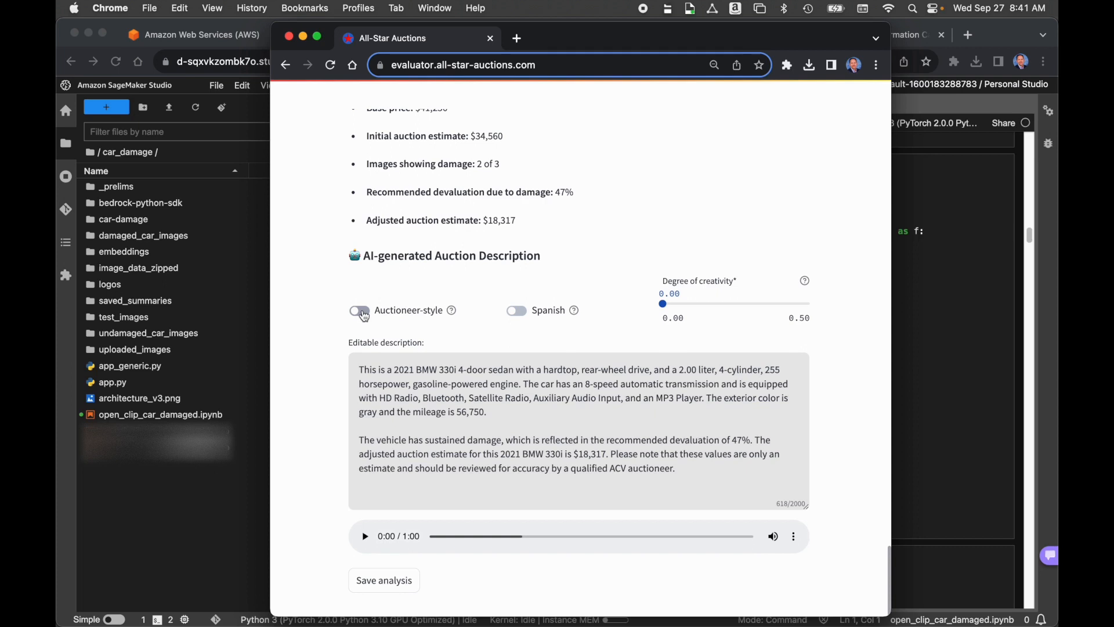
{"action": "left_click", "coordinate": [359, 311]}
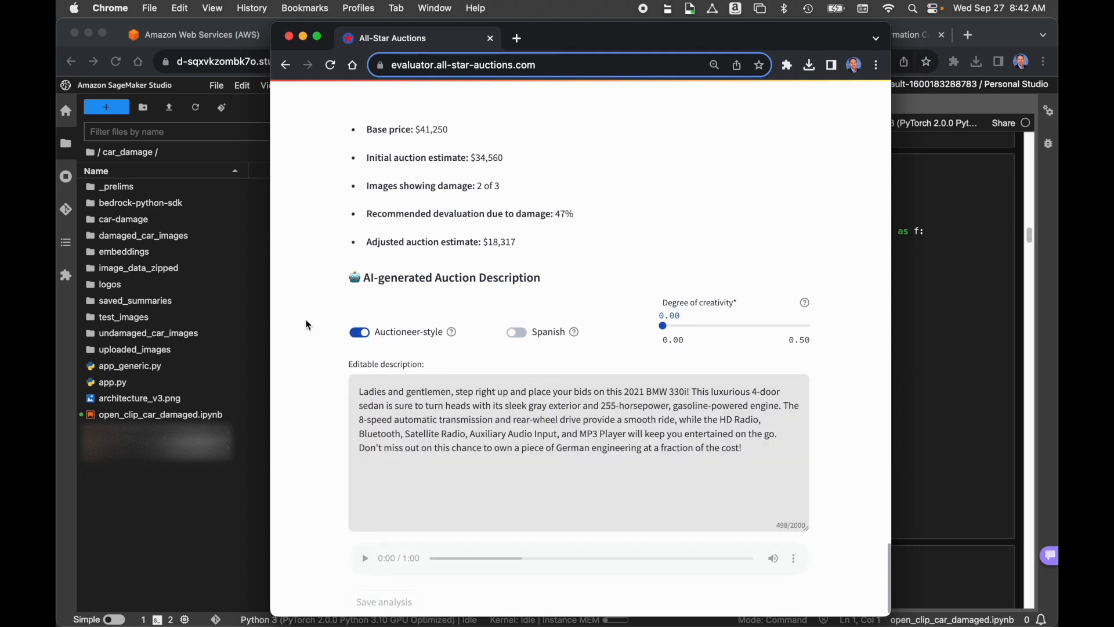
Play the narration of the newly generated auctioneer-style description.
{"action": "scroll", "scroll_direction": "down", "scroll_amount": 3}
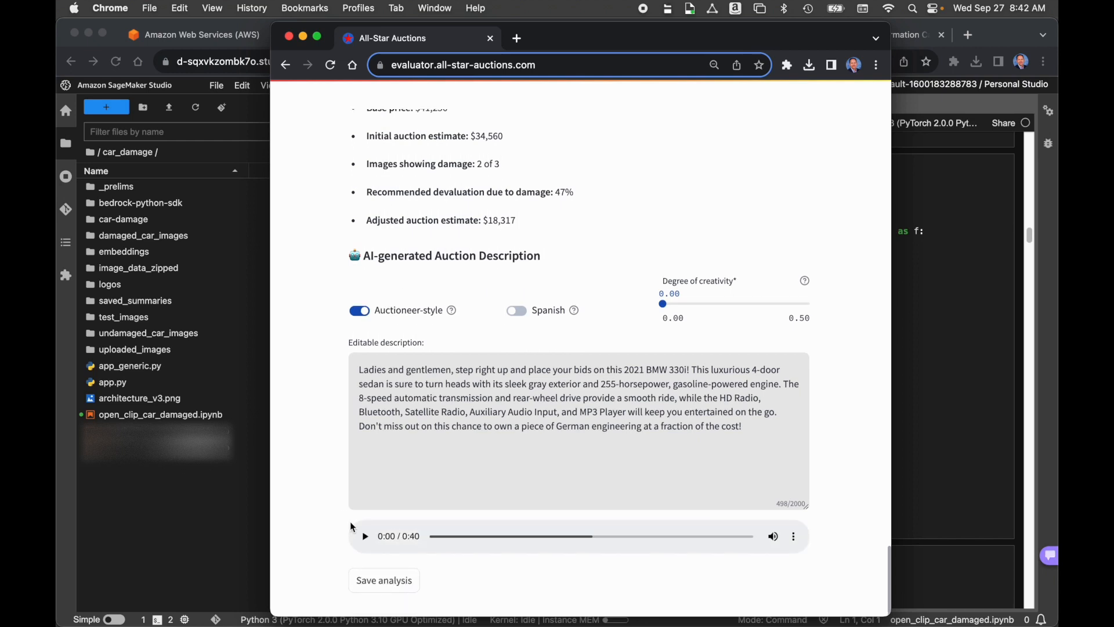
{"action": "left_click", "coordinate": [365, 536]}
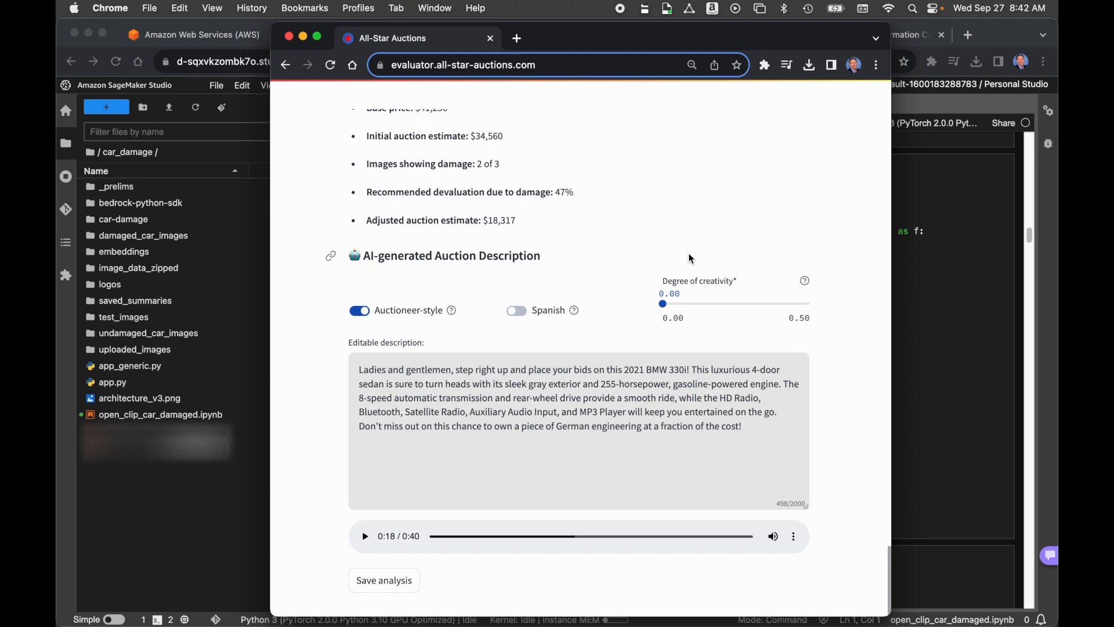
{"action": "mouse_move", "coordinate": [823, 290]}
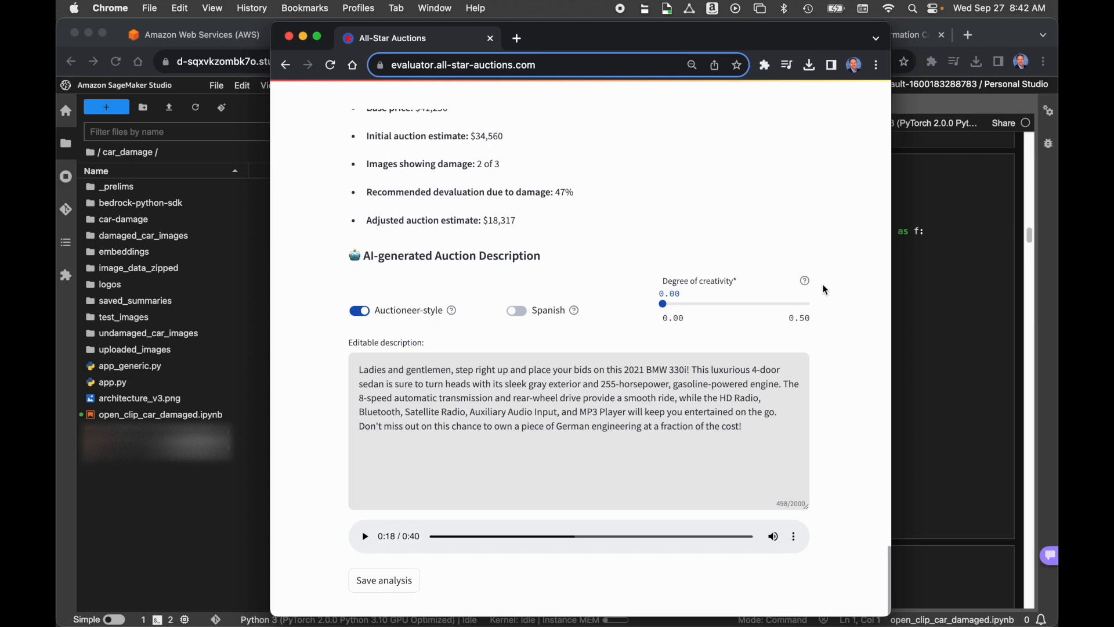
{"action": "mouse_move", "coordinate": [829, 409]}
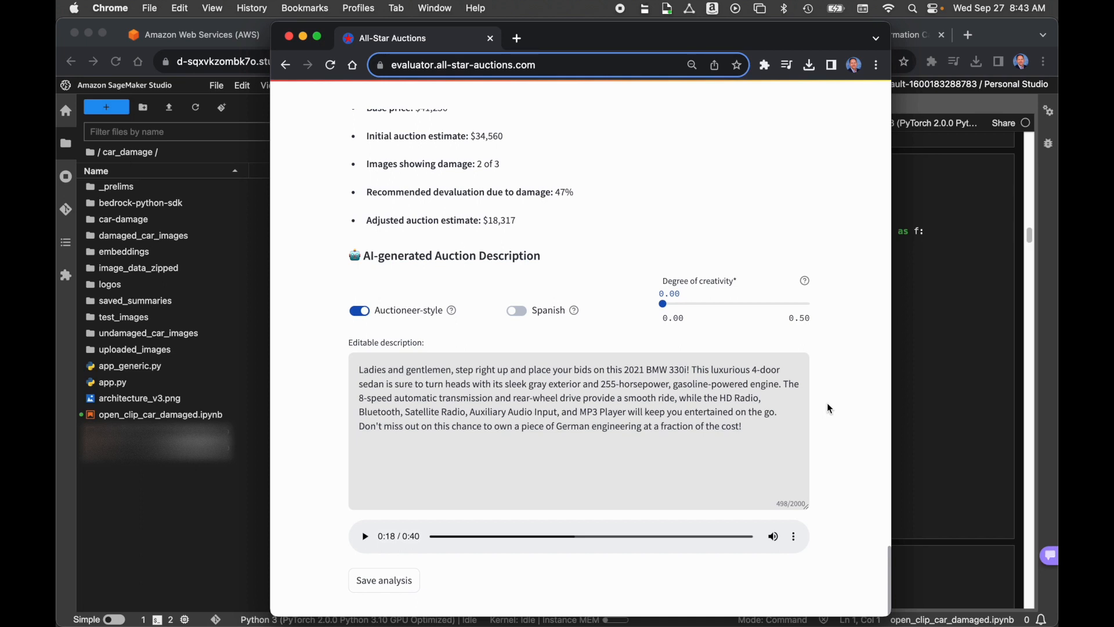
{"action": "mouse_move", "coordinate": [734, 302]}
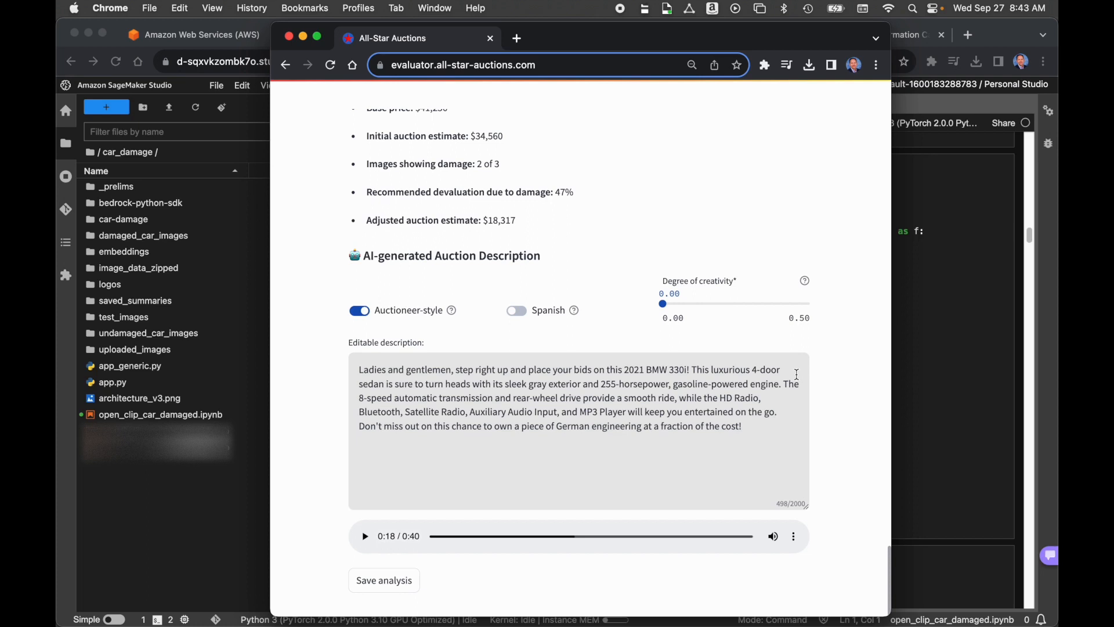
{"action": "mouse_move", "coordinate": [820, 450]}
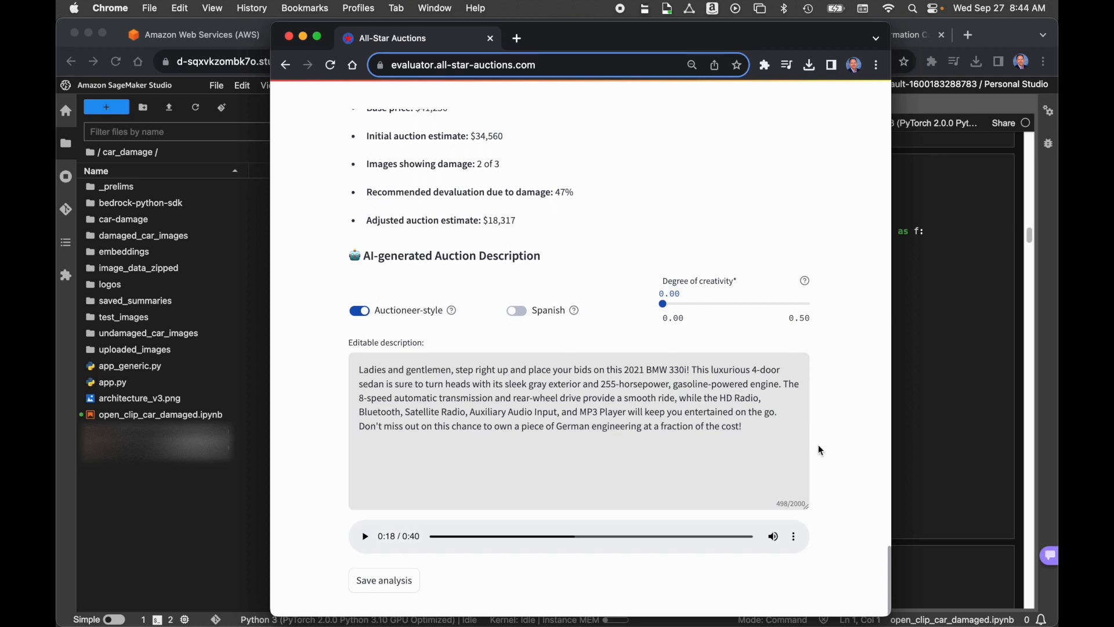
{"action": "mouse_move", "coordinate": [714, 339]}
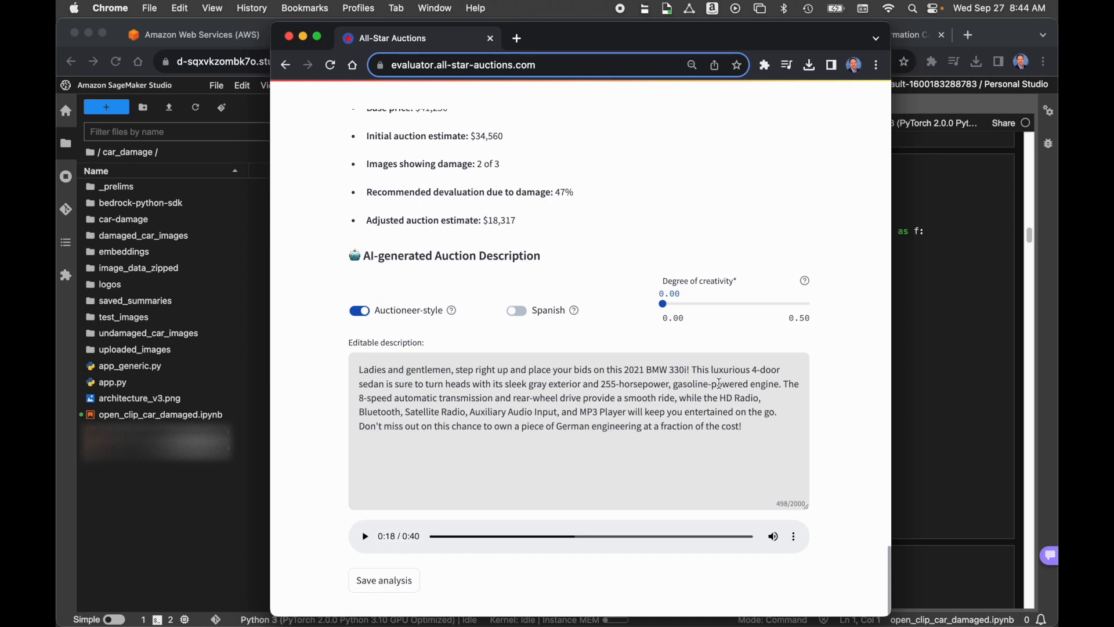
{"action": "mouse_move", "coordinate": [636, 411]}
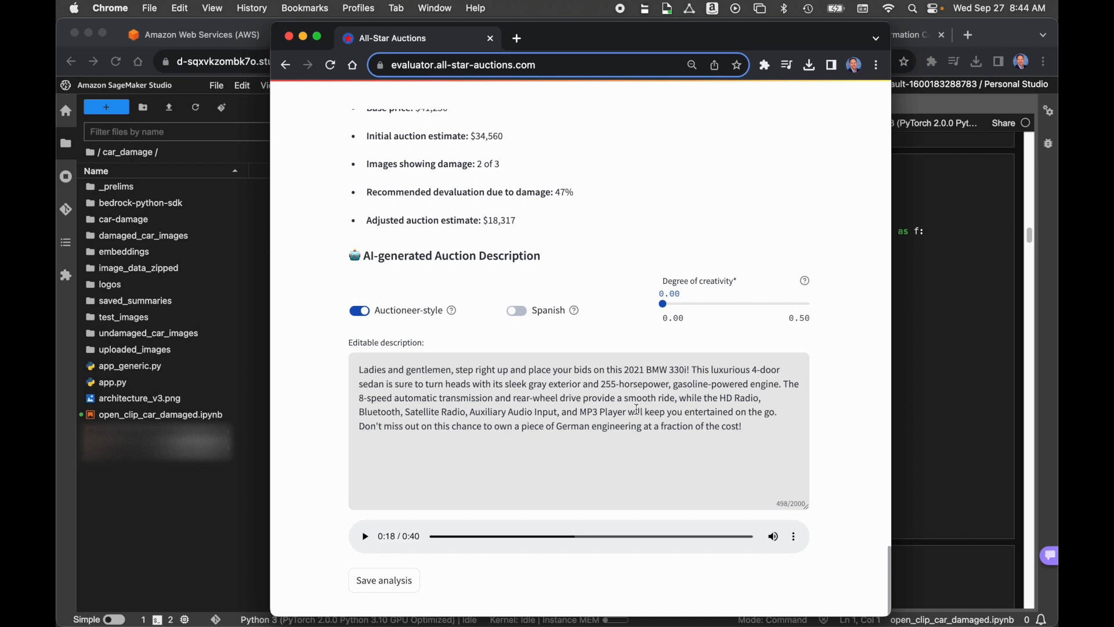
{"action": "mouse_move", "coordinate": [732, 347]}
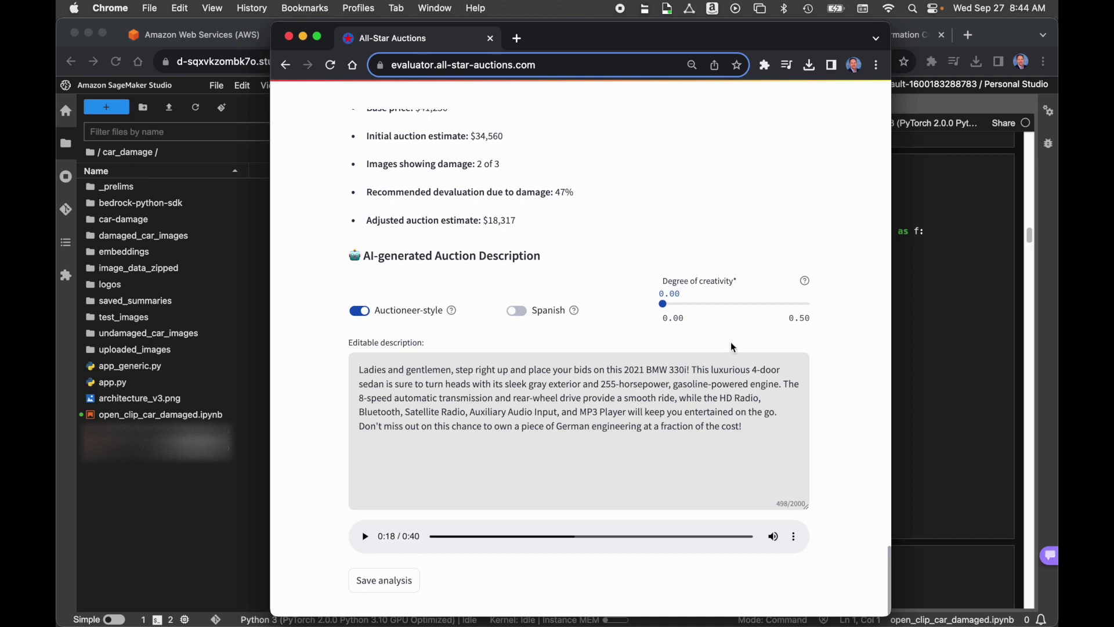
Raise Degree of creativity to 0.30 for a livelier auctioneer pitch and return to the header.
{"action": "left_click_drag", "start_coordinate": [663, 303], "coordinate": [752, 303]}
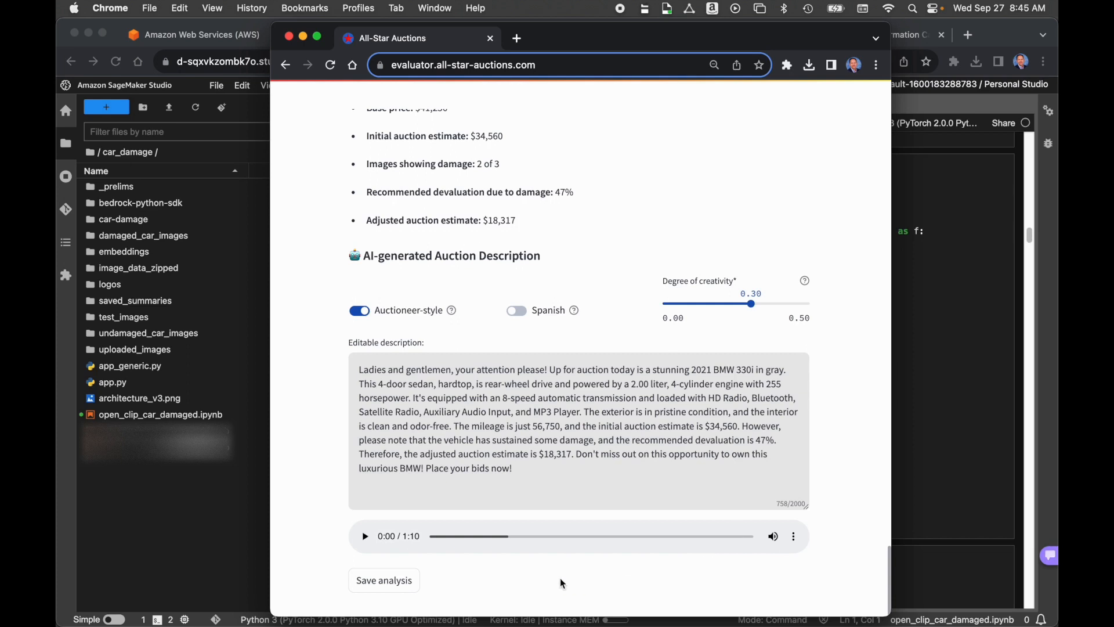
{"action": "mouse_move", "coordinate": [438, 583]}
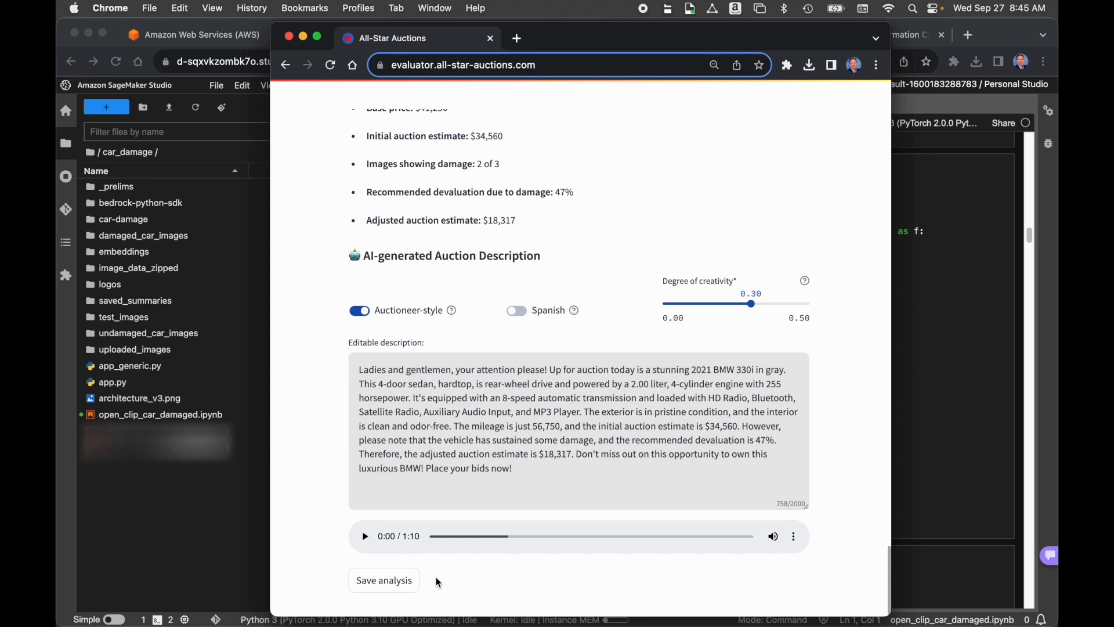
{"action": "mouse_move", "coordinate": [403, 584]}
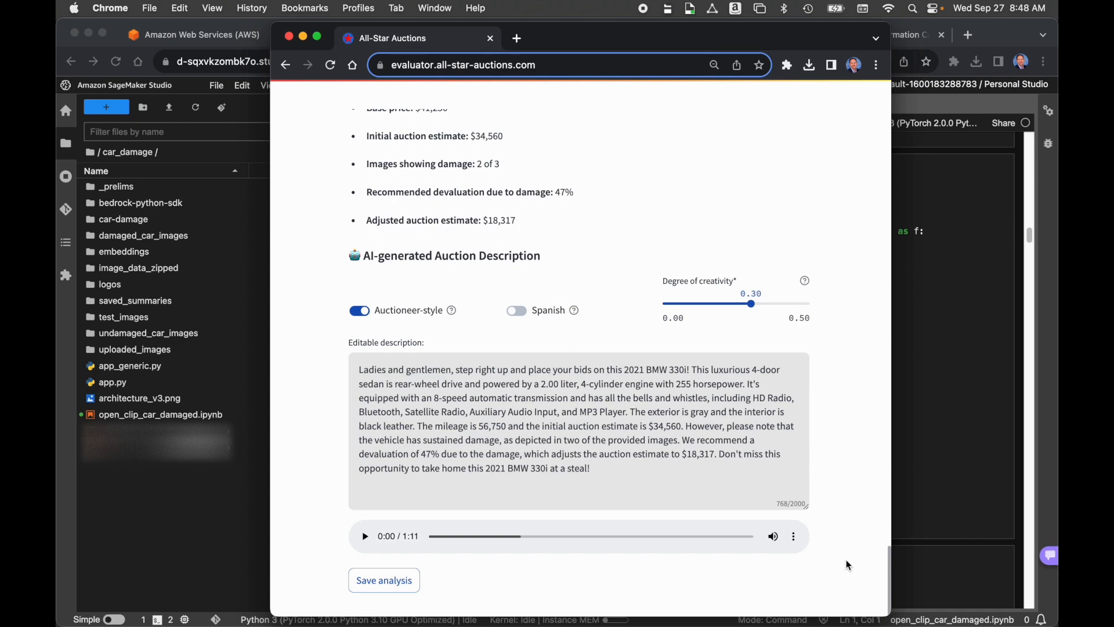
{"action": "scroll", "scroll_direction": "up", "scroll_amount": 3}
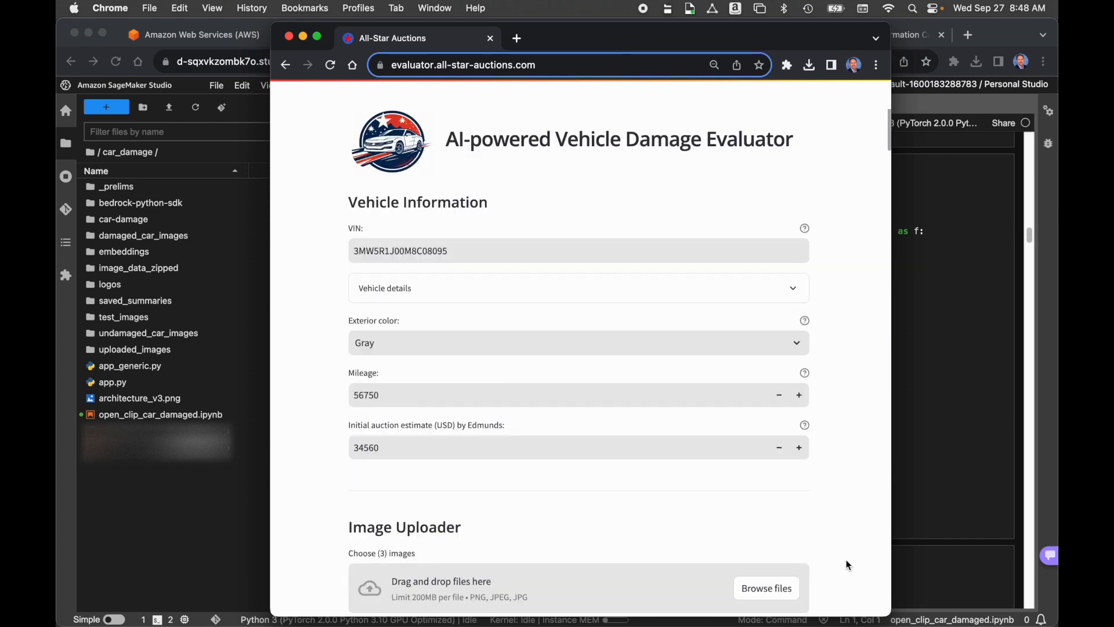